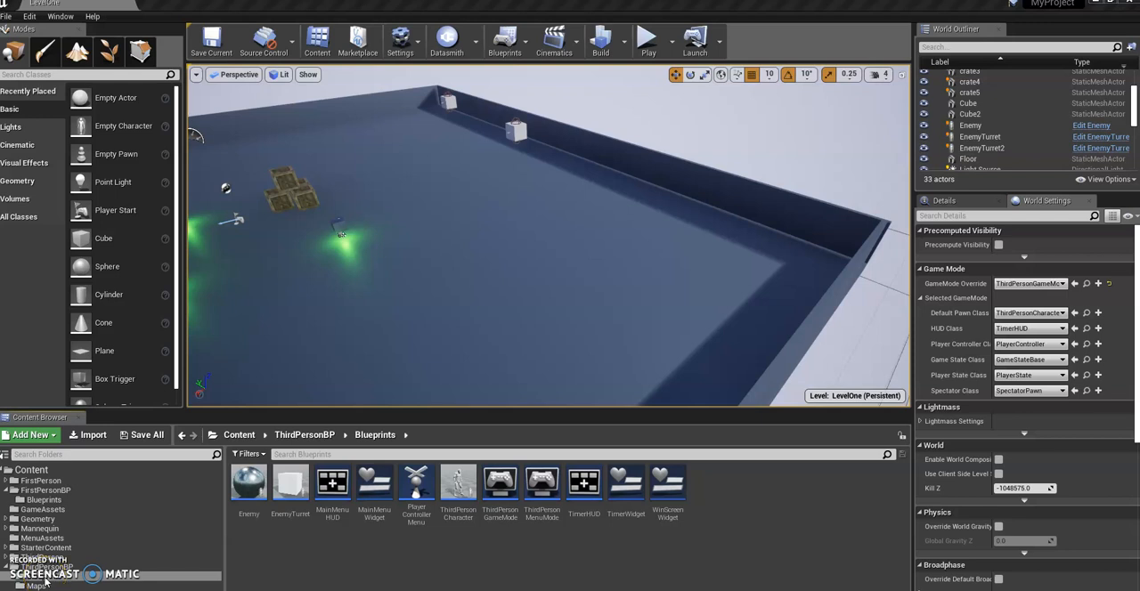
pyautogui.moveTo(271, 349)
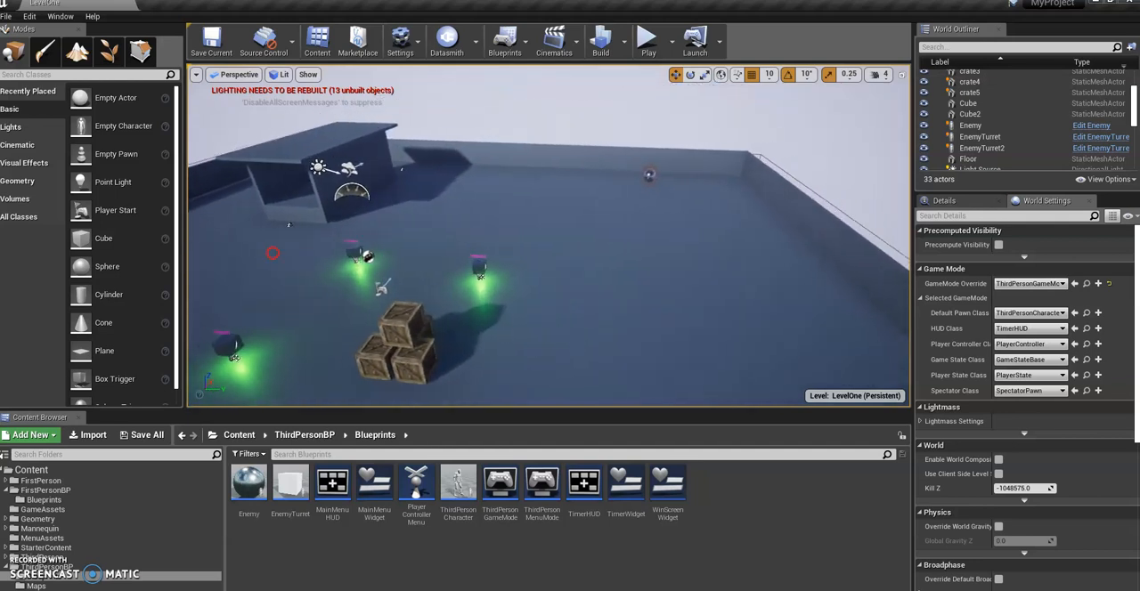
# Create a Blueprint Class named EndGame in the ThirdPersonBP Blueprints folder and open it.
pyautogui.moveTo(445, 268); pyautogui.dragTo(535, 223)
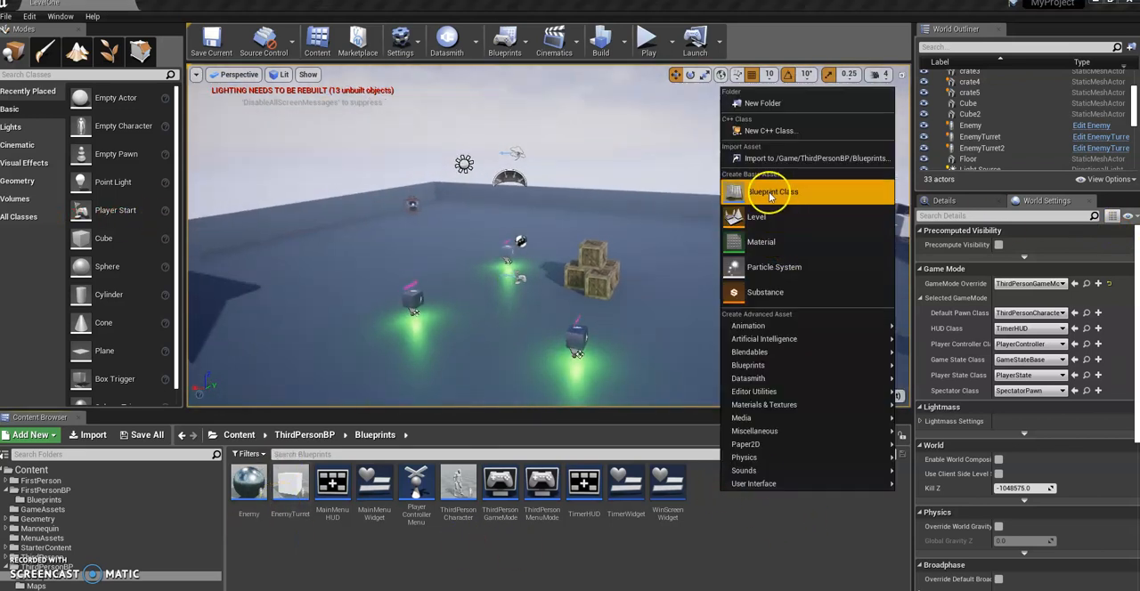
pyautogui.moveTo(773, 190)
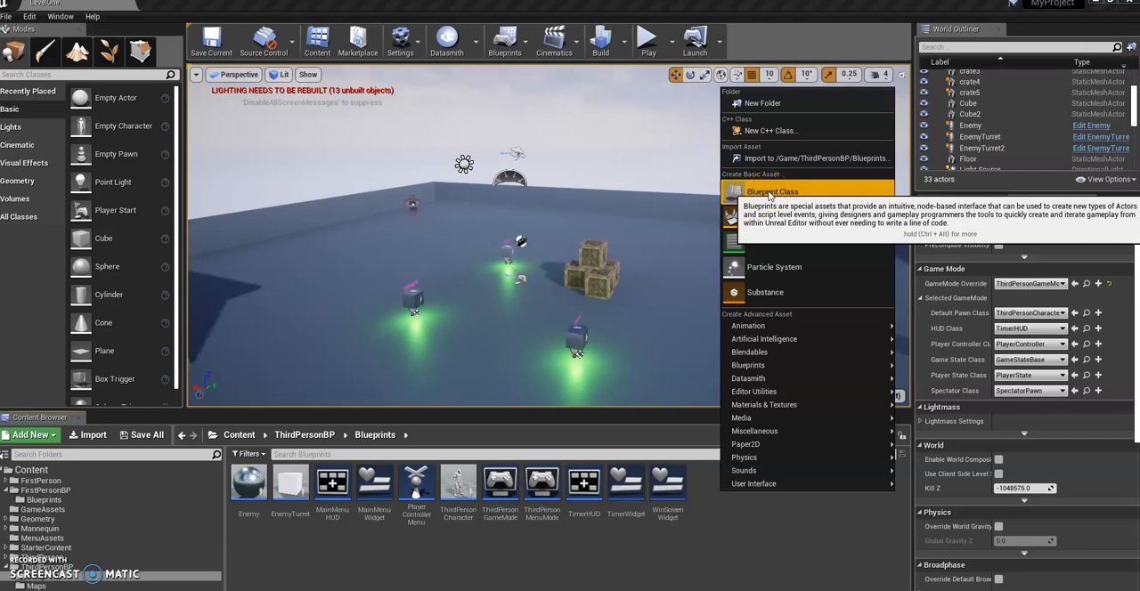
pyautogui.click(771, 190)
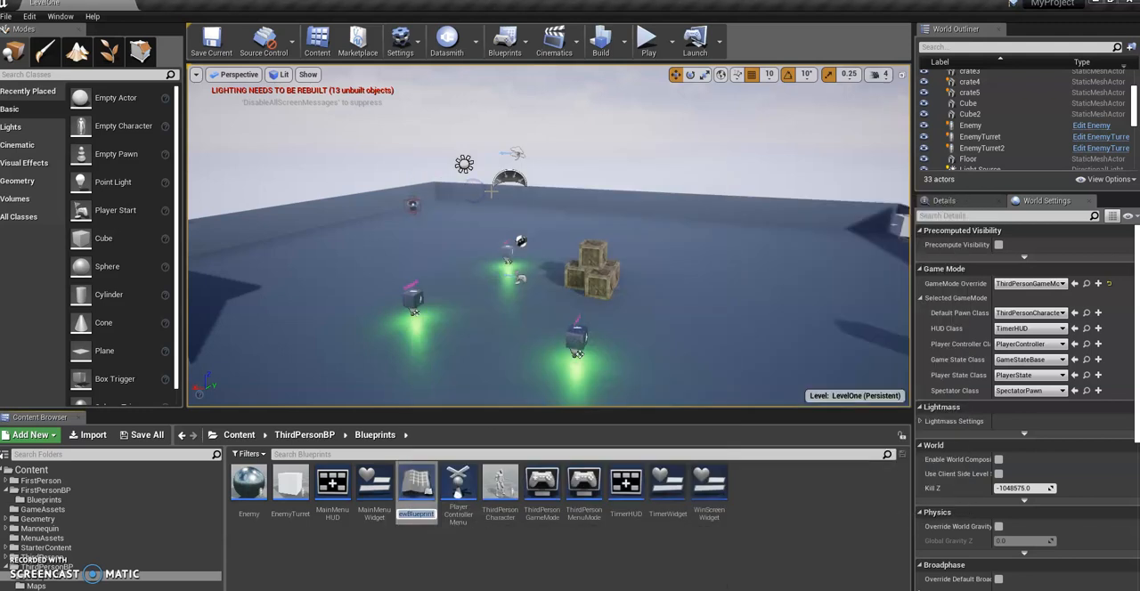
pyautogui.moveTo(447, 552)
pyautogui.write('EndGame')
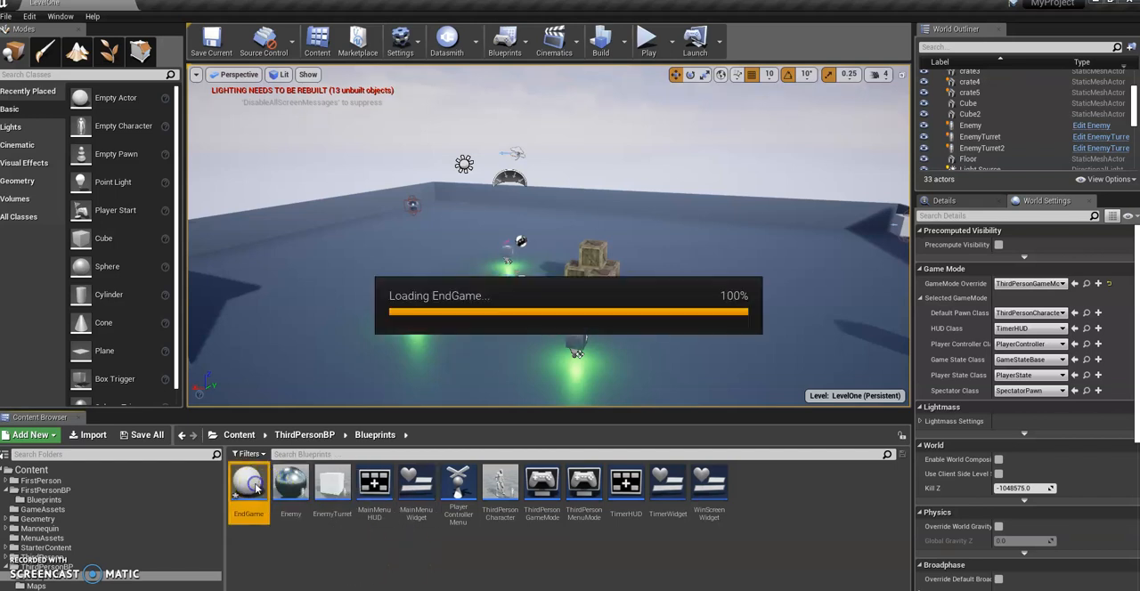
pyautogui.doubleClick(249, 485)
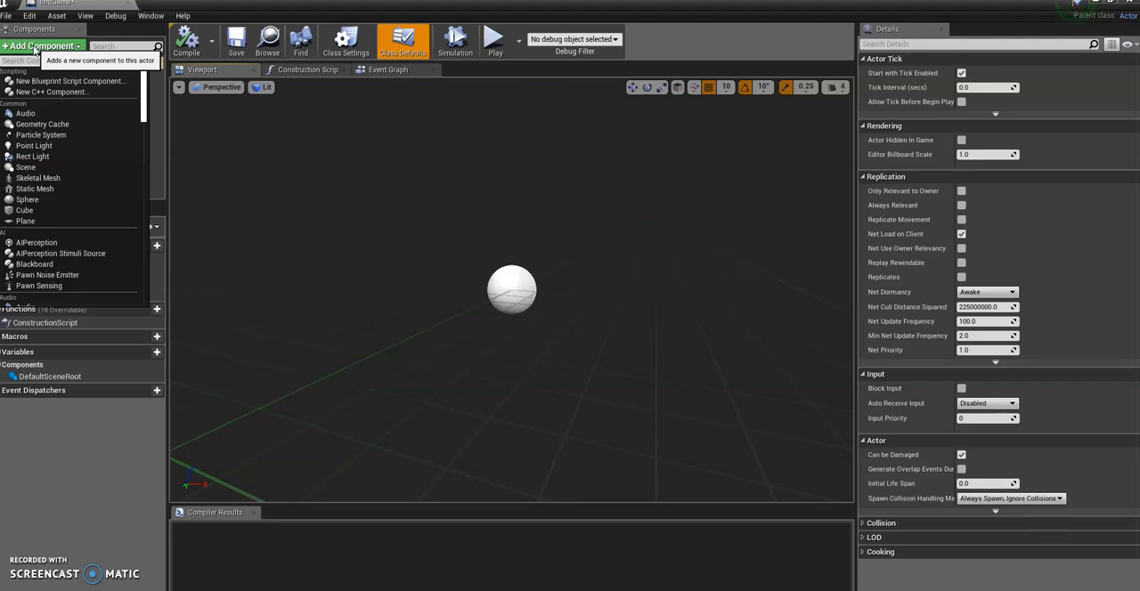
pyautogui.moveTo(39, 178)
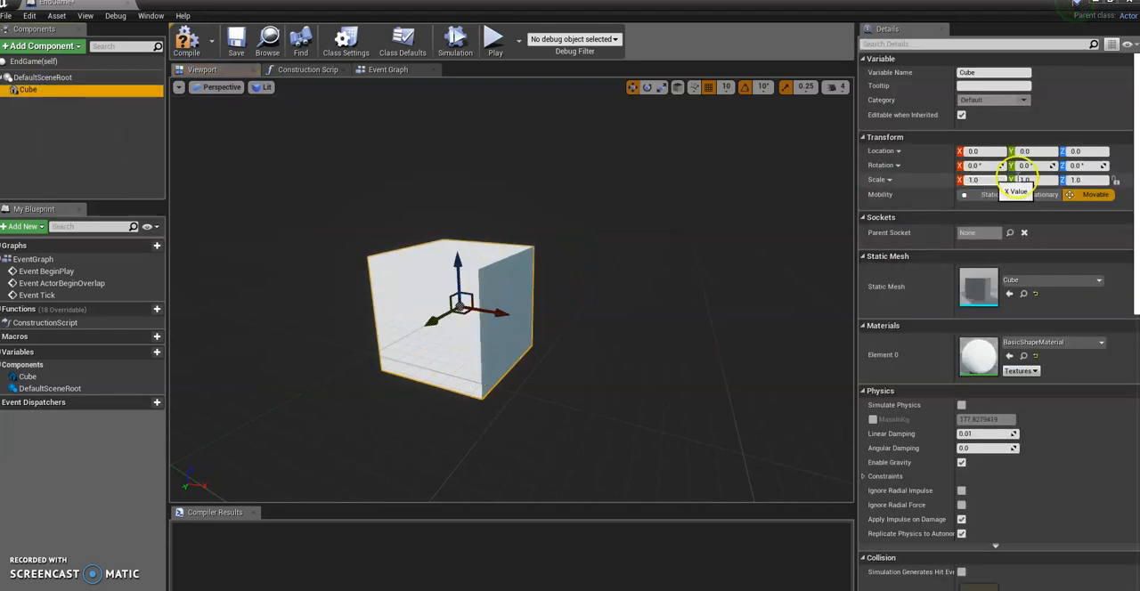
pyautogui.moveTo(1077, 178)
pyautogui.write('2')
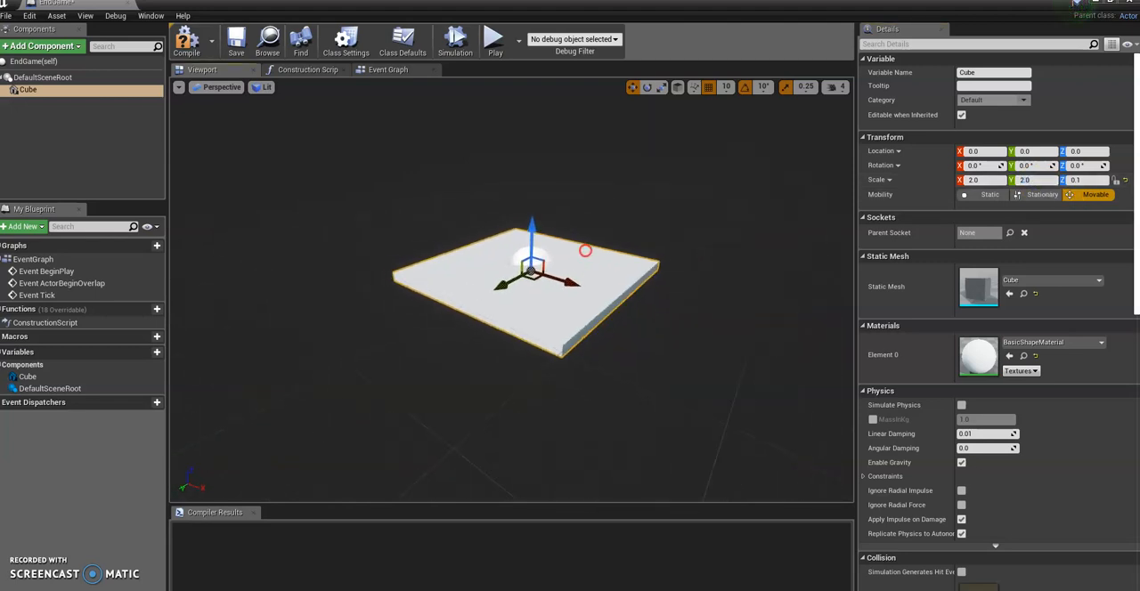
# Assign the dark hexagonal tech tile material to the slab's Element 0 slot.
pyautogui.click(1101, 342)
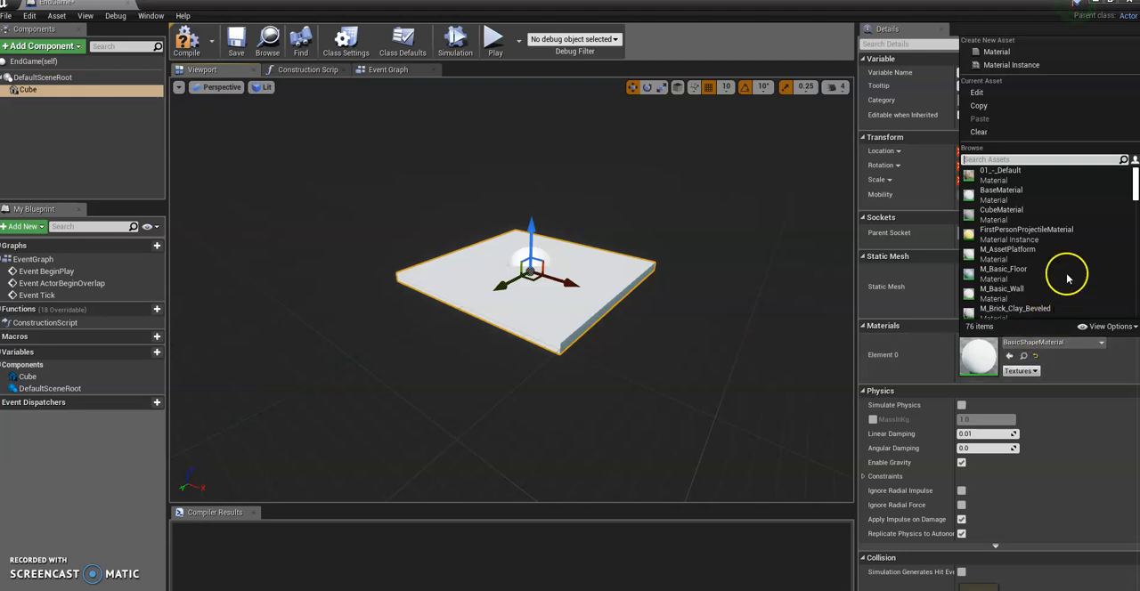
pyautogui.scroll(-3)
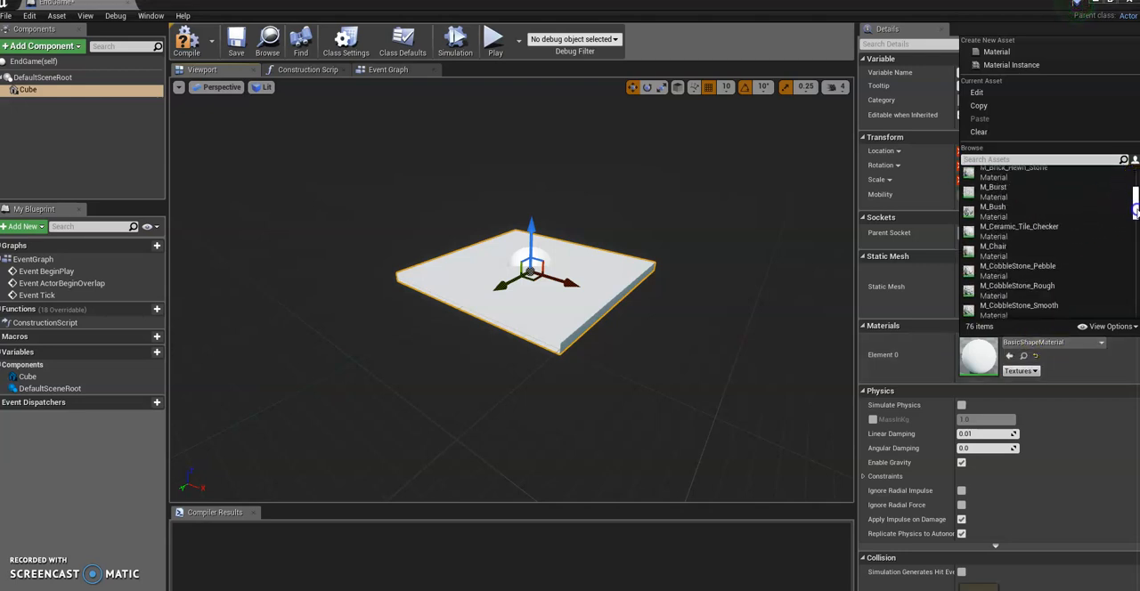
pyautogui.scroll(-3)
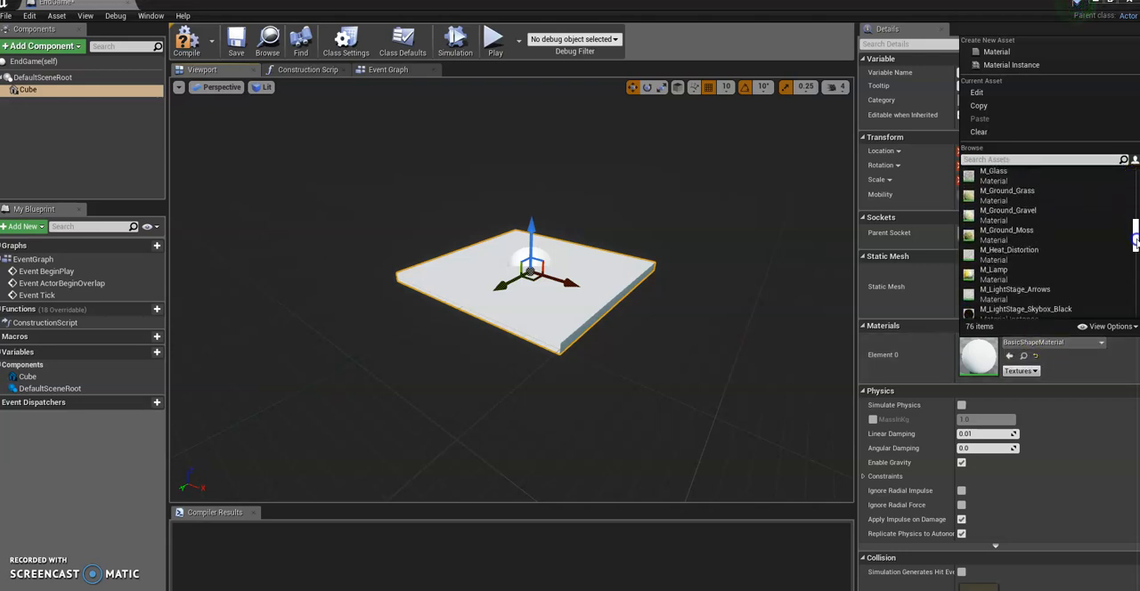
pyautogui.scroll(-3)
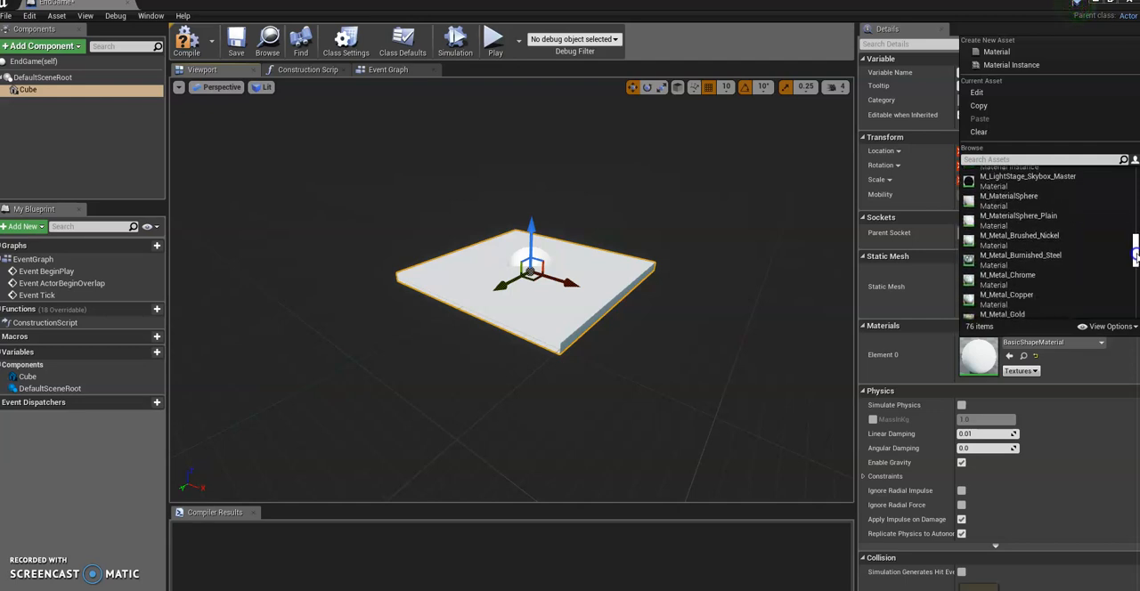
pyautogui.scroll(-3)
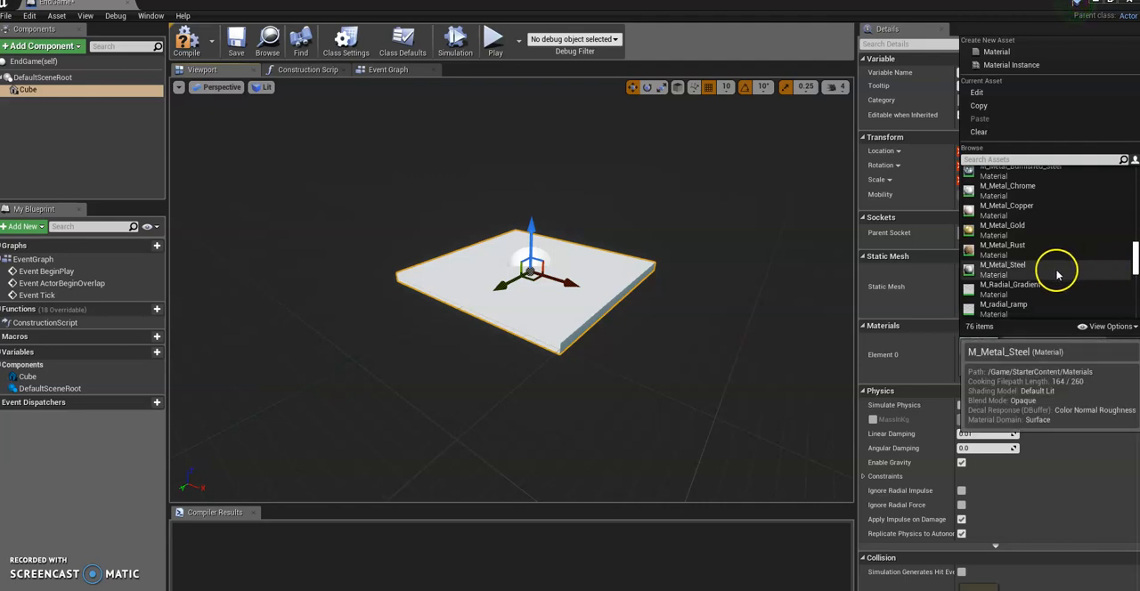
pyautogui.scroll(-3)
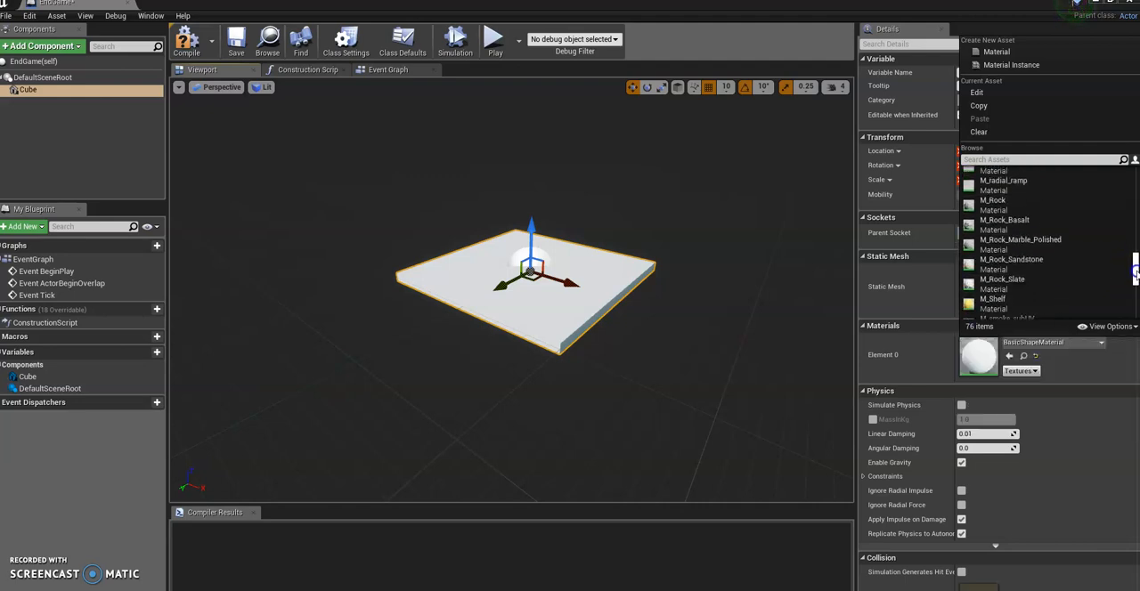
pyautogui.scroll(-3)
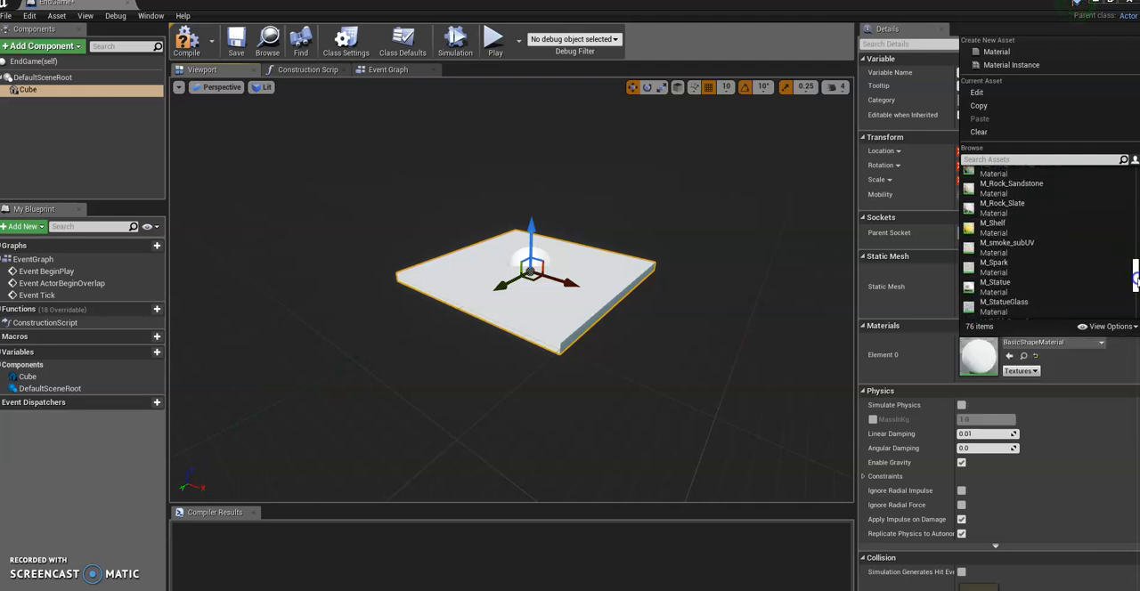
pyautogui.scroll(-3)
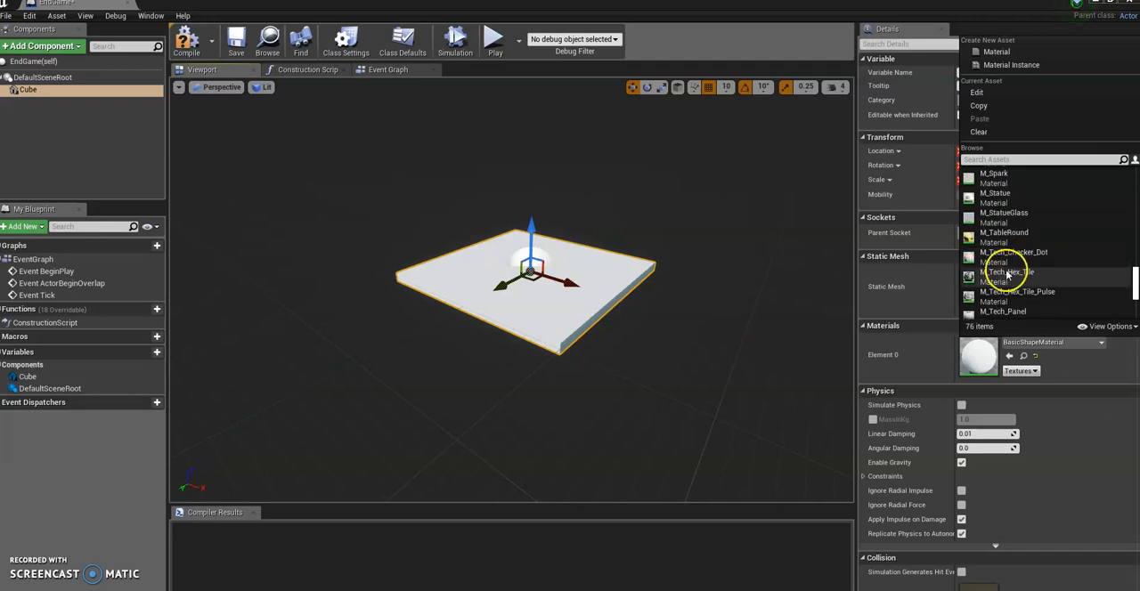
pyautogui.click(1006, 271)
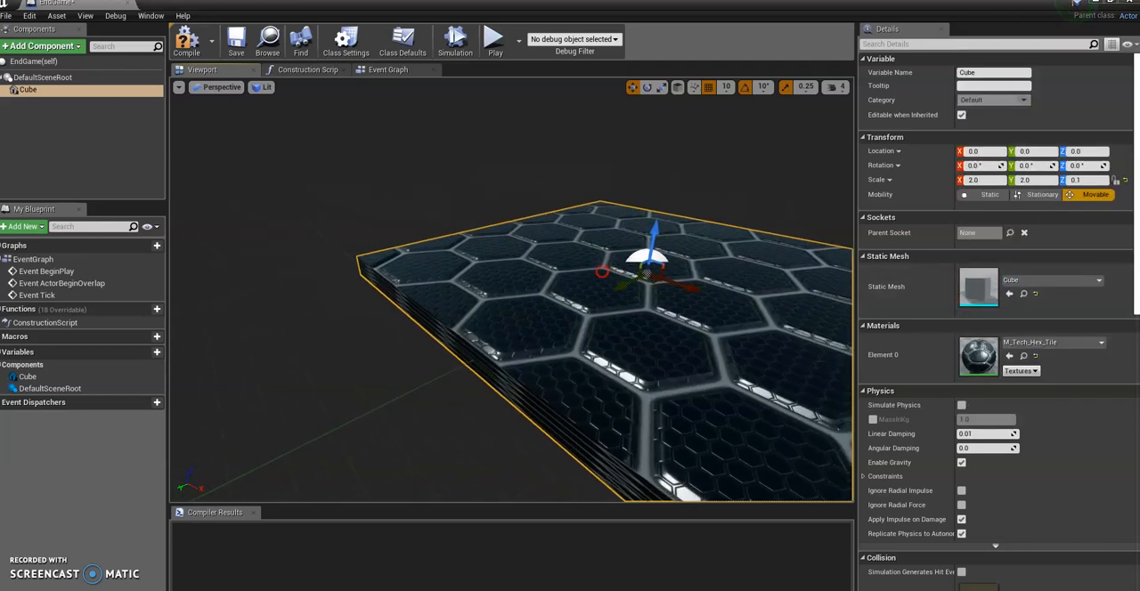
pyautogui.click(187, 39)
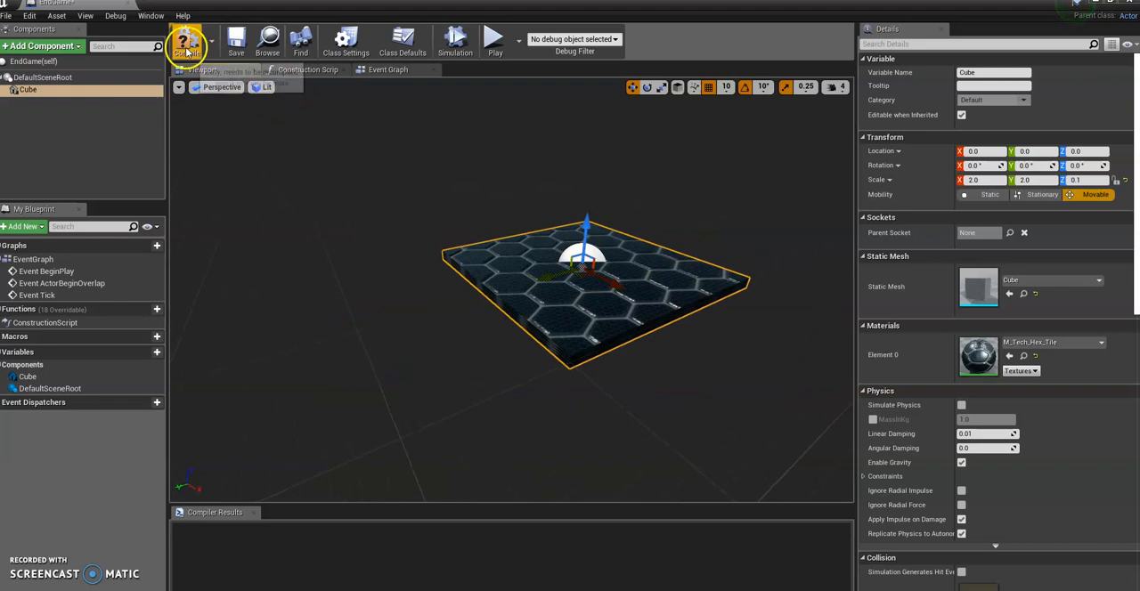
# Compile EndGame and delete the default event nodes from its event graph.
pyautogui.click(185, 39)
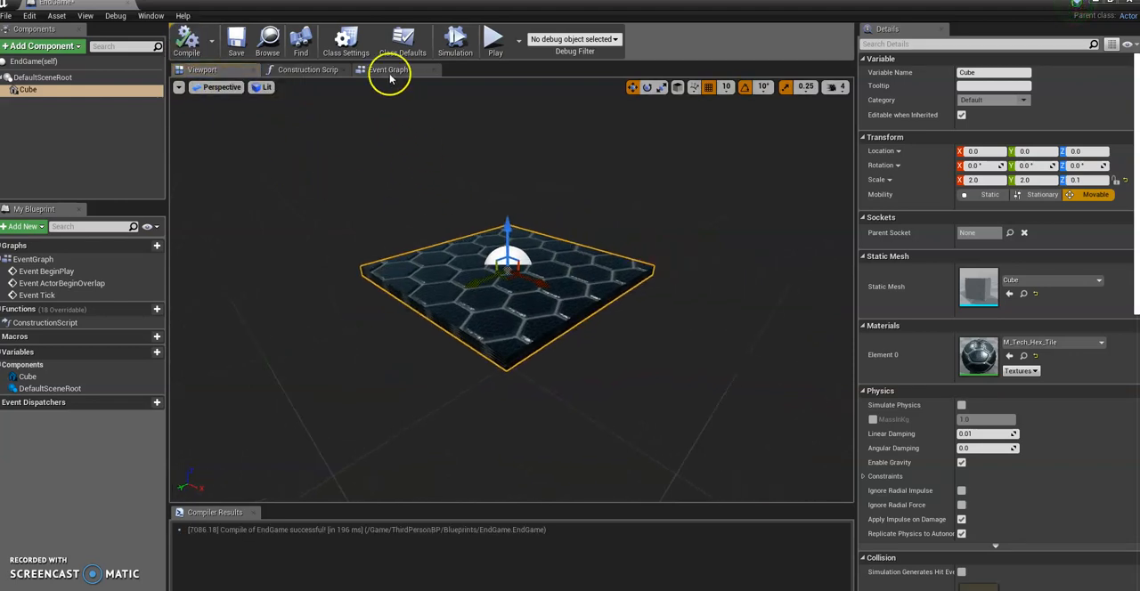
pyautogui.click(388, 70)
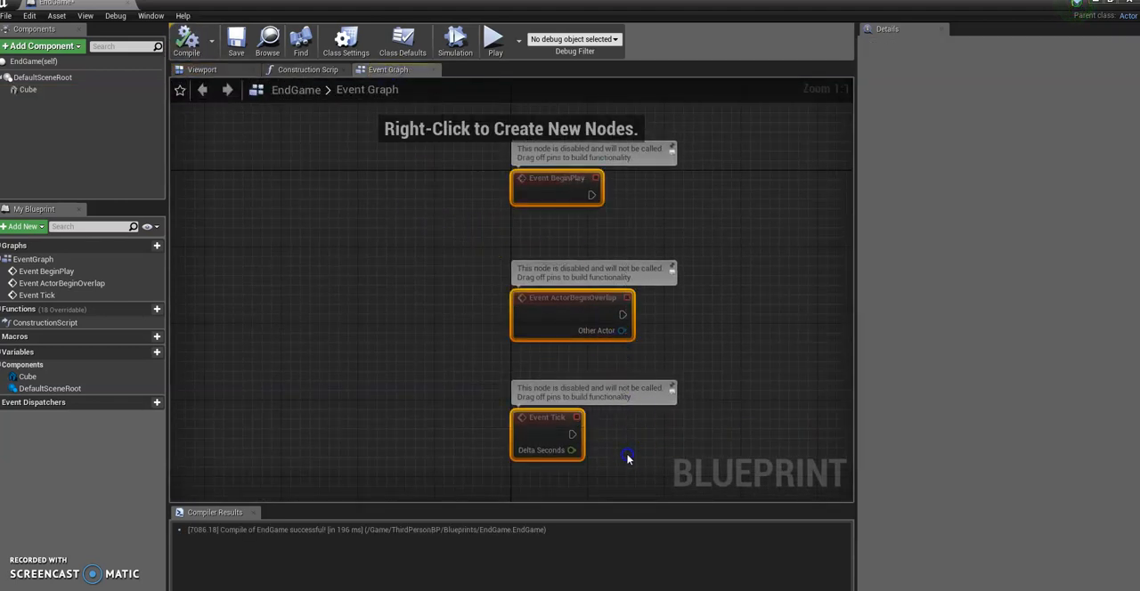
pyautogui.press('Delete')
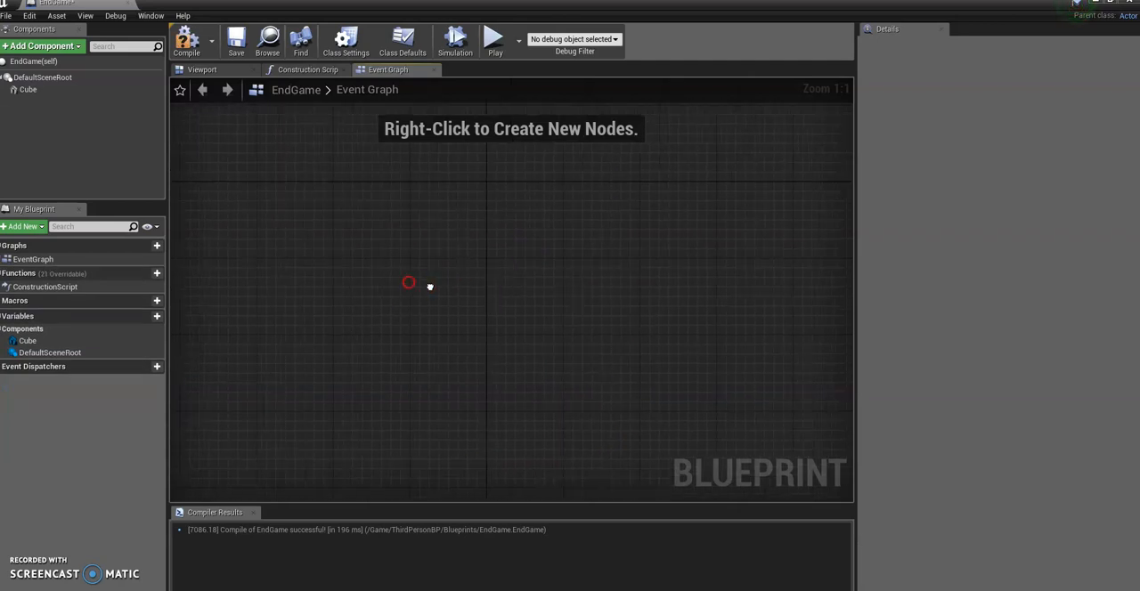
pyautogui.click(201, 70)
pyautogui.write('col')
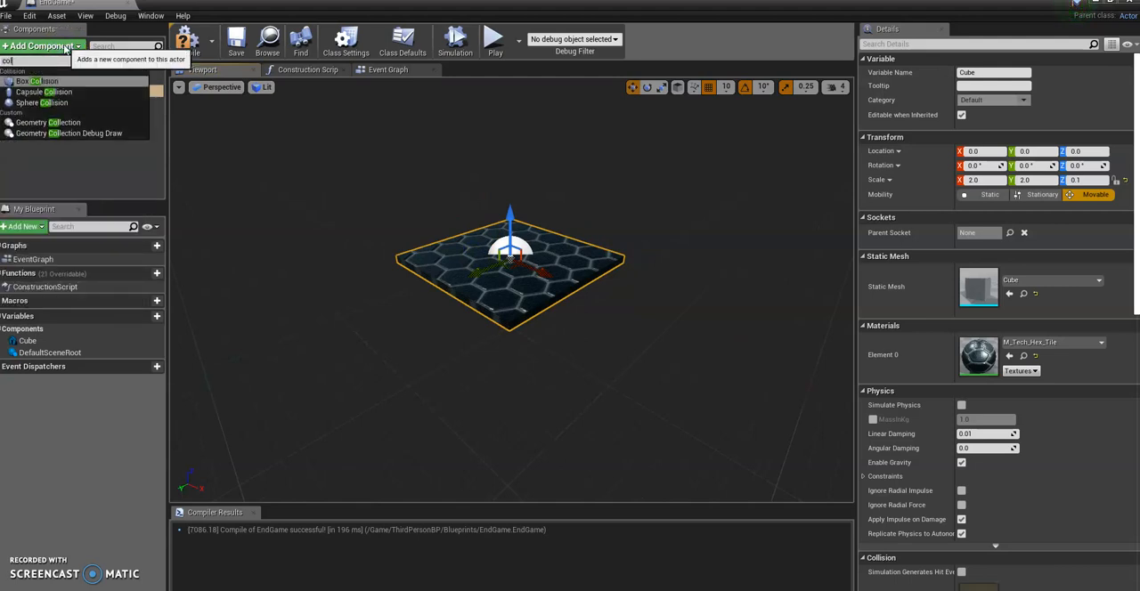
# Add a Box Collision component and raise it to cover the hex-tiled slab.
pyautogui.click(35, 81)
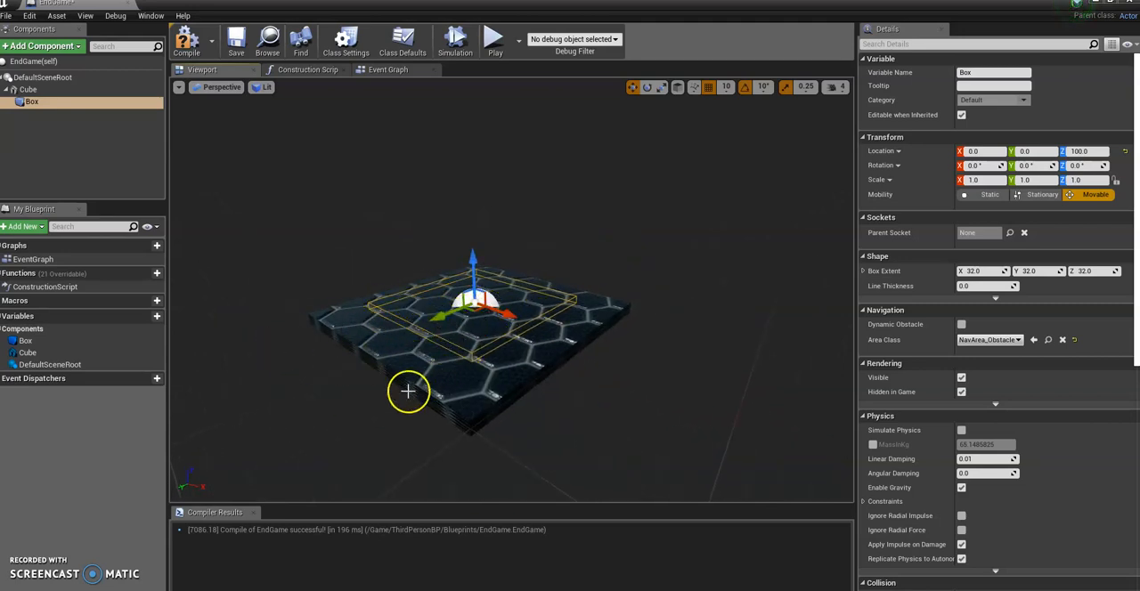
pyautogui.moveTo(477, 329)
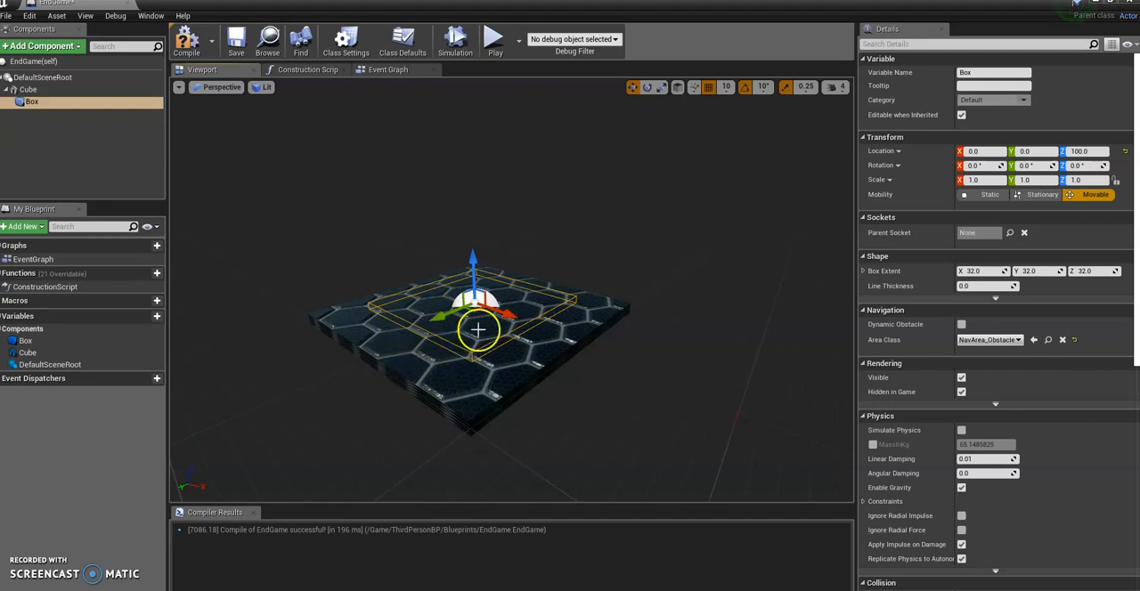
pyautogui.moveTo(478, 330); pyautogui.dragTo(490, 348)
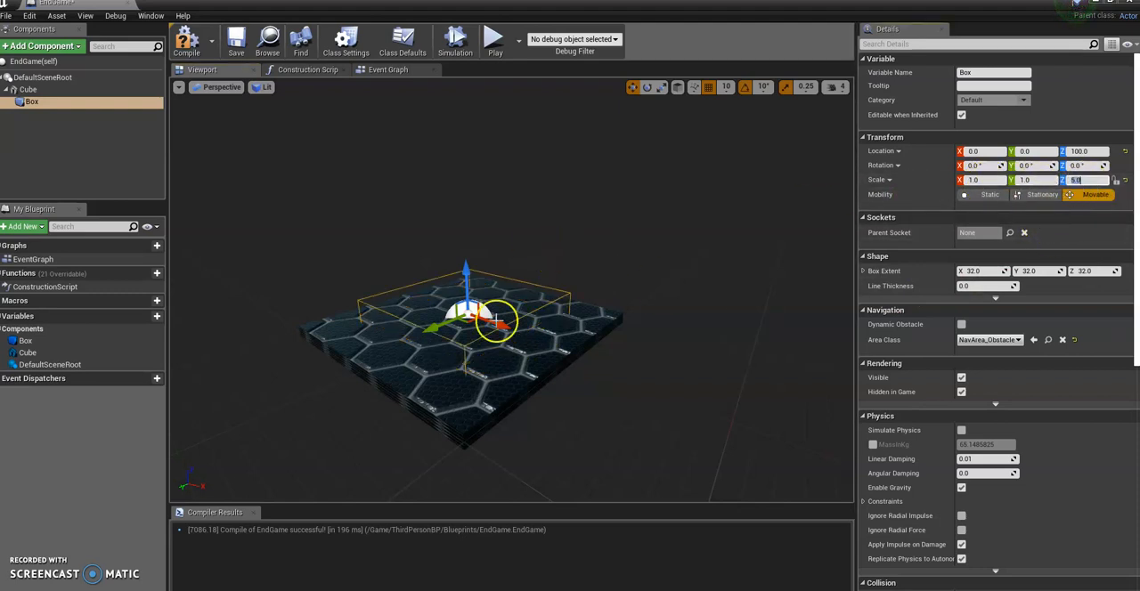
pyautogui.moveTo(467, 312); pyautogui.dragTo(419, 252)
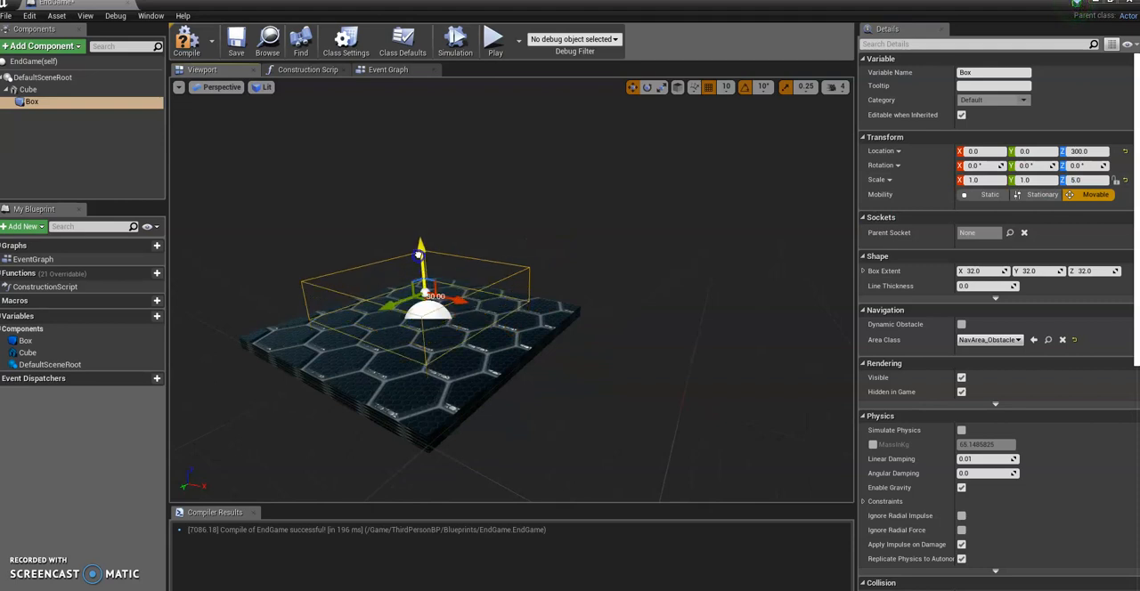
pyautogui.moveTo(419, 311); pyautogui.dragTo(677, 347)
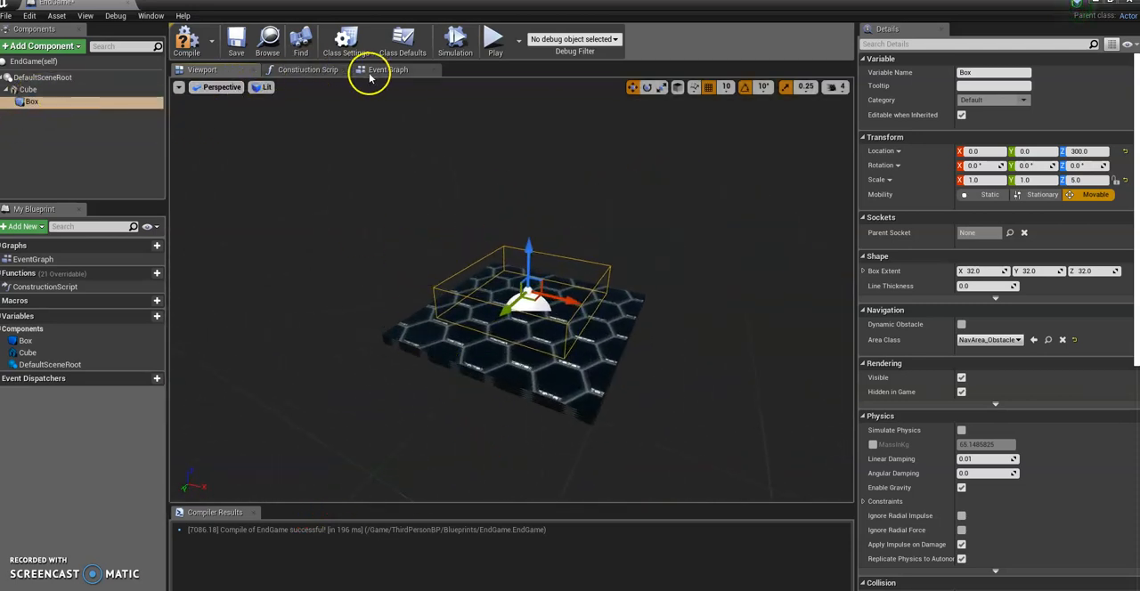
# Add an On Component Begin Overlap event for the Box to the event graph.
pyautogui.click(388, 69)
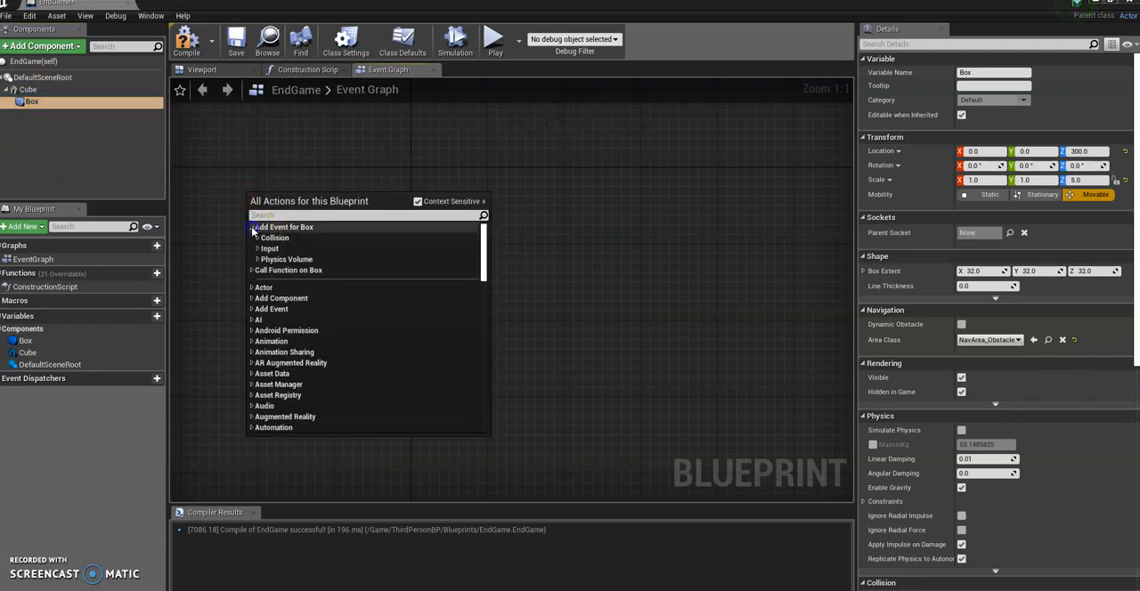
pyautogui.click(274, 239)
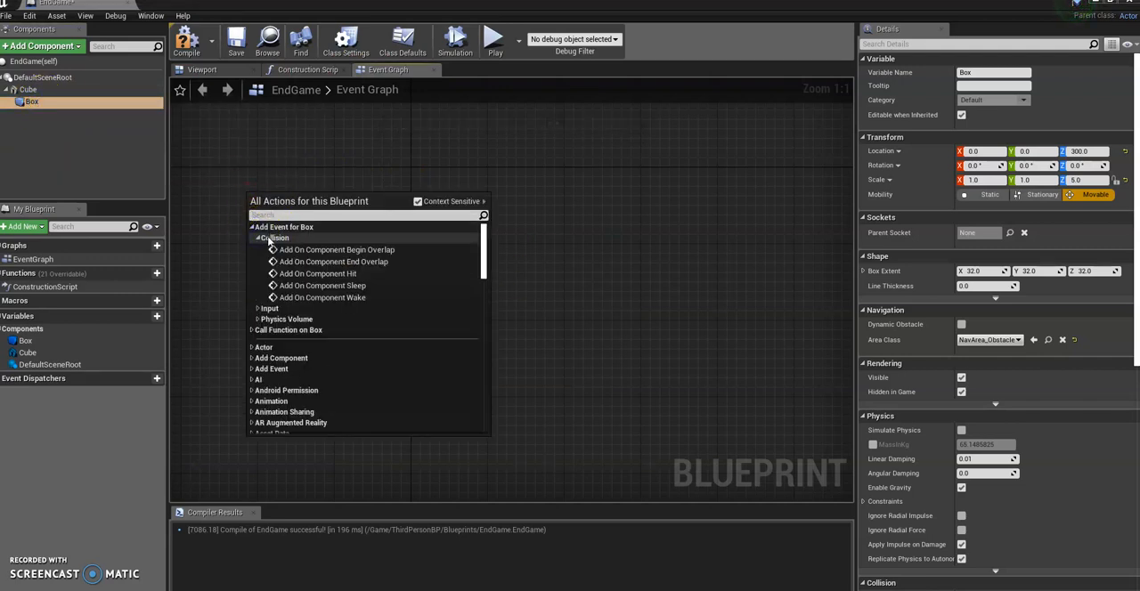
pyautogui.click(340, 249)
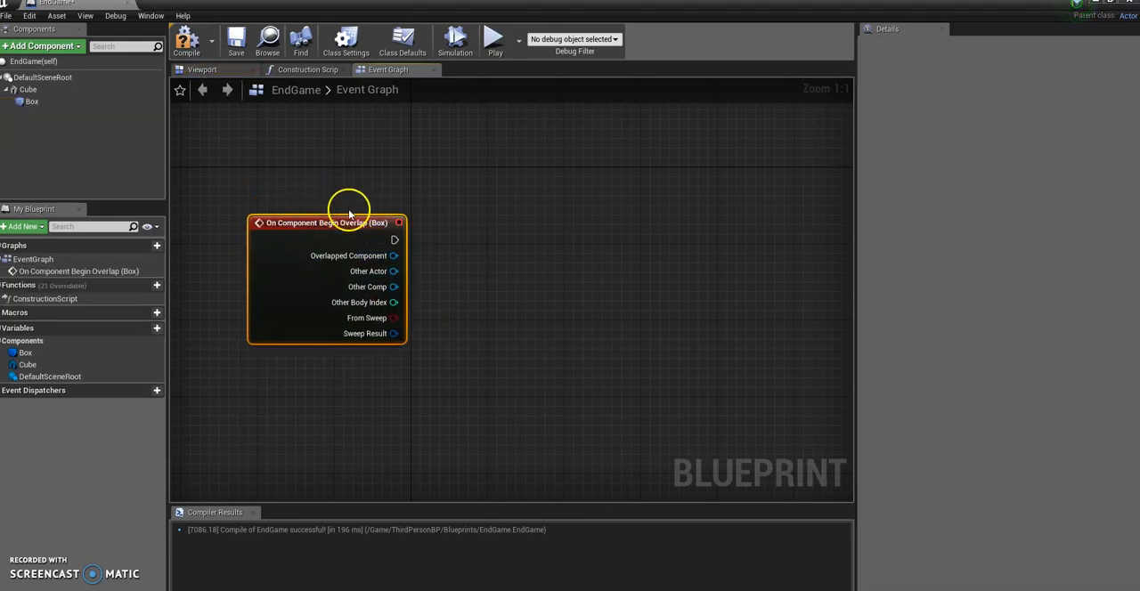
pyautogui.moveTo(395, 240)
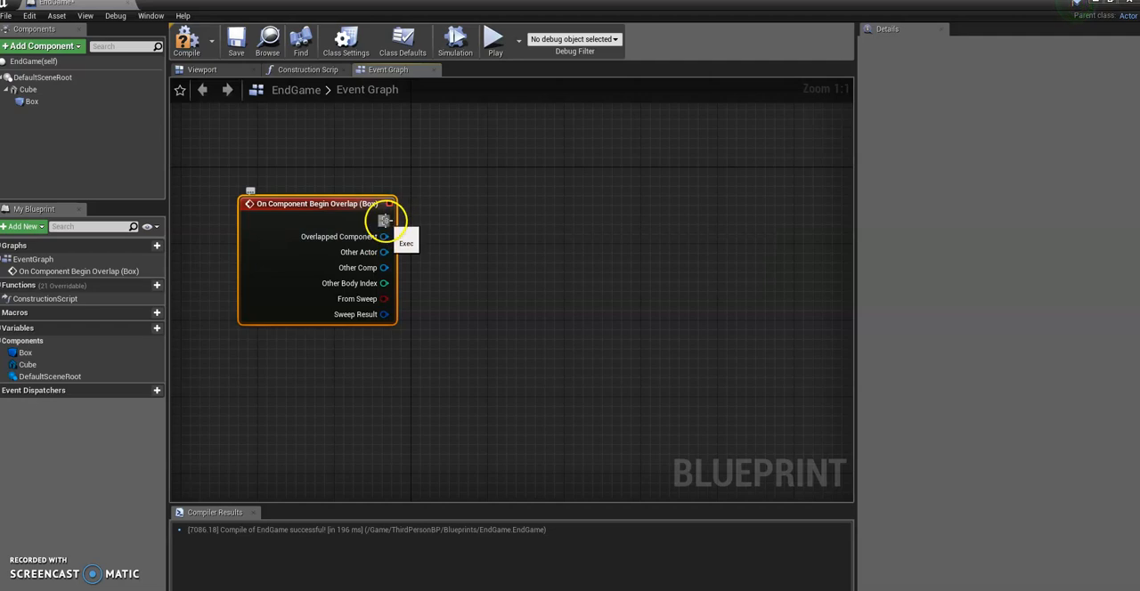
pyautogui.moveTo(384, 221); pyautogui.dragTo(428, 222)
pyautogui.write('open leve')
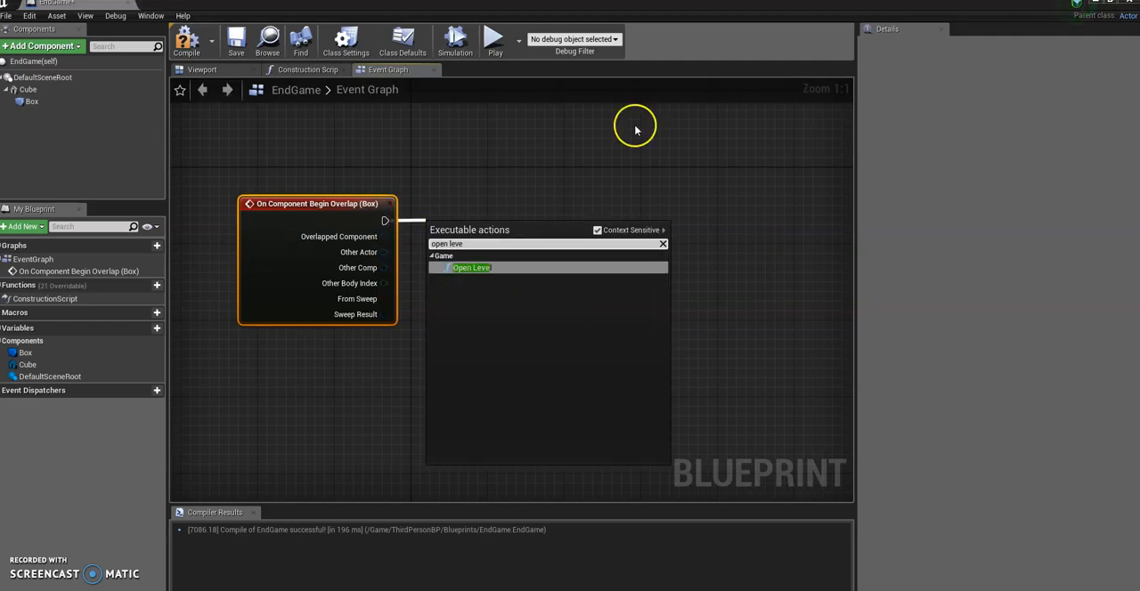
pyautogui.click(470, 267)
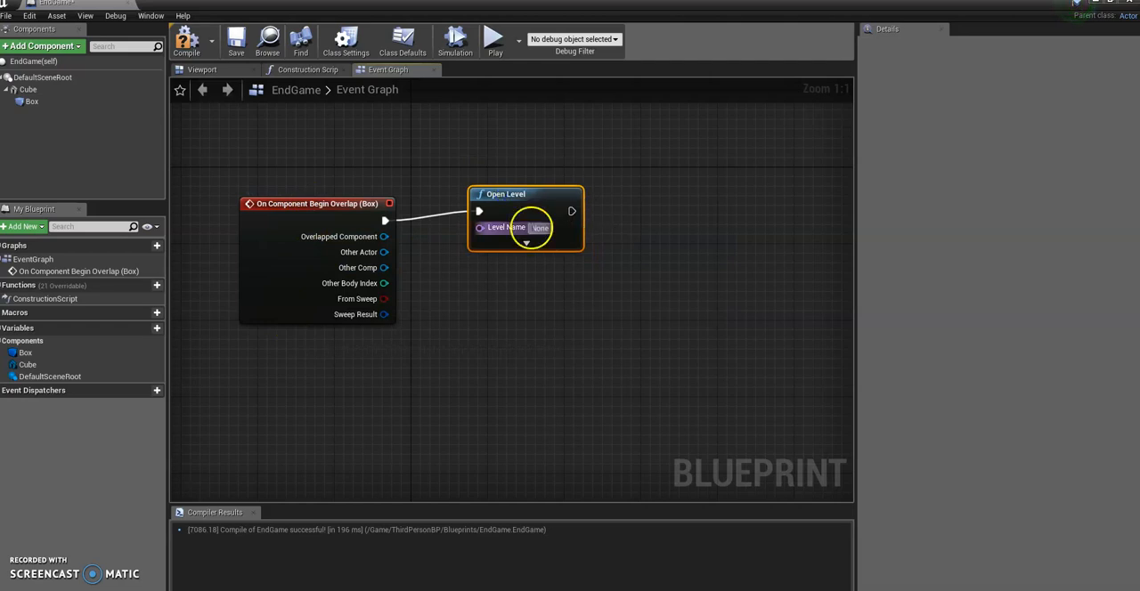
pyautogui.click(541, 228)
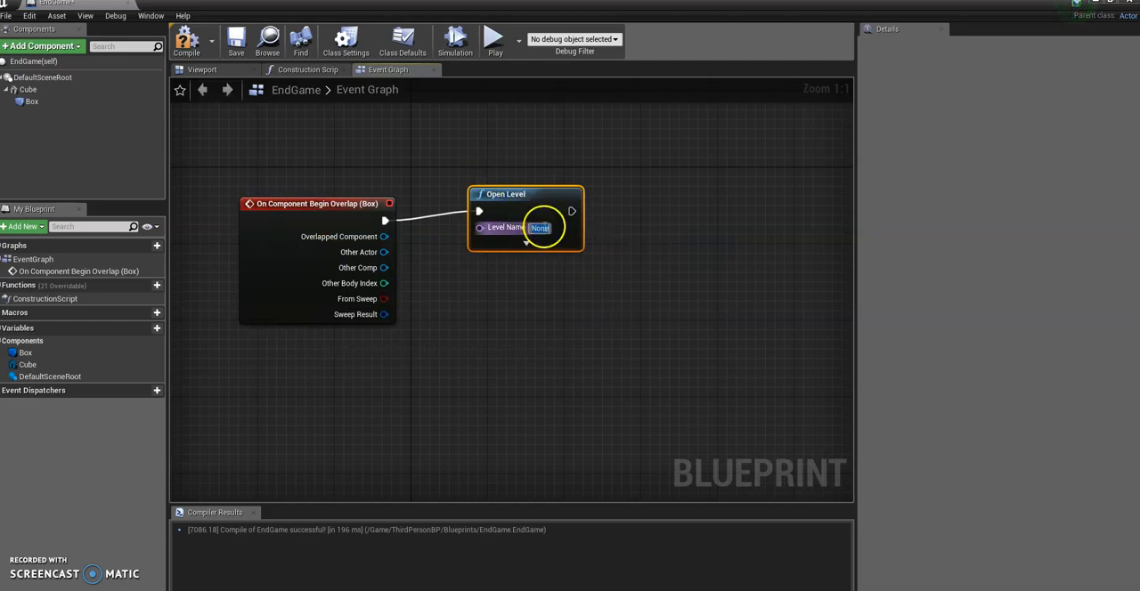
pyautogui.click(540, 228)
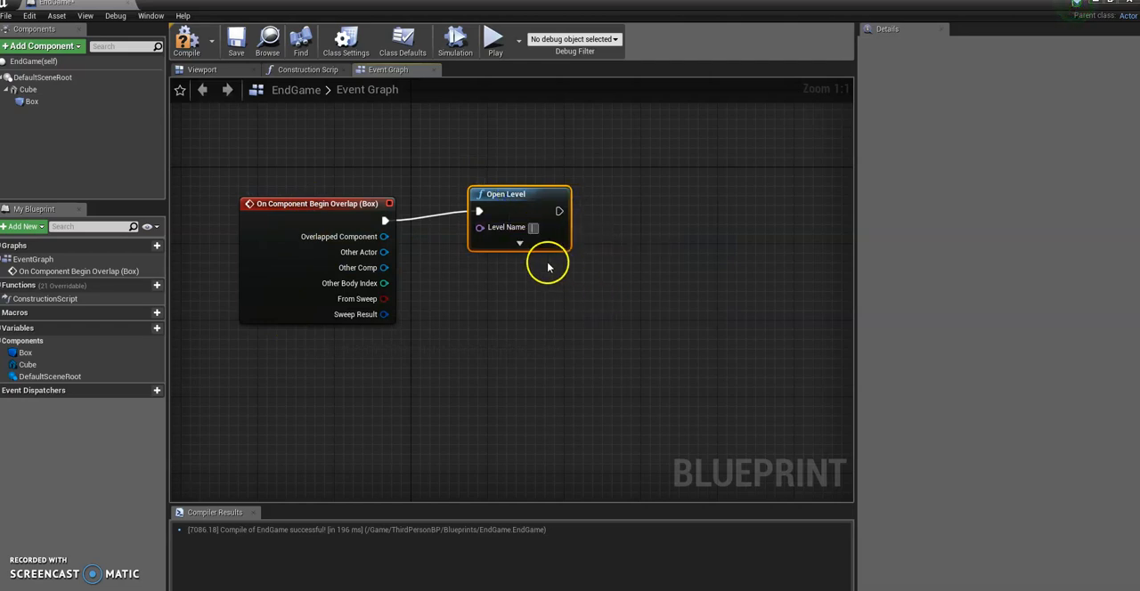
pyautogui.press('Delete')
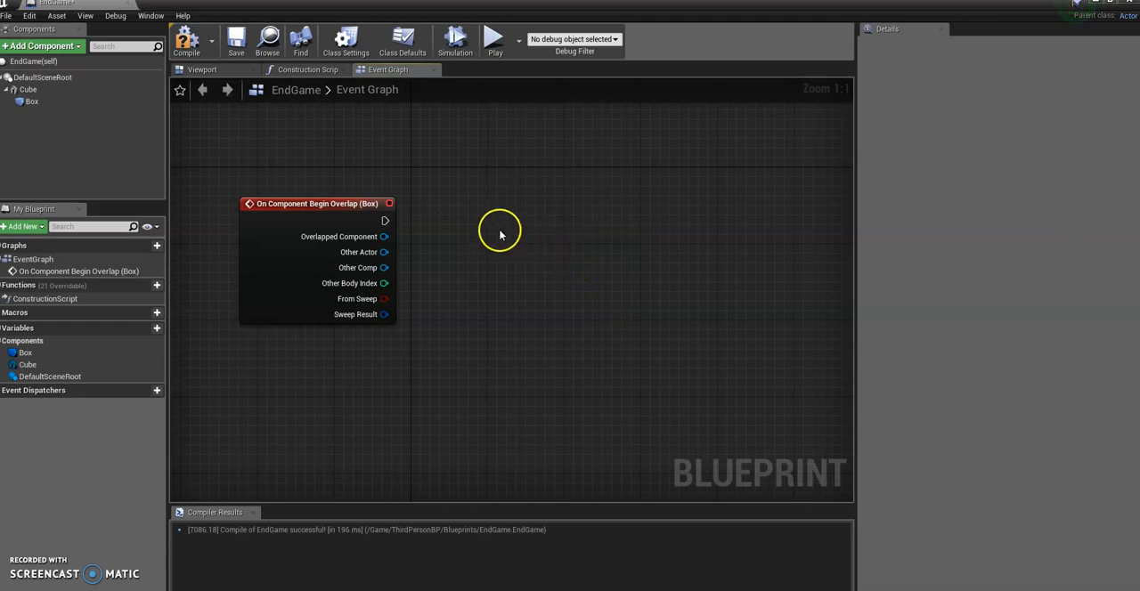
pyautogui.moveTo(463, 222)
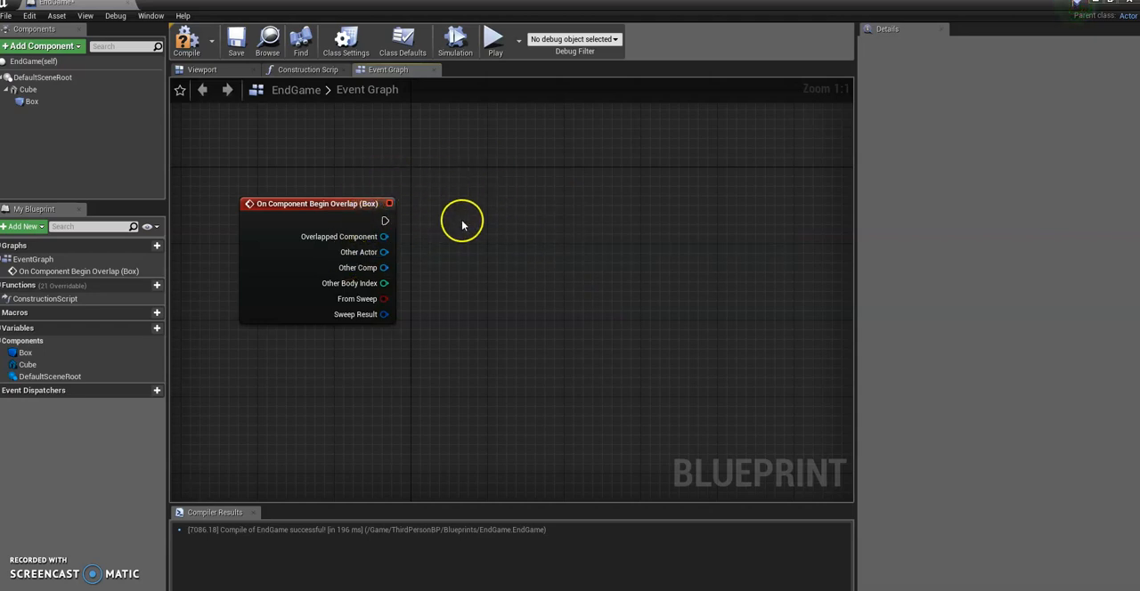
pyautogui.moveTo(561, 195)
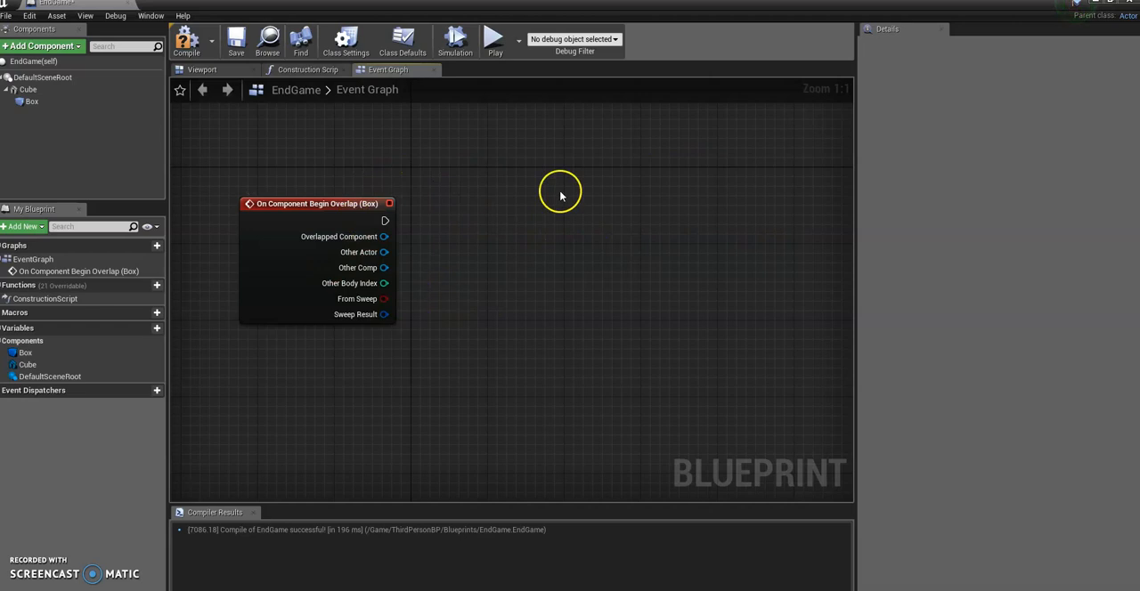
# Chain the Box overlap event into Create Widget and Add to Viewport, then compile.
pyautogui.moveTo(385, 221); pyautogui.dragTo(448, 210)
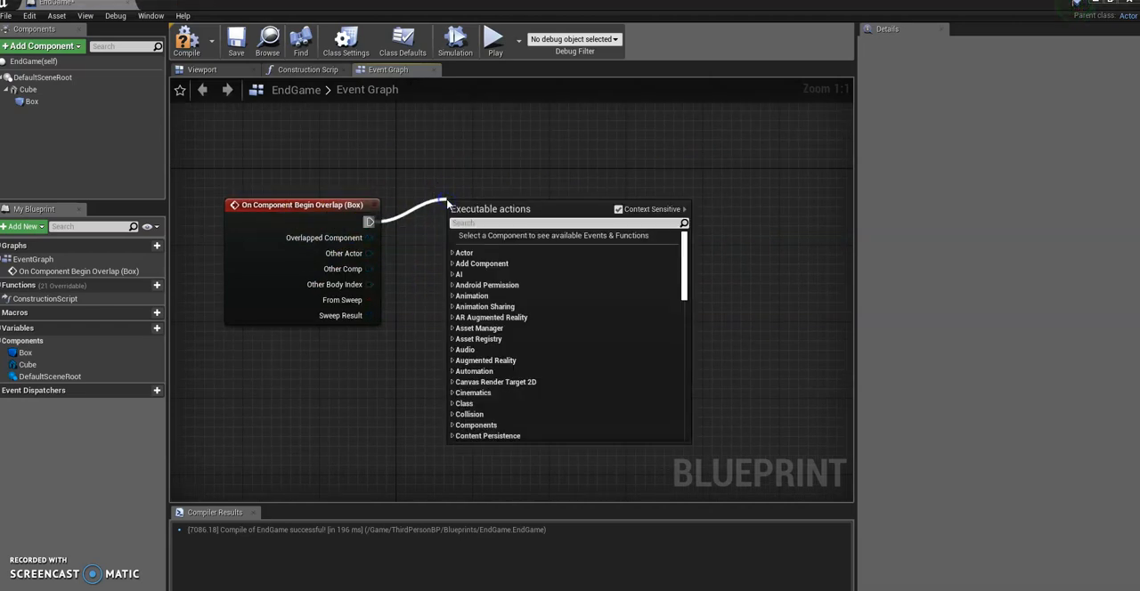
pyautogui.write('create')
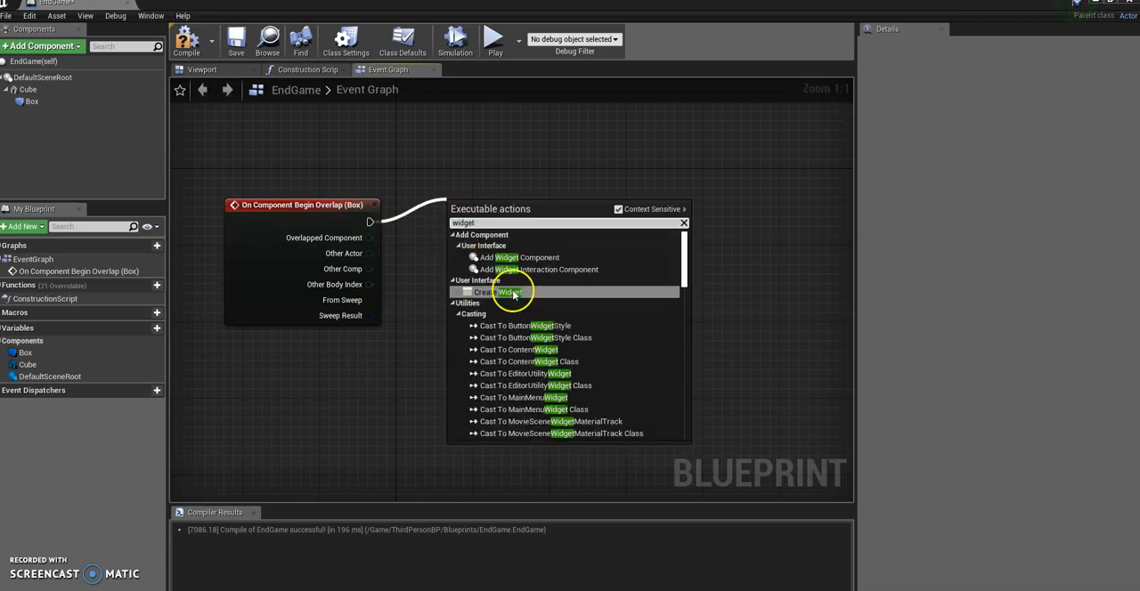
pyautogui.click(499, 292)
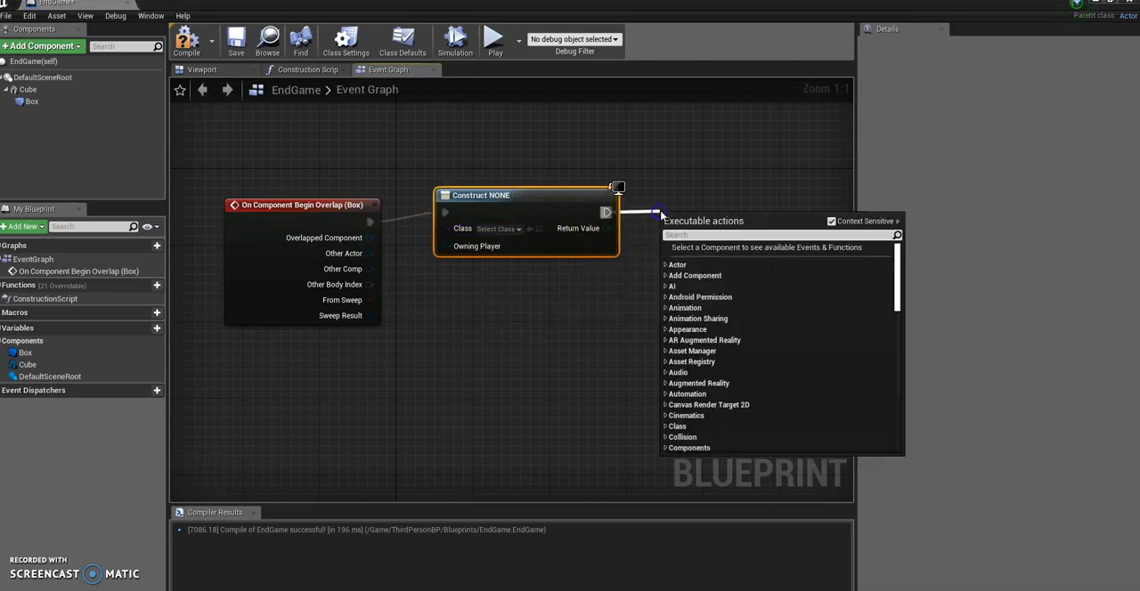
pyautogui.write('add to vie')
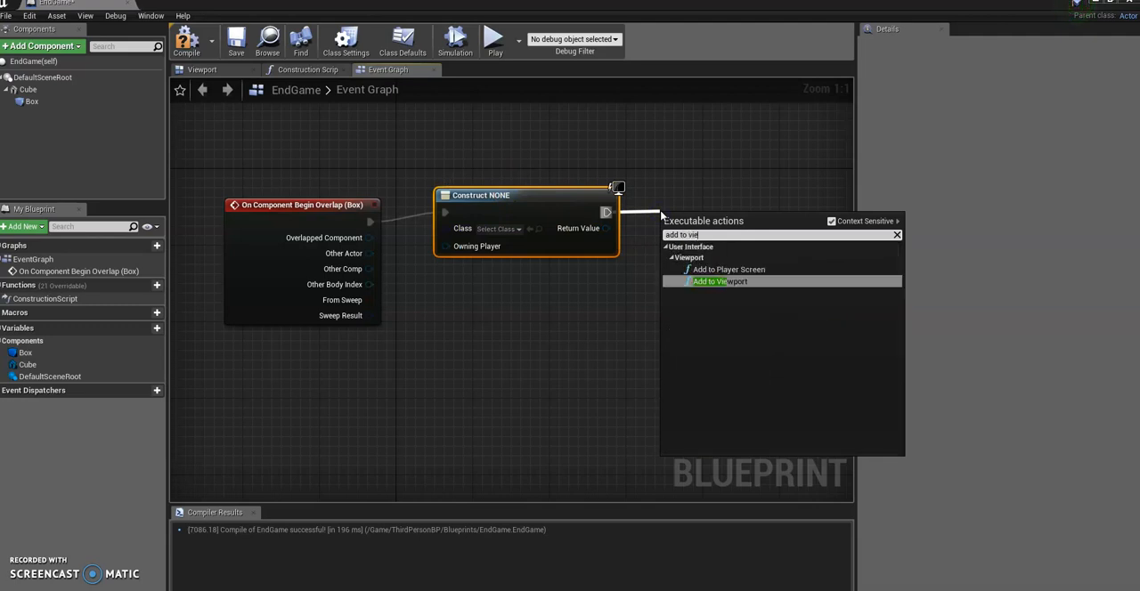
pyautogui.click(720, 282)
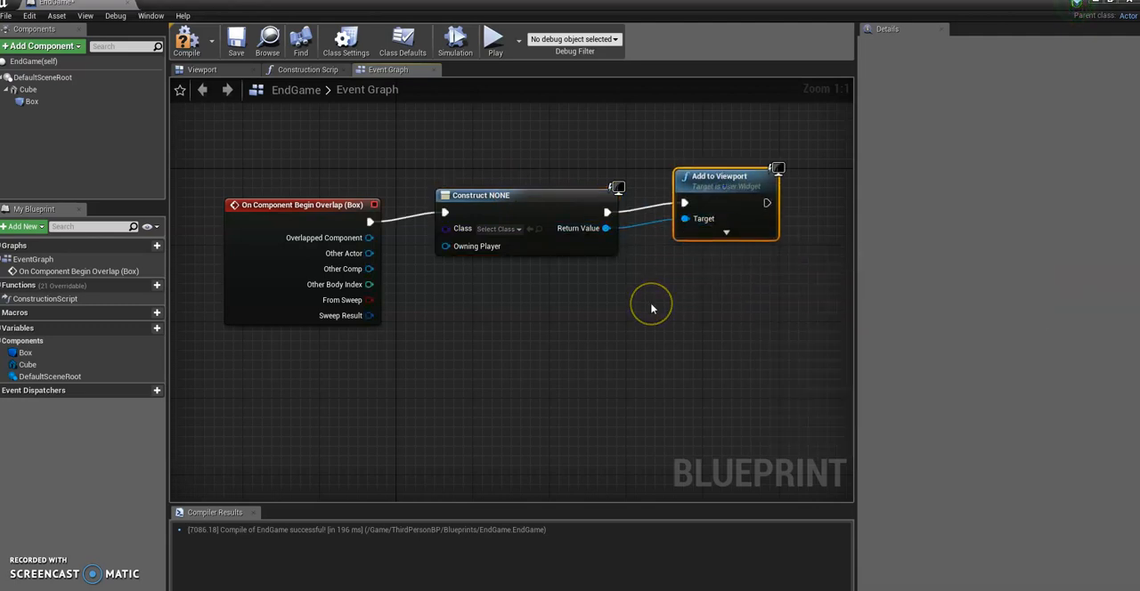
pyautogui.moveTo(495, 194)
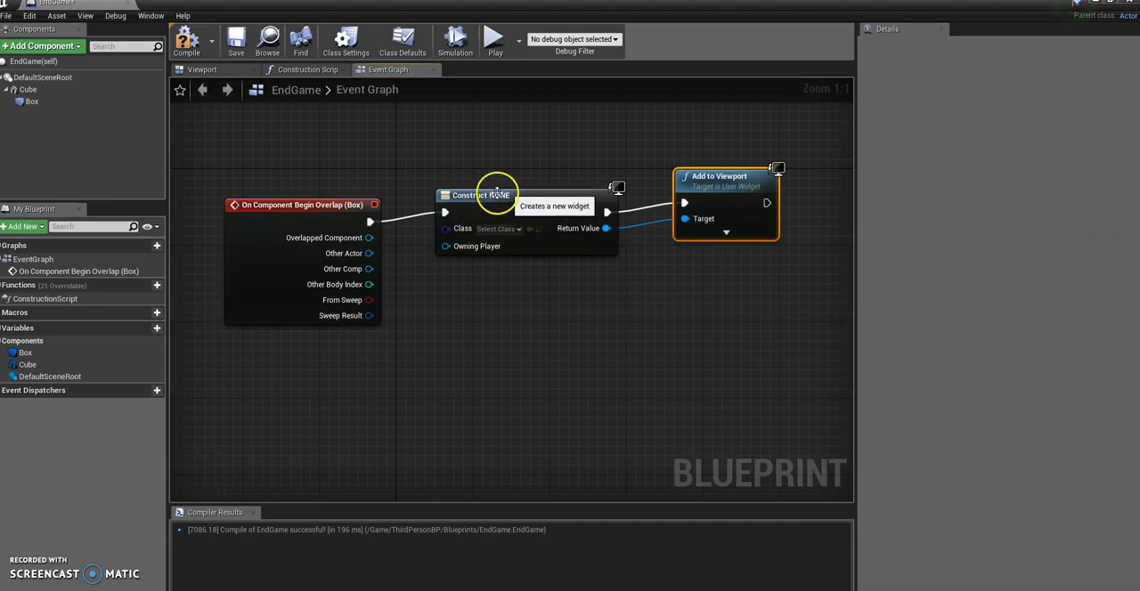
pyautogui.click(185, 39)
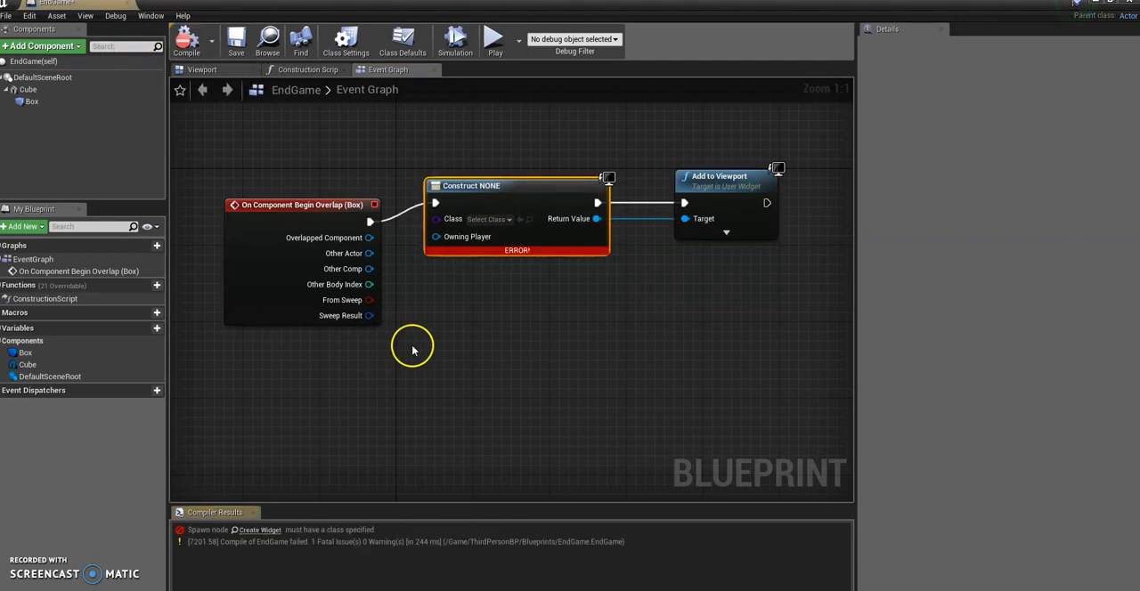
pyautogui.moveTo(502, 249)
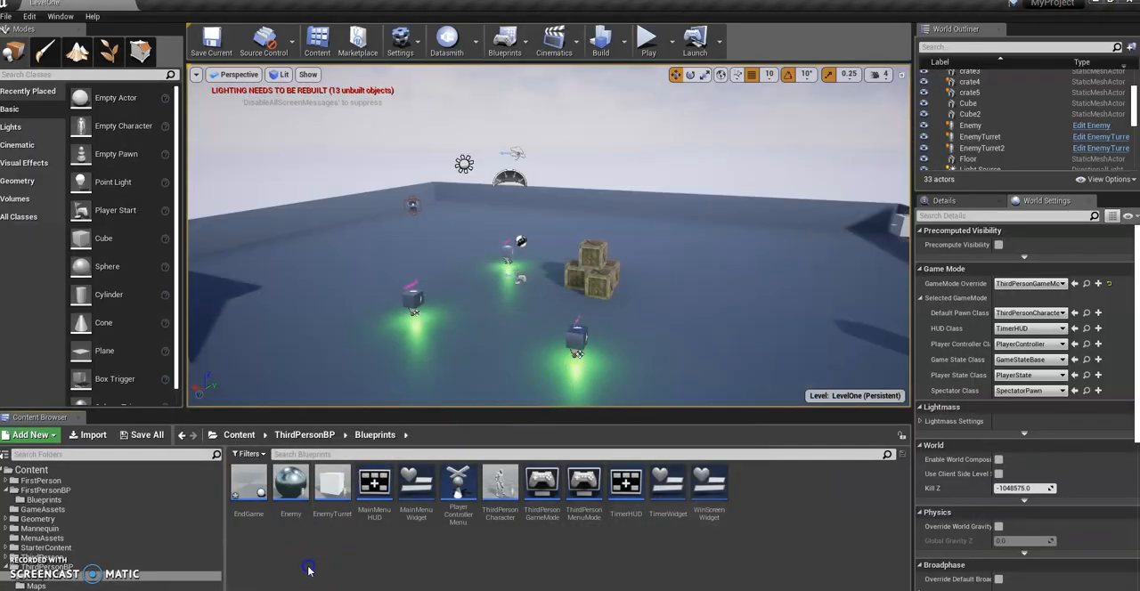
# Create a Widget Blueprint named EndGameWidget and open it in the designer.
pyautogui.click(32, 435)
pyautogui.write('nGameWid')
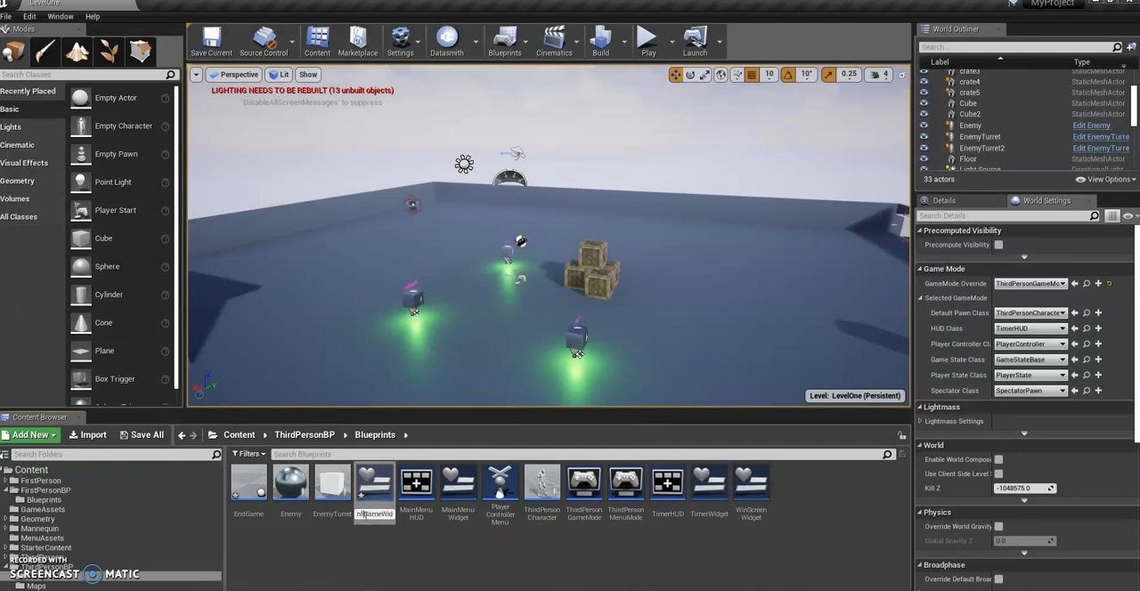
pyautogui.click(290, 484)
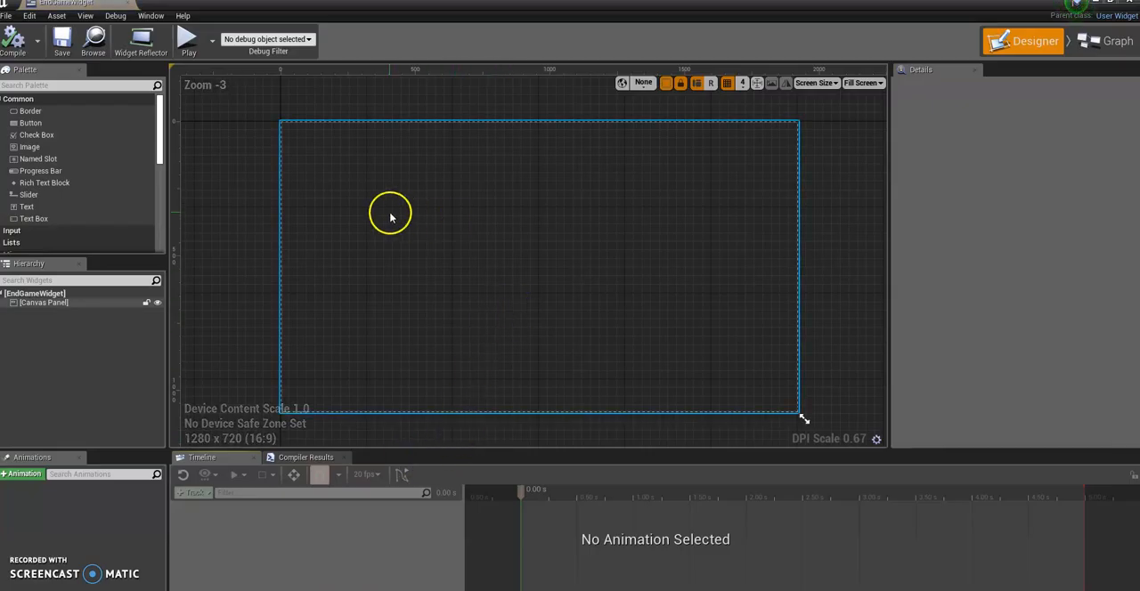
pyautogui.moveTo(582, 260)
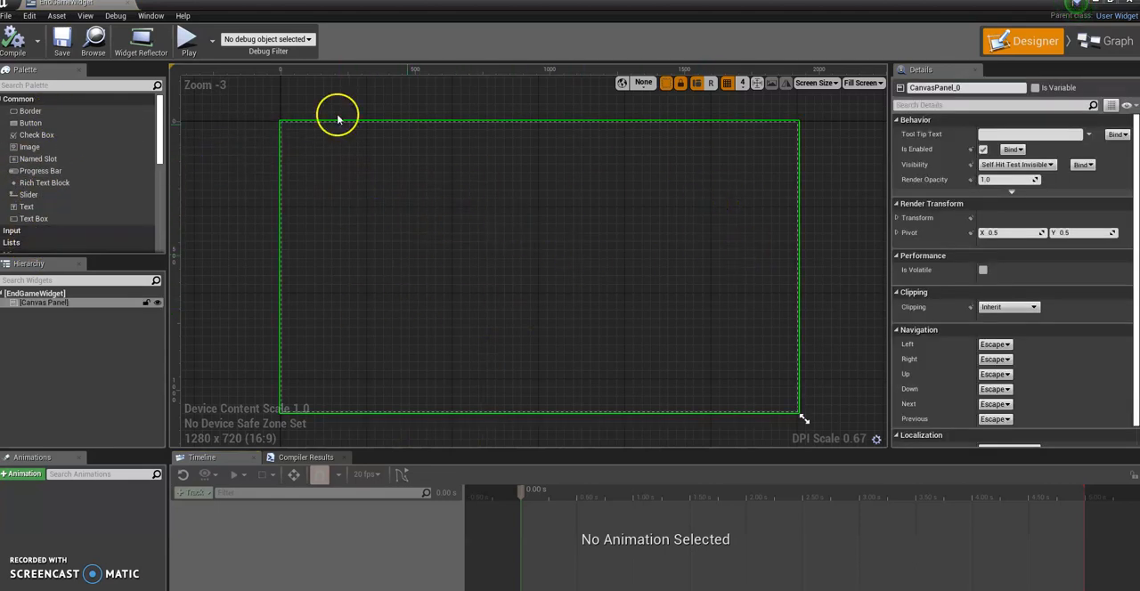
pyautogui.moveTo(321, 170)
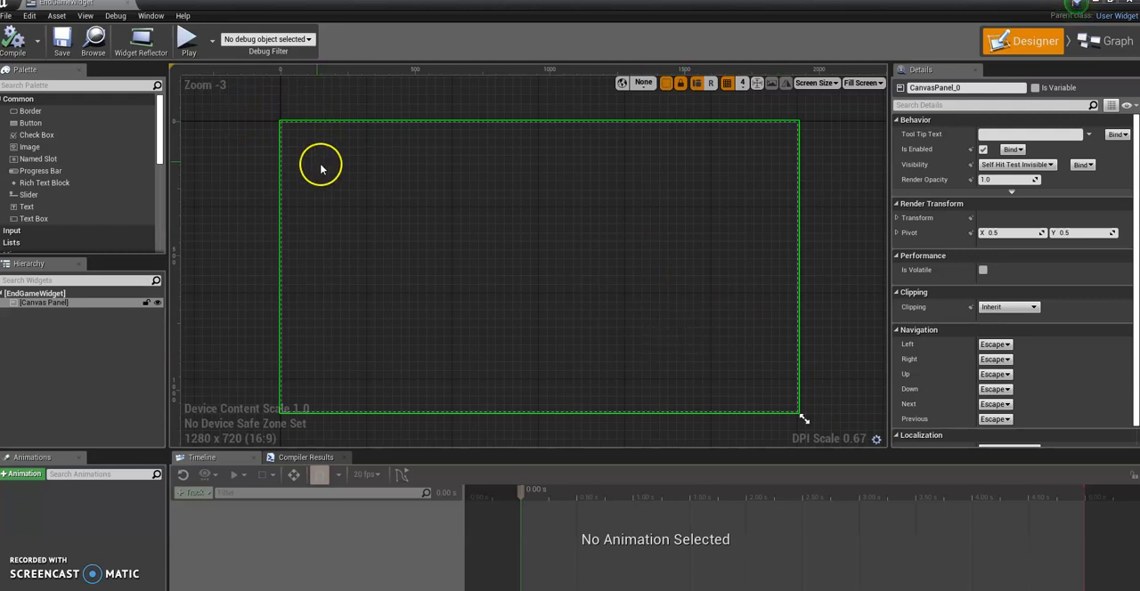
pyautogui.moveTo(659, 258)
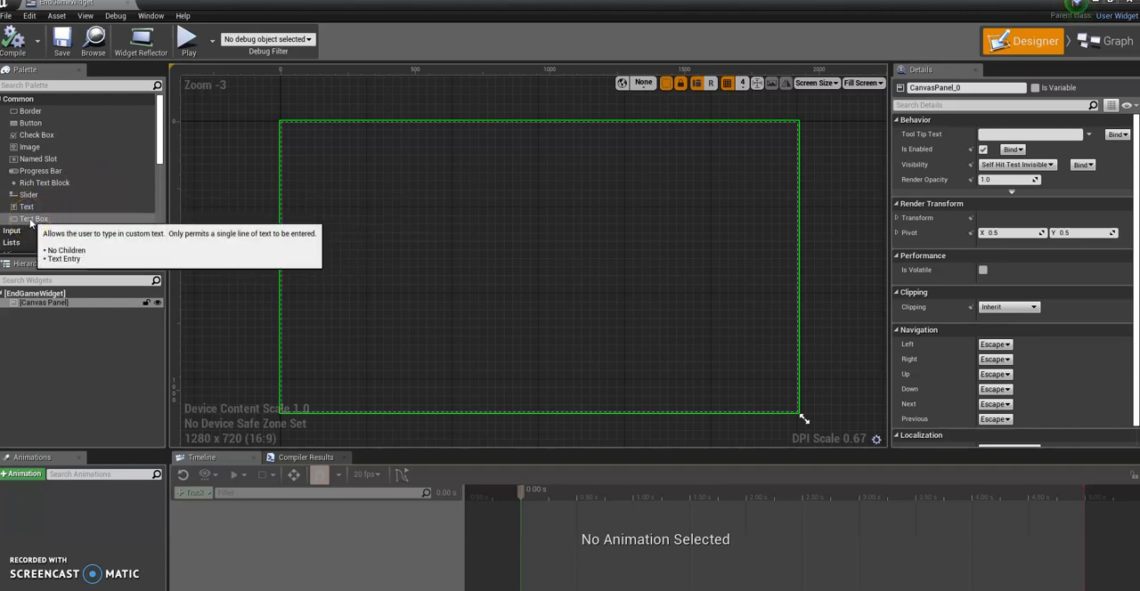
# Place a bold yellow size-60 'You Win' text block in the canvas's upper middle.
pyautogui.moveTo(32, 218); pyautogui.dragTo(438, 214)
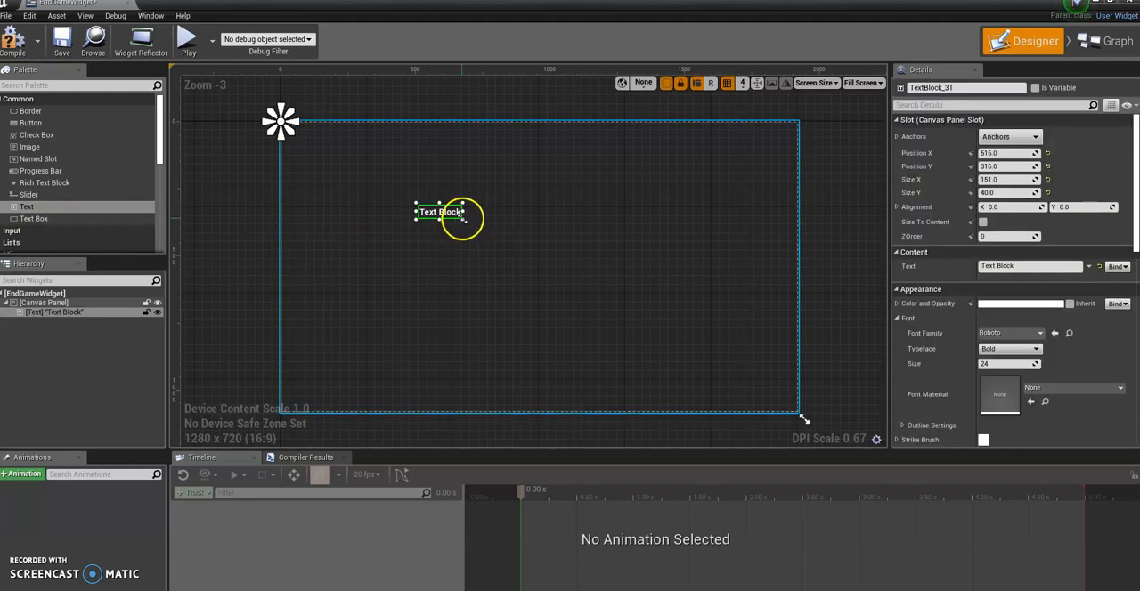
pyautogui.moveTo(467, 224); pyautogui.dragTo(559, 251)
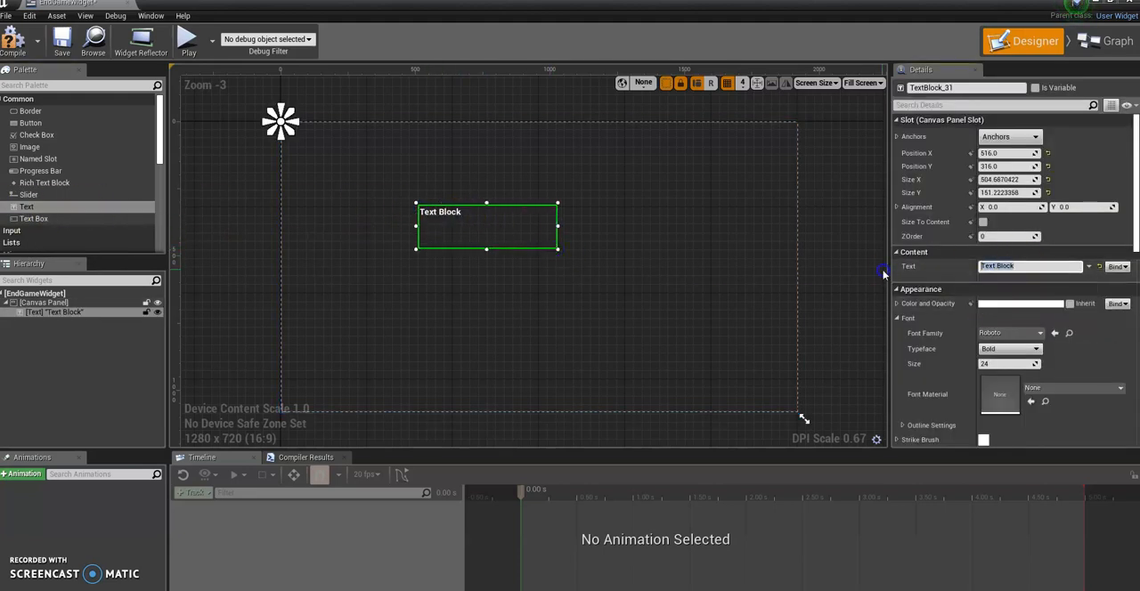
pyautogui.write('You W')
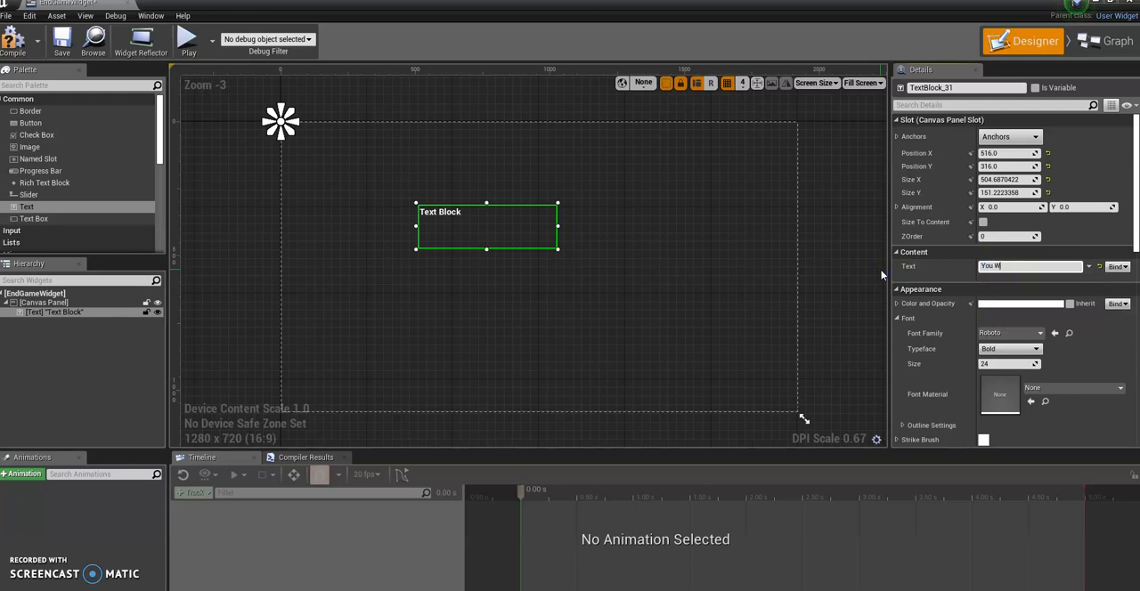
pyautogui.write('in')
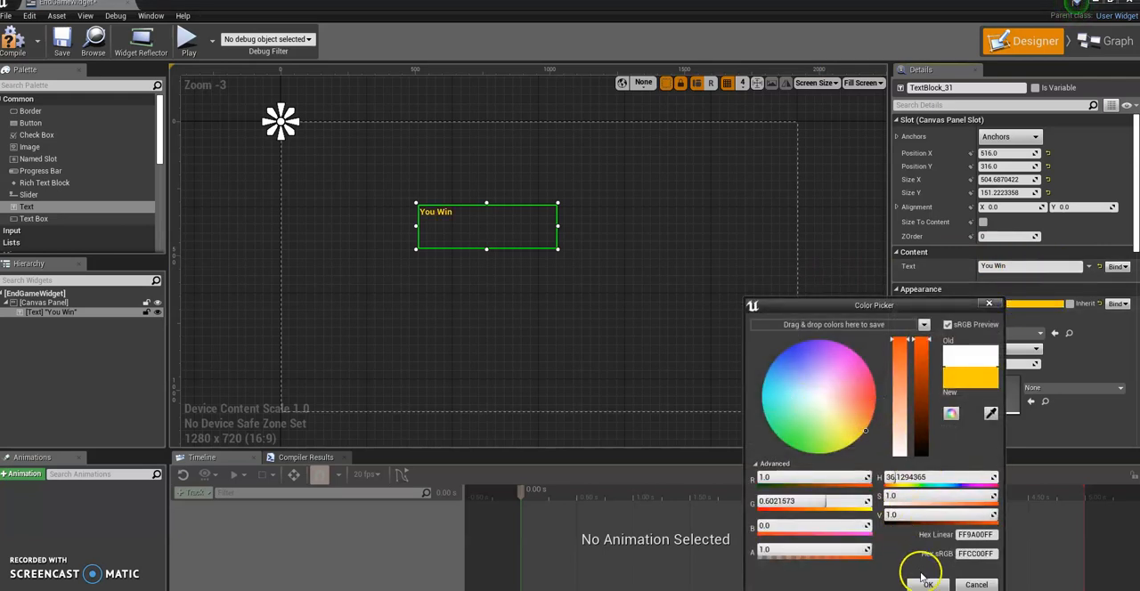
pyautogui.click(928, 584)
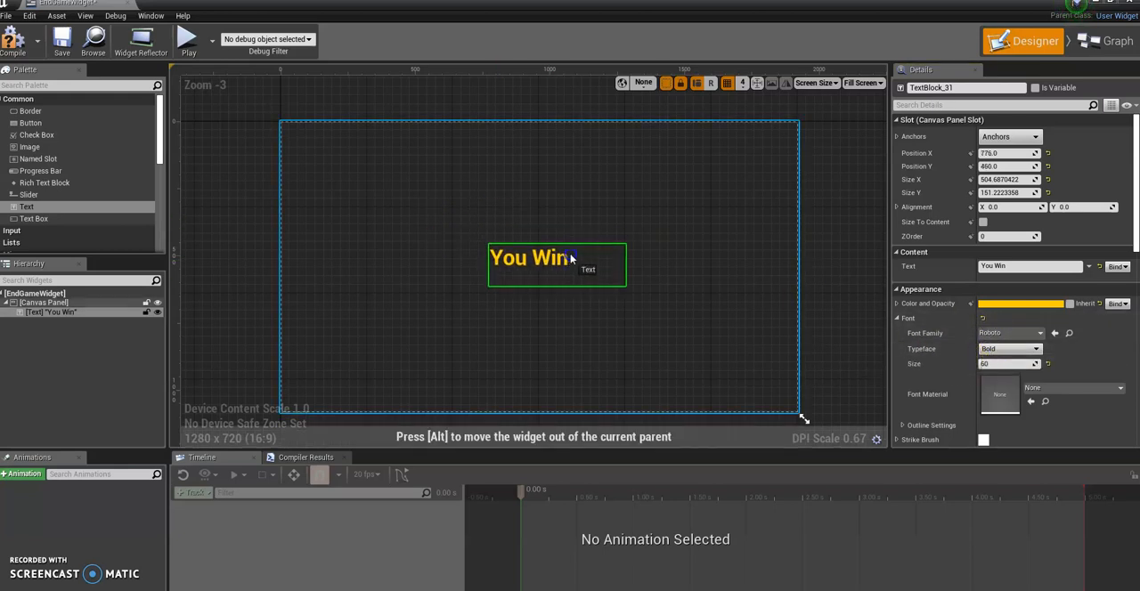
pyautogui.moveTo(555, 263); pyautogui.dragTo(561, 246)
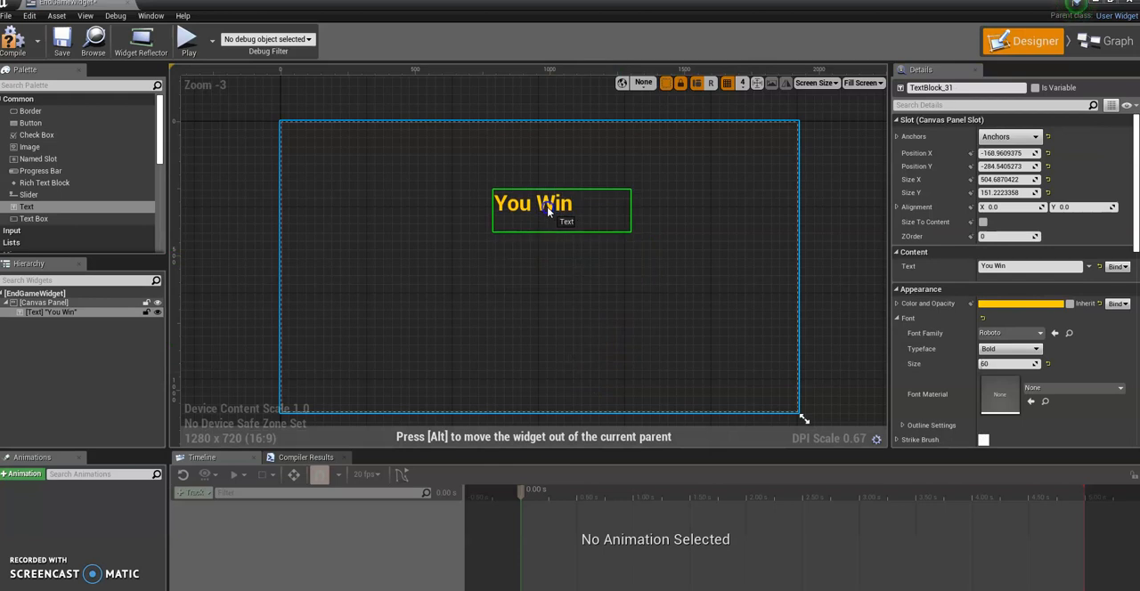
pyautogui.click(44, 303)
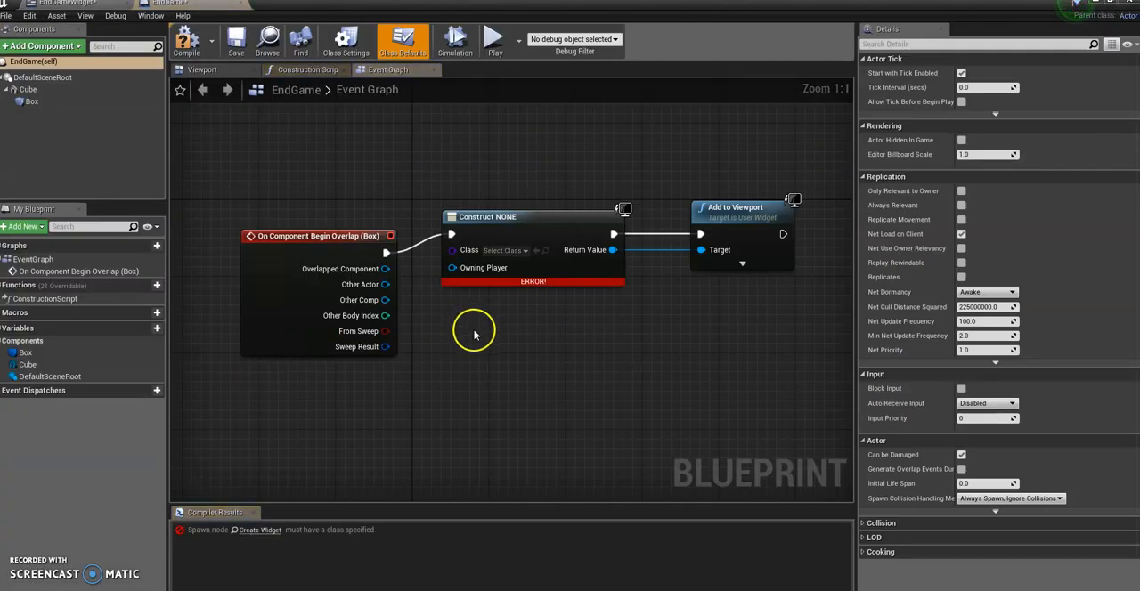
# Set the Create Widget node's class to EndGameWidget.
pyautogui.click(481, 249)
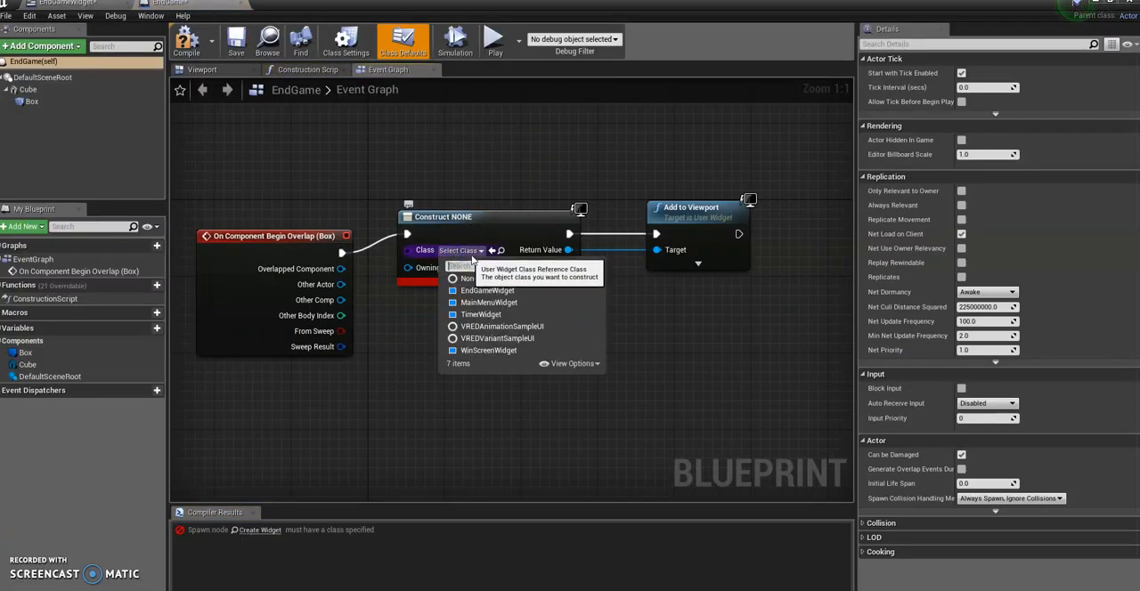
pyautogui.click(488, 290)
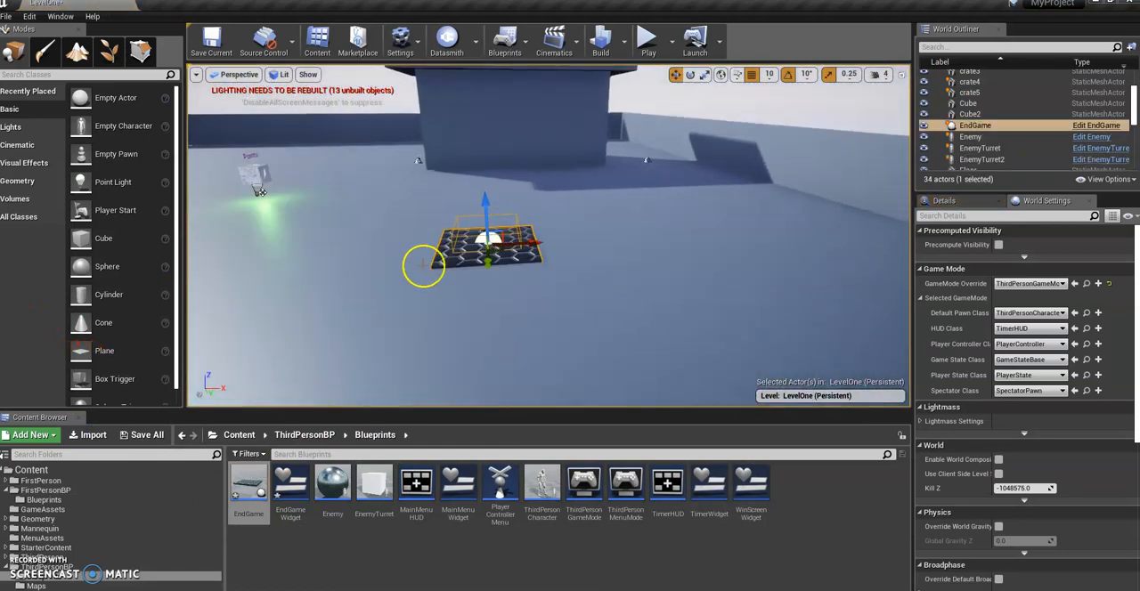
# Play-test the level, walking onto the hex platform to show the You Win text.
pyautogui.moveTo(485, 236); pyautogui.dragTo(713, 200)
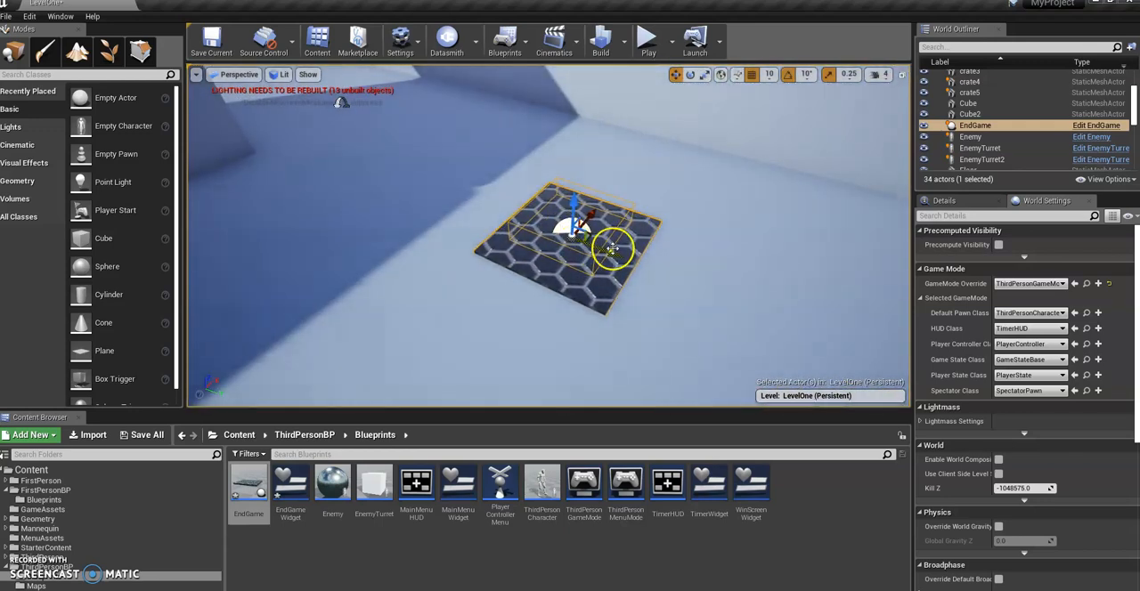
pyautogui.click(649, 35)
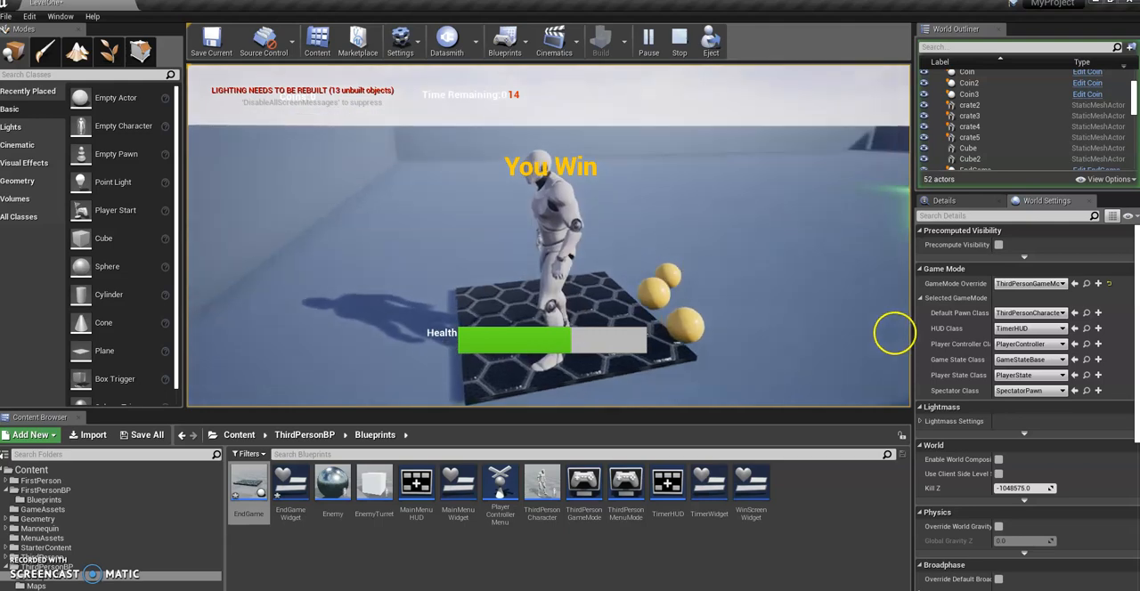
pyautogui.click(680, 39)
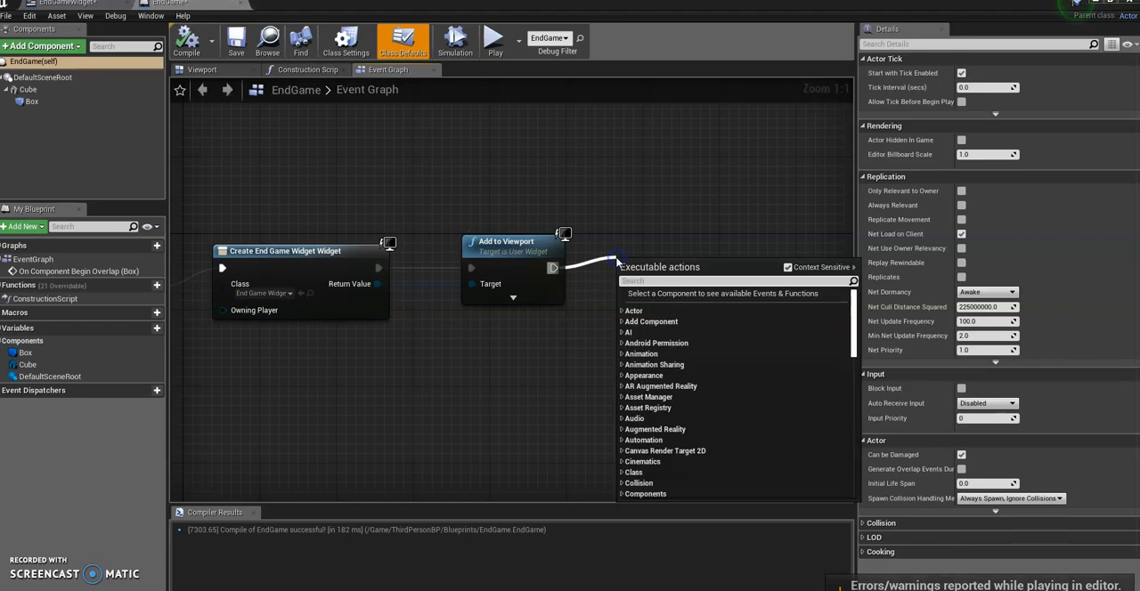
# Add a Delay node after Add to Viewport.
pyautogui.write('delay')
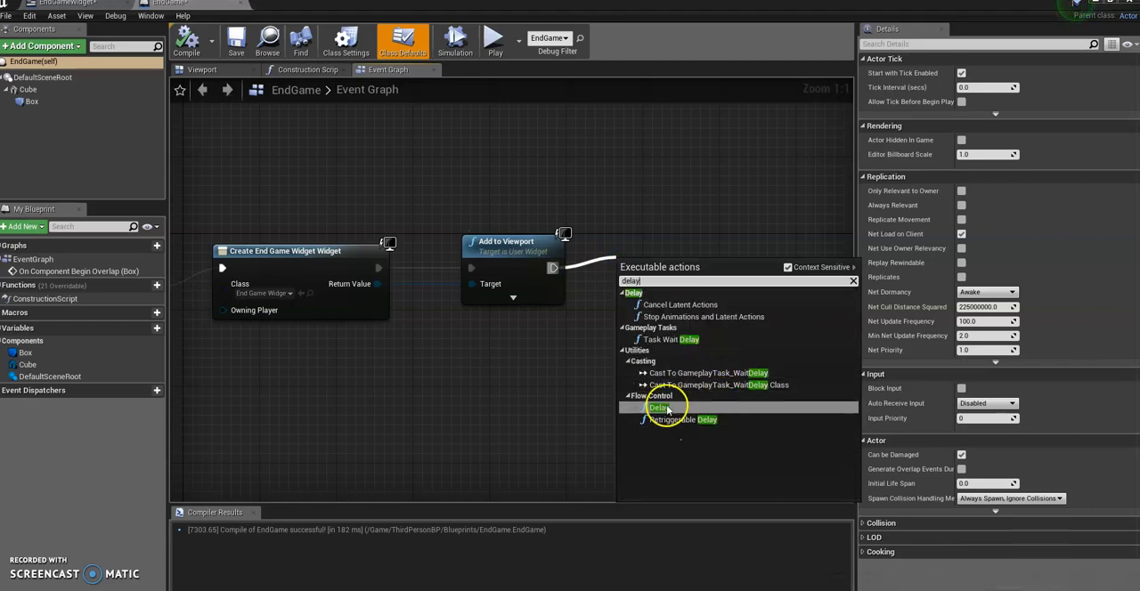
pyautogui.click(657, 406)
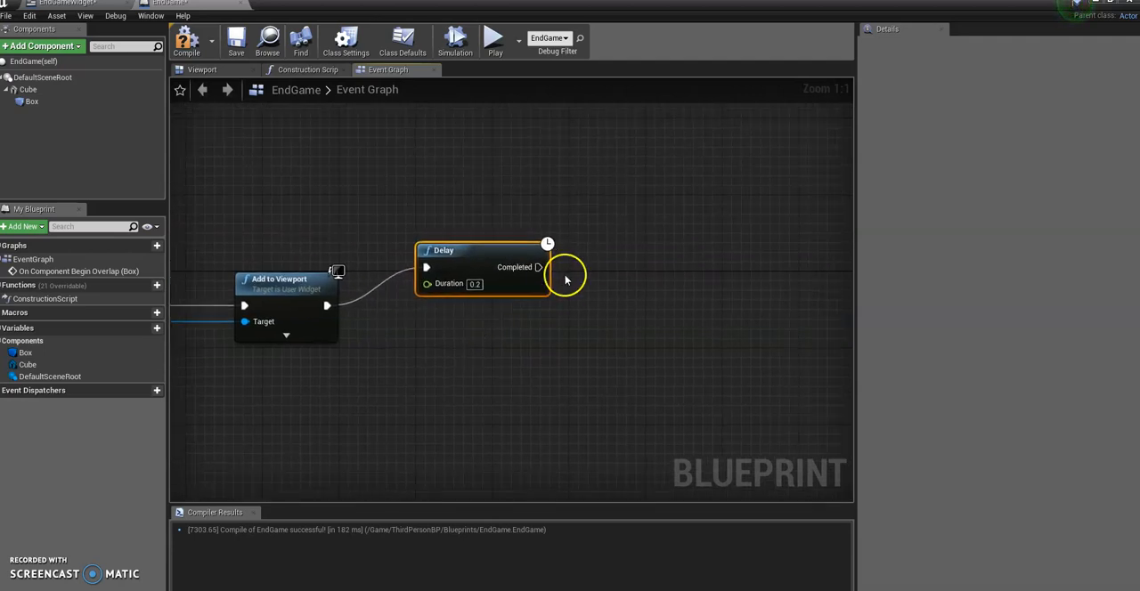
# Chain Set Game Paused after the Delay's Completed output, with Paused ticked.
pyautogui.moveTo(541, 267); pyautogui.dragTo(595, 253)
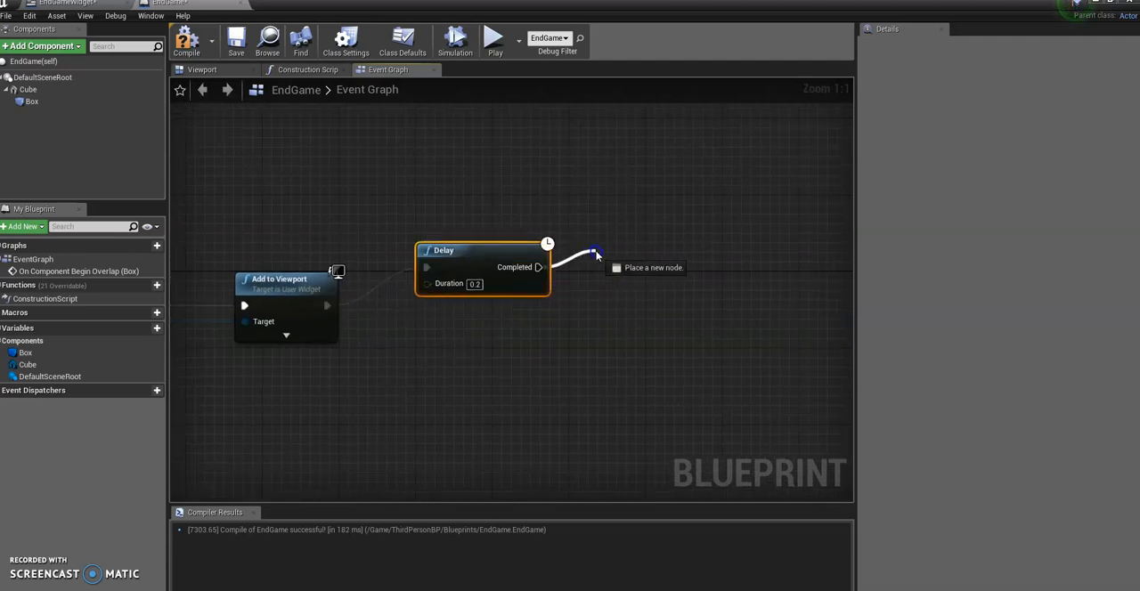
pyautogui.click(595, 253)
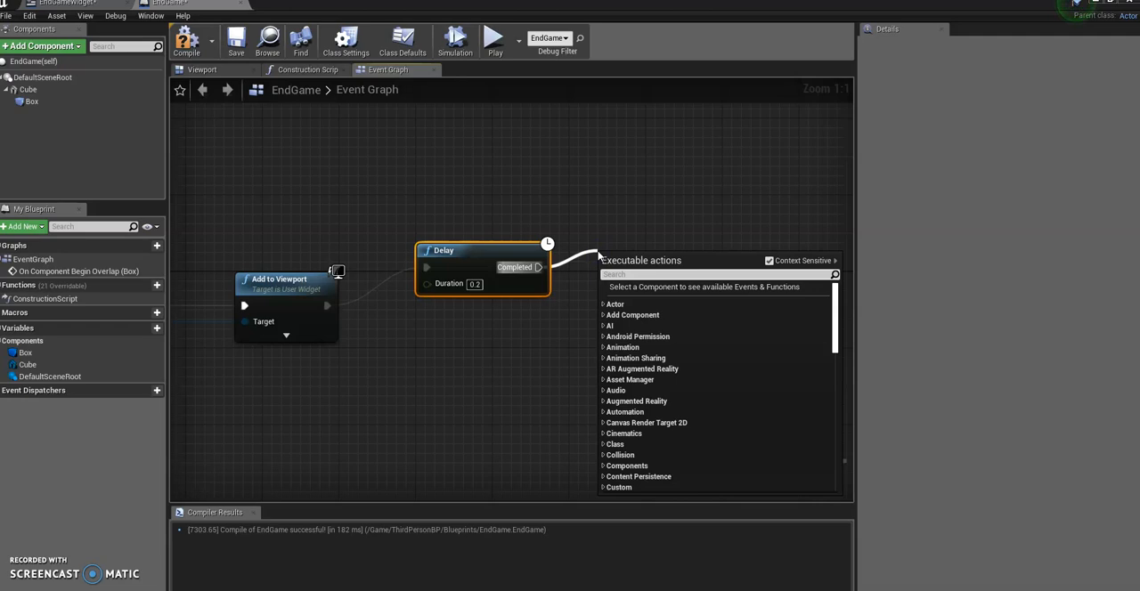
pyautogui.write('set game')
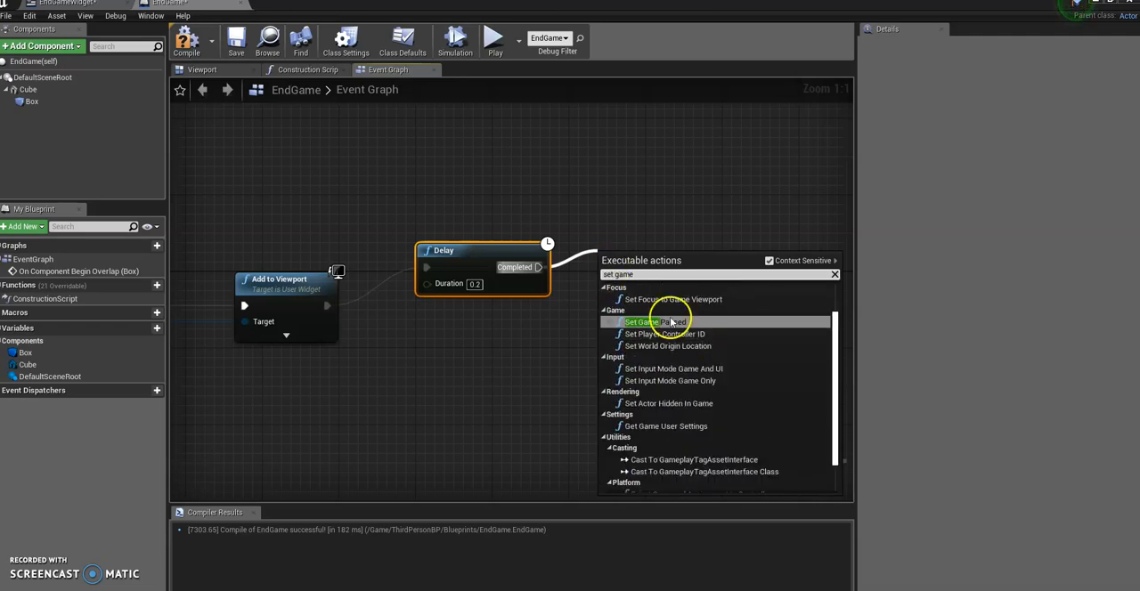
pyautogui.click(655, 321)
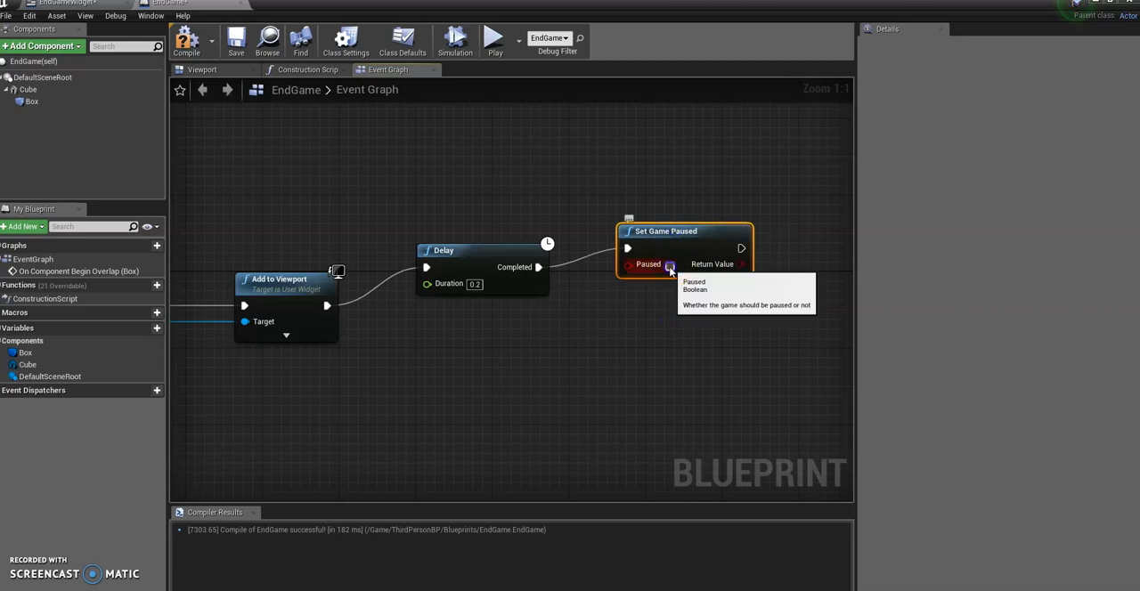
pyautogui.click(669, 264)
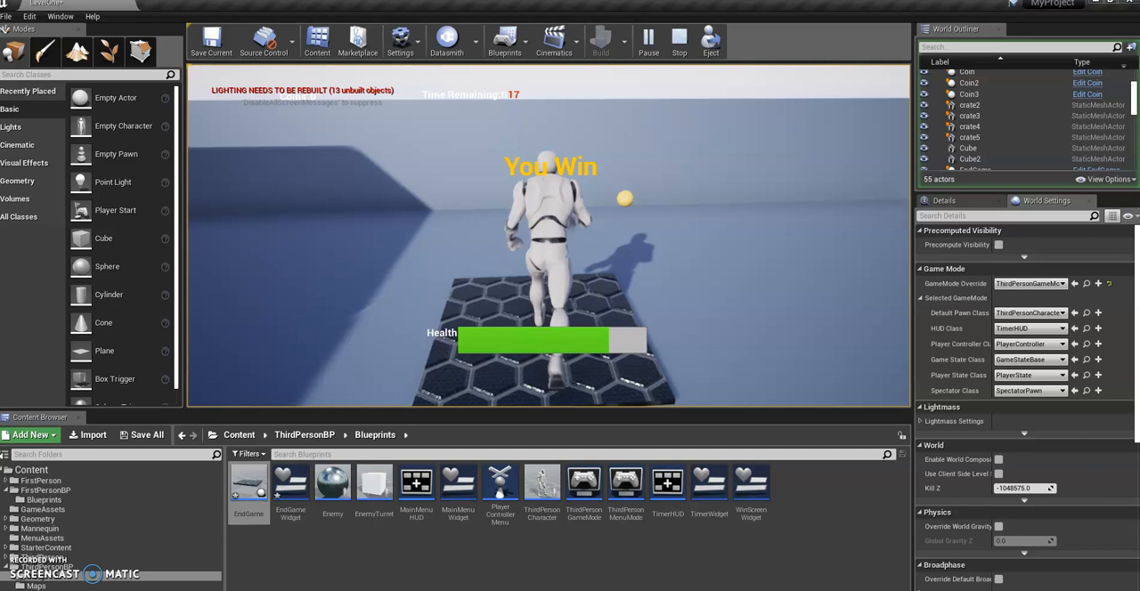
pyautogui.moveTo(745, 360)
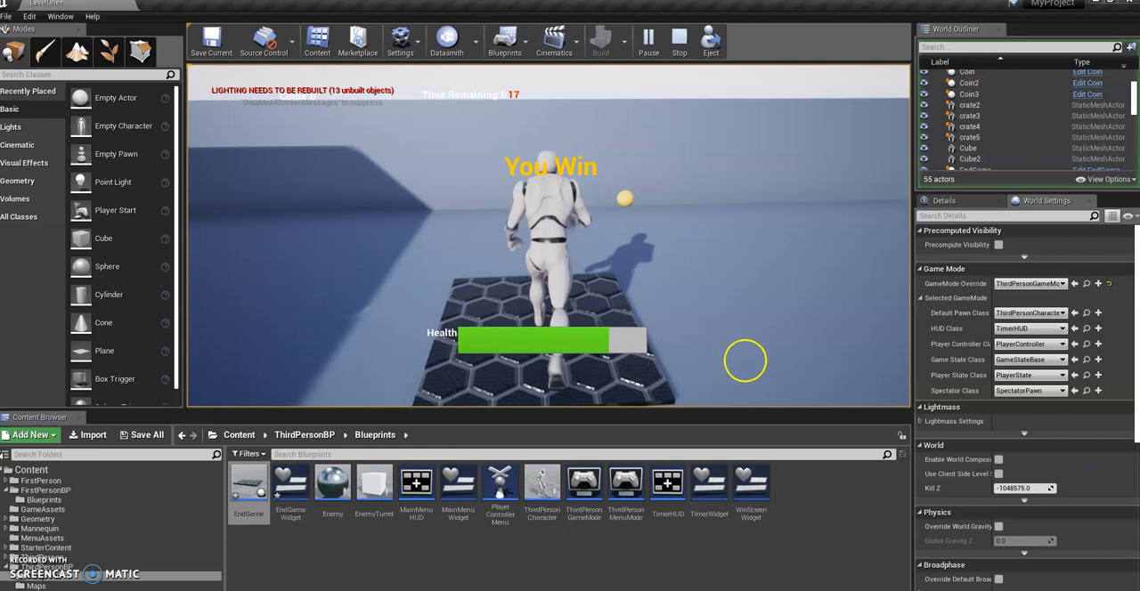
# Stop the Play In Editor session after seeing You Win.
pyautogui.click(680, 40)
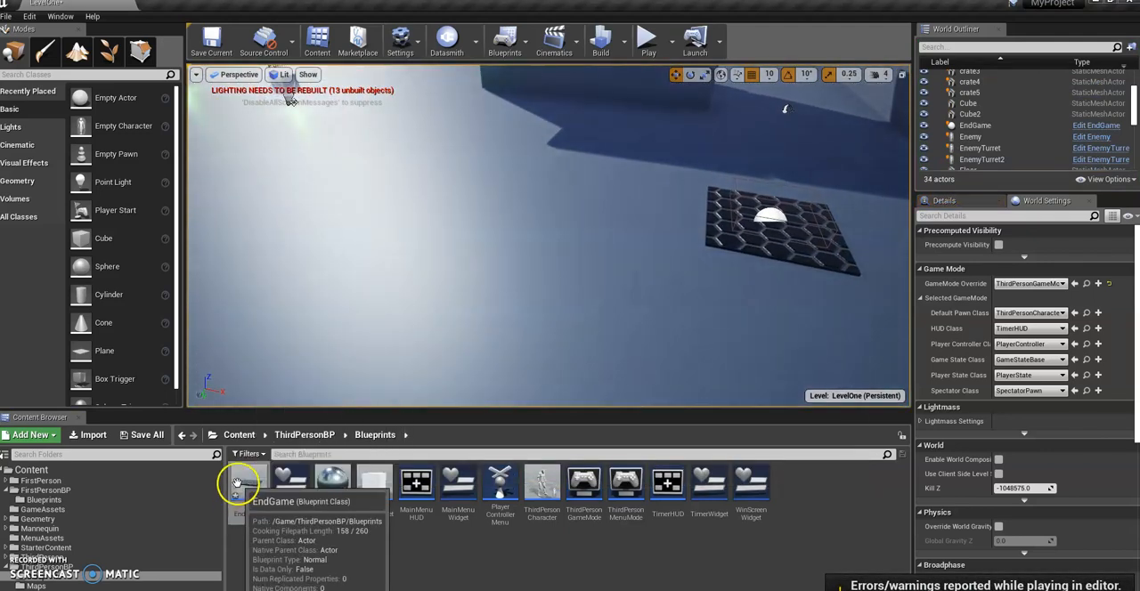
pyautogui.moveTo(763, 238)
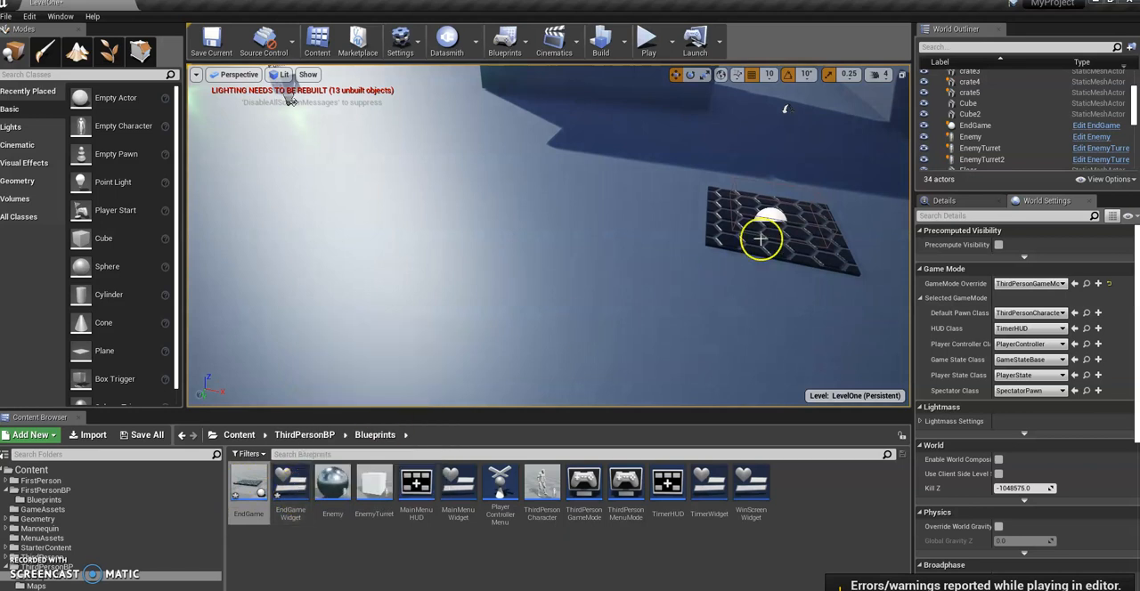
pyautogui.moveTo(649, 37)
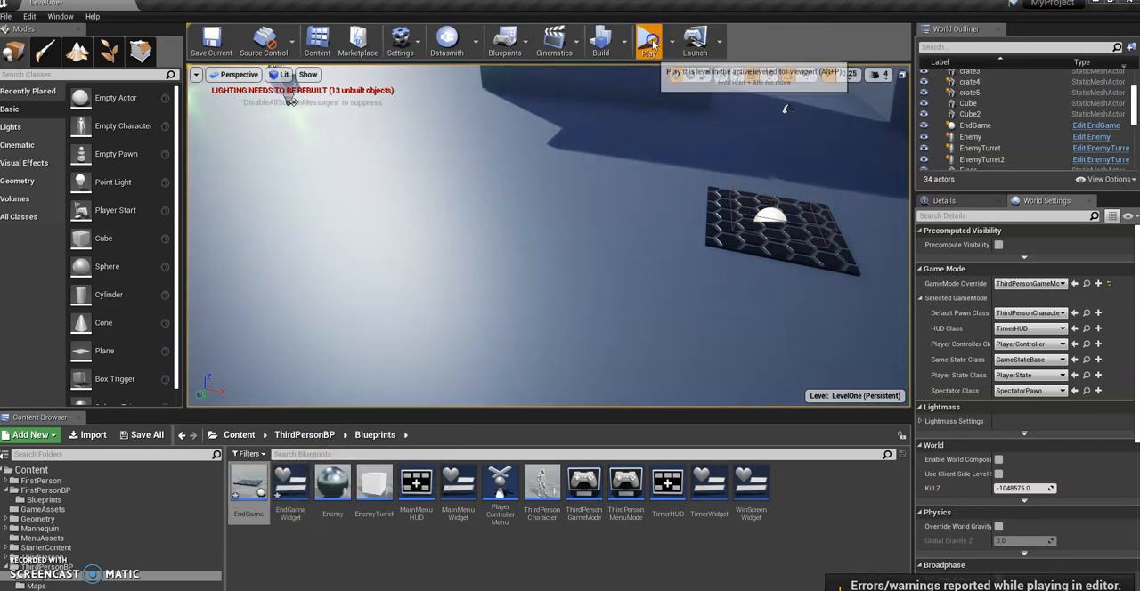
# Start another play test of the level to see You Win on the platform.
pyautogui.click(649, 39)
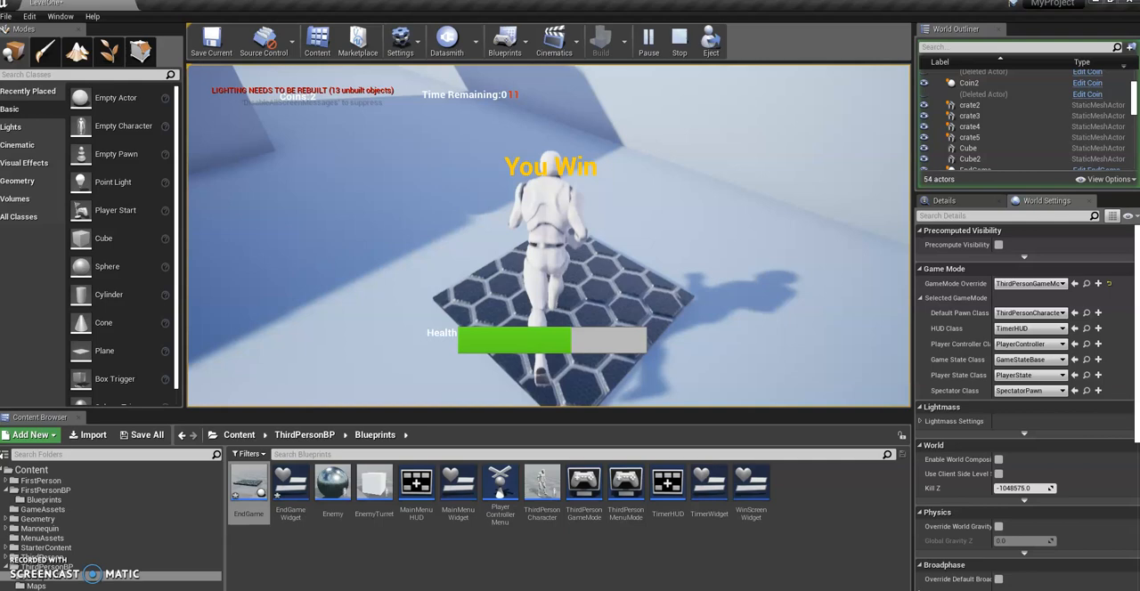
# Review the play-in-editor error messages and reopen EndGameWidget in the designer.
pyautogui.click(680, 41)
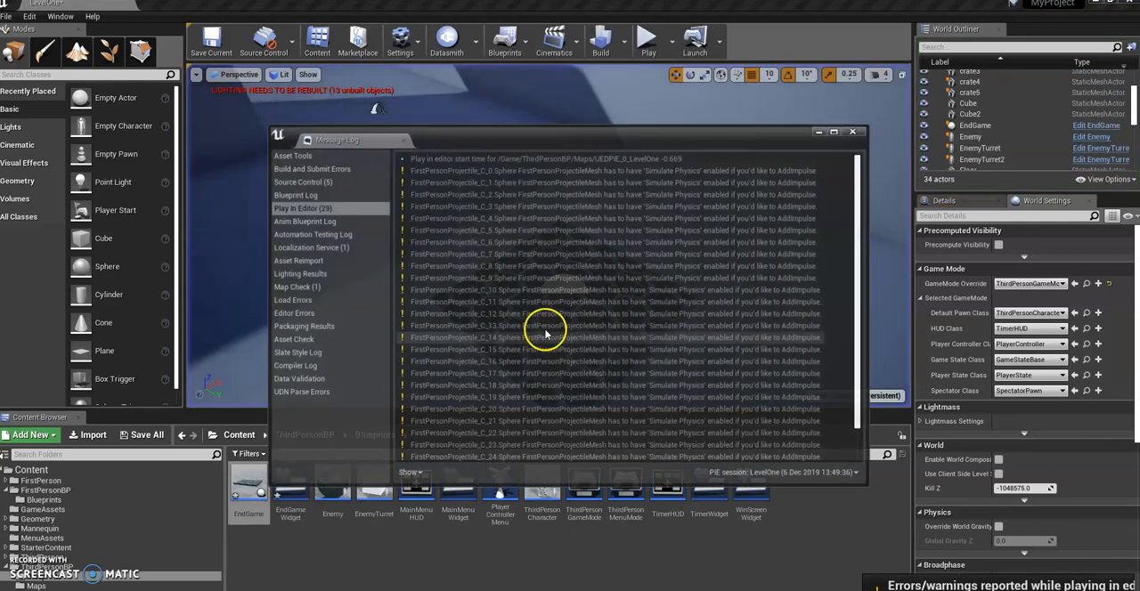
pyautogui.click(851, 132)
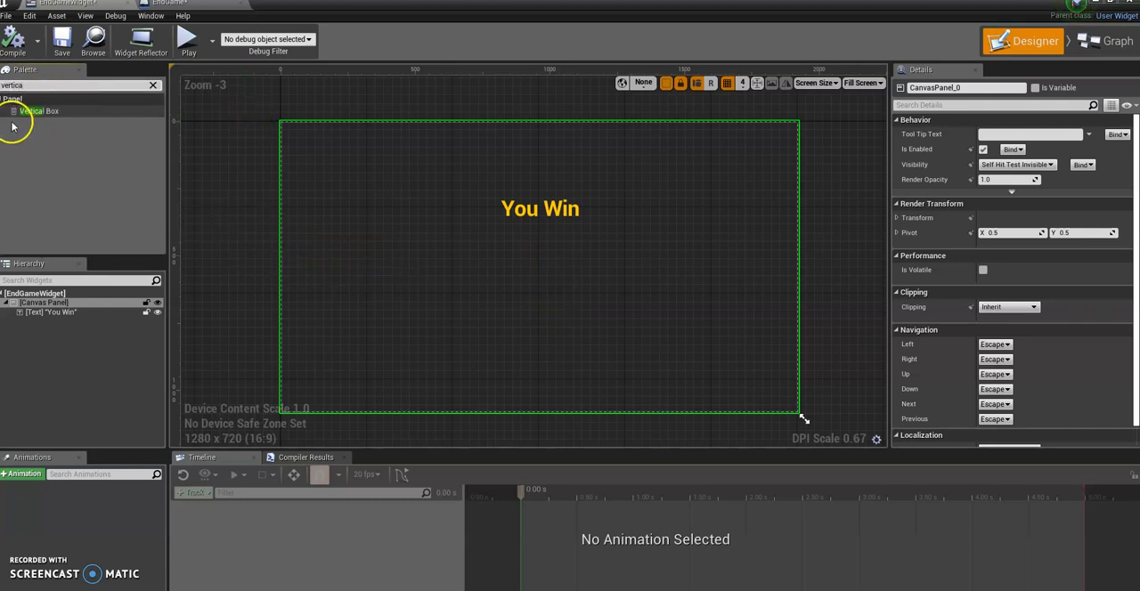
# Add a Vertical Box with a yellow 'Final Score' text block on the canvas.
pyautogui.moveTo(37, 111); pyautogui.dragTo(401, 298)
pyautogui.write('text')
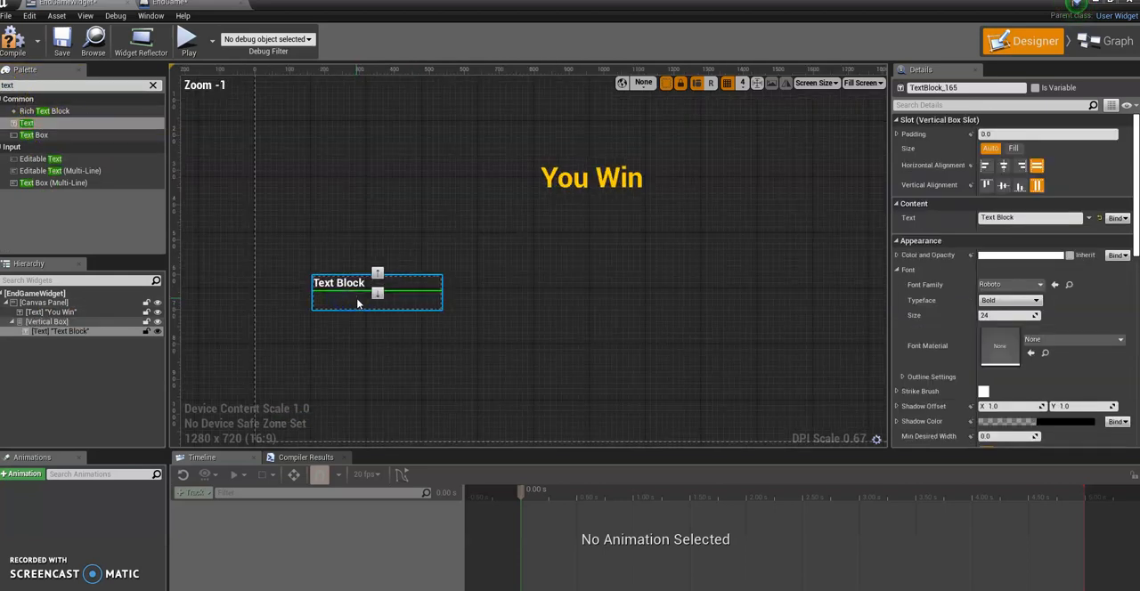
pyautogui.scroll(3)
pyautogui.write('Score:')
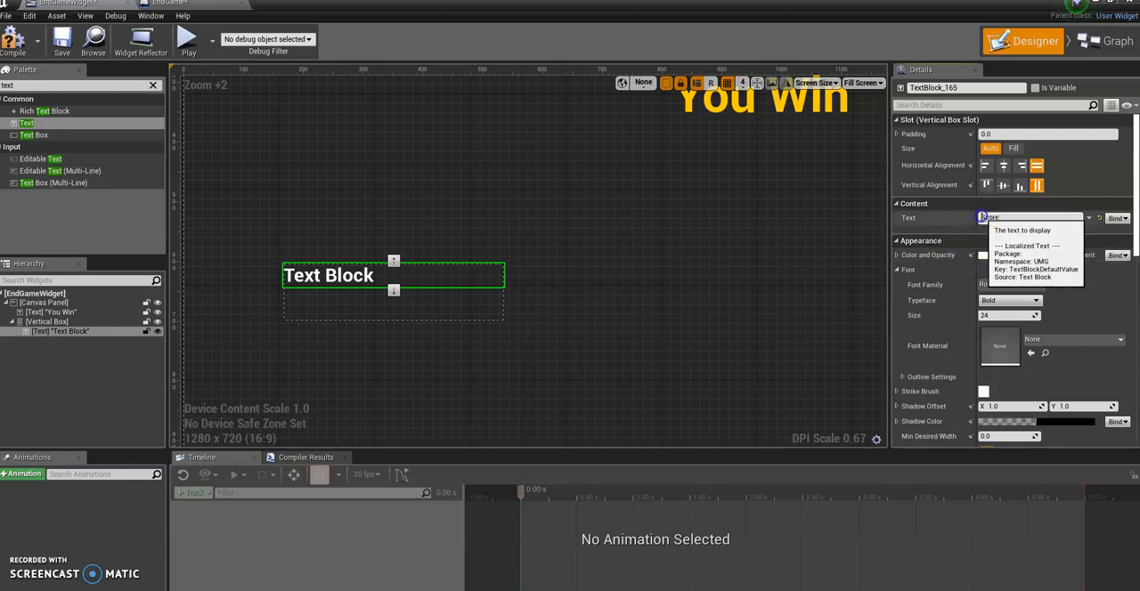
pyautogui.write('Final Score')
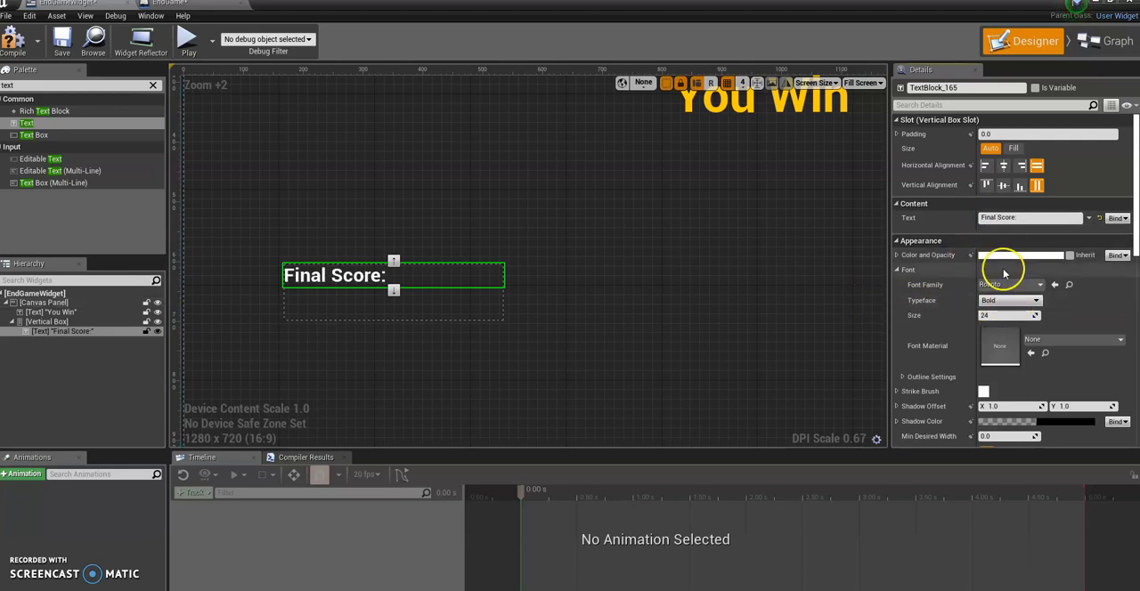
pyautogui.click(1022, 257)
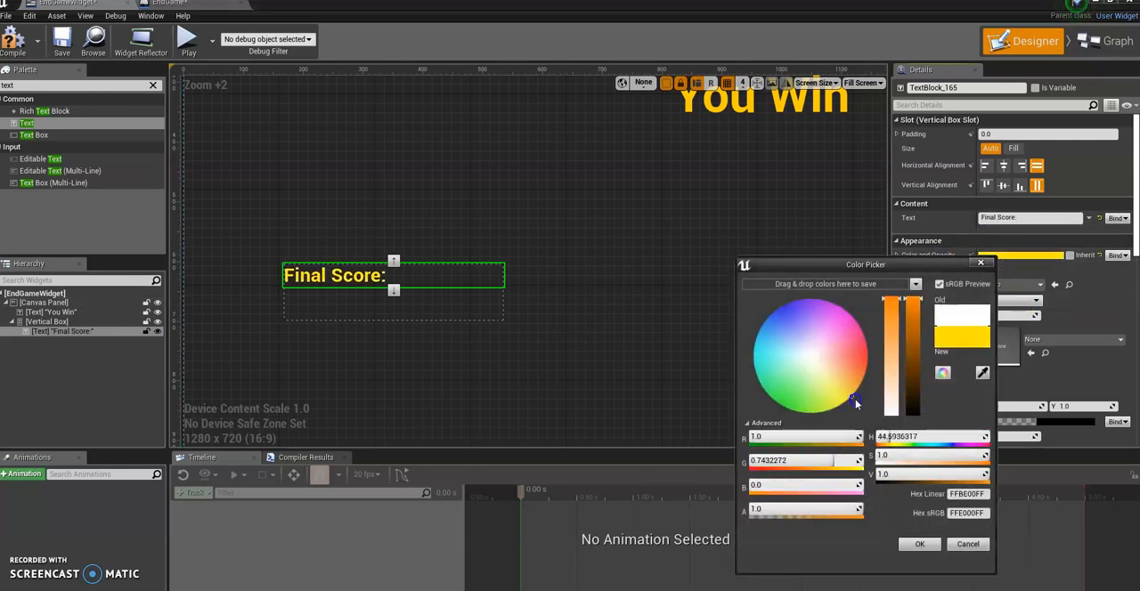
pyautogui.click(919, 545)
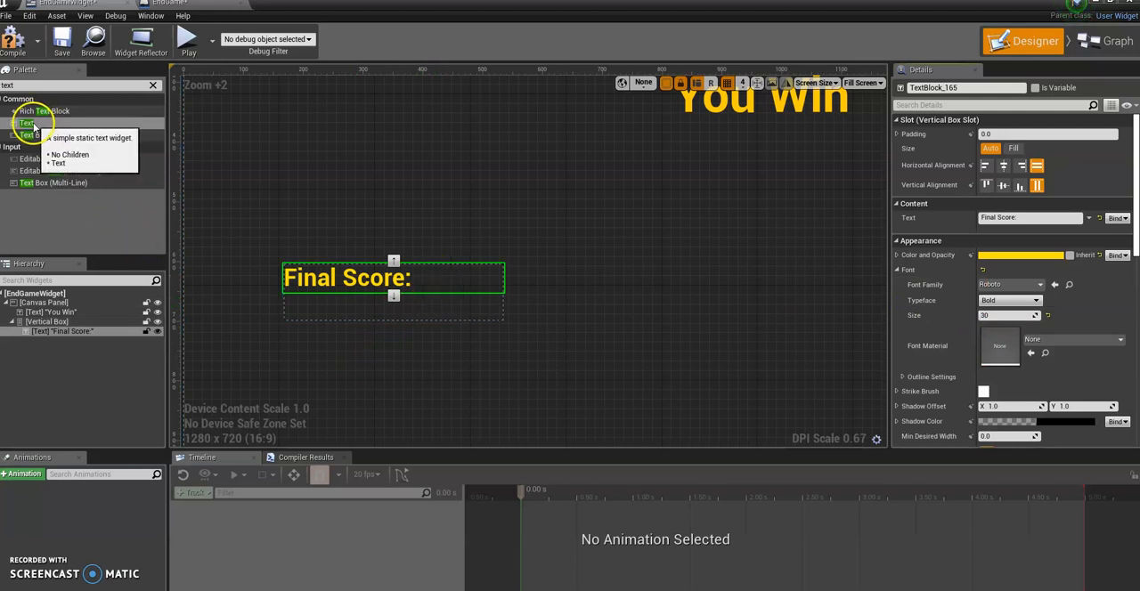
# Add a second Text Block beneath Final Score inside the vertical box.
pyautogui.moveTo(27, 123); pyautogui.dragTo(431, 289)
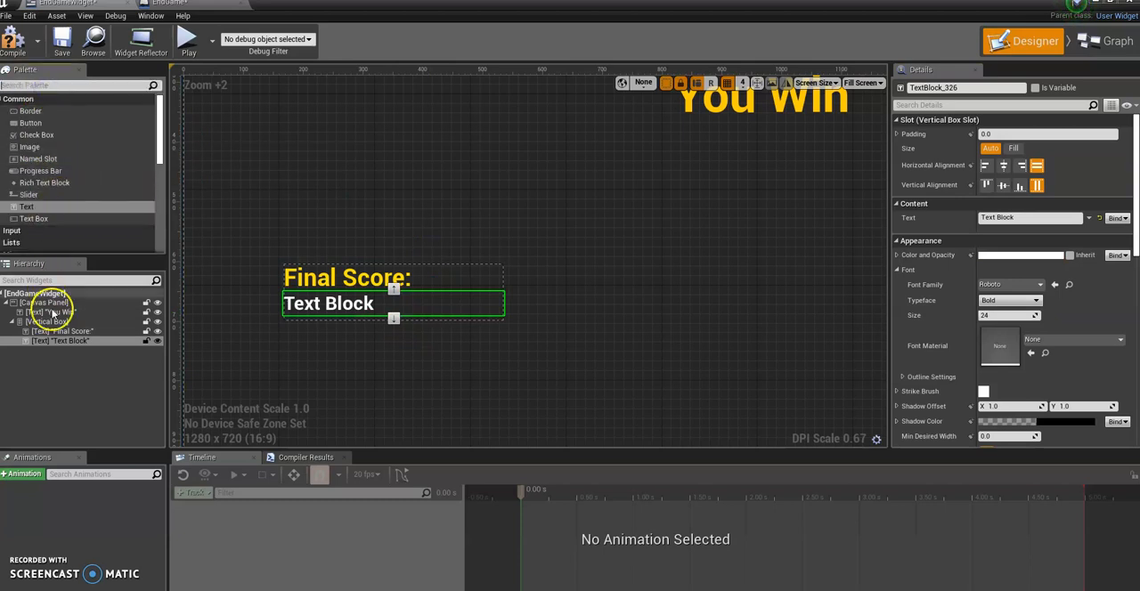
pyautogui.click(46, 320)
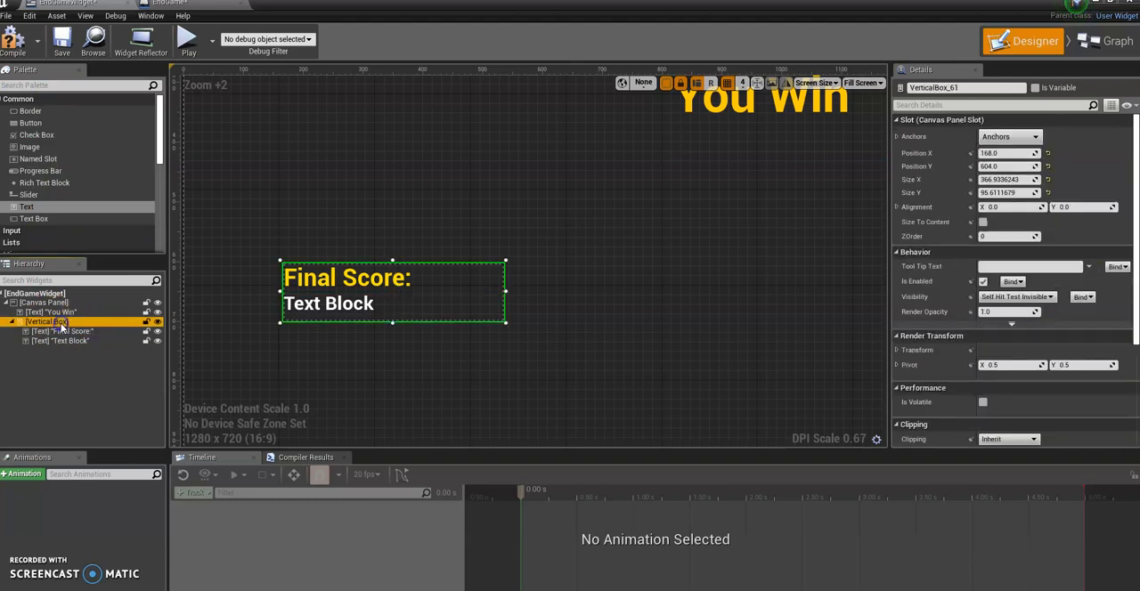
# Build a Horizontal Box row reading 'Final Score:' and '000' from two text blocks.
pyautogui.click(42, 302)
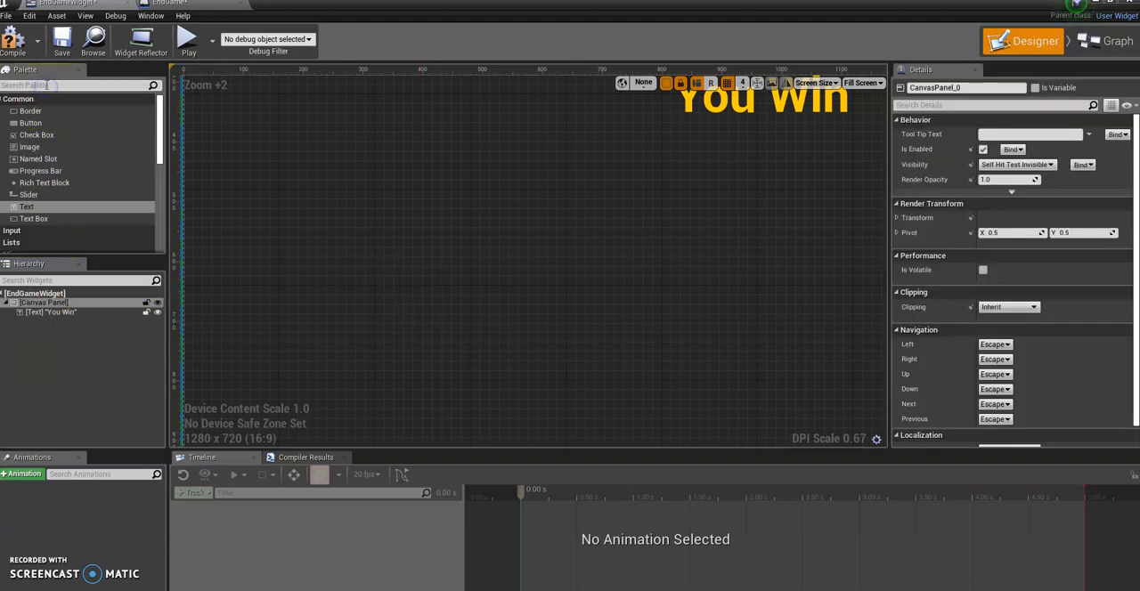
pyautogui.write('hor')
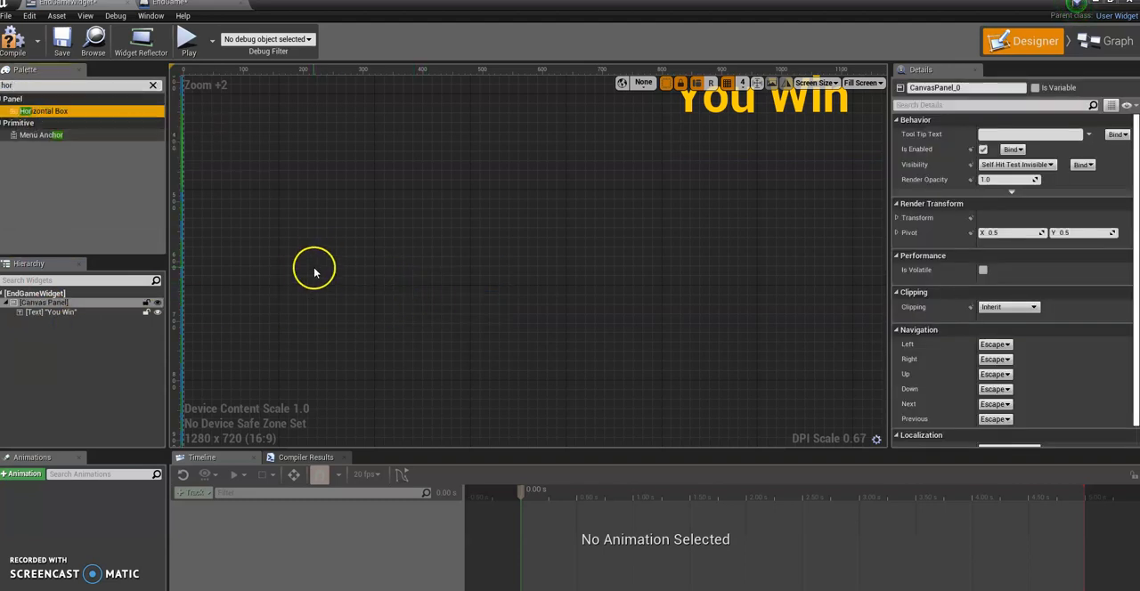
pyautogui.moveTo(45, 110); pyautogui.dragTo(339, 267)
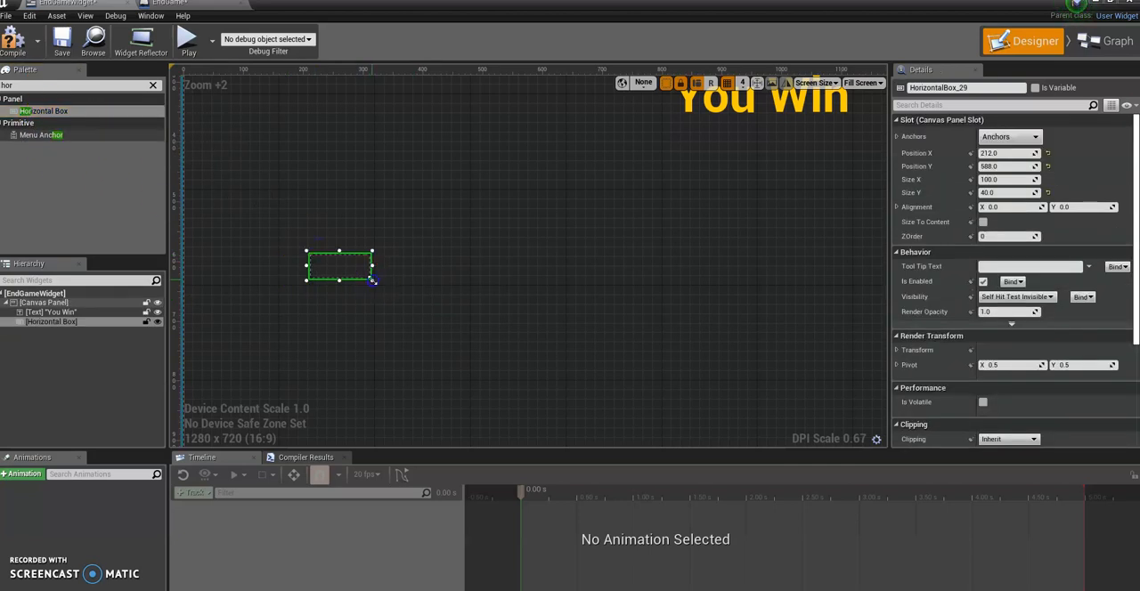
pyautogui.moveTo(372, 281); pyautogui.dragTo(533, 325)
pyautogui.write('text')
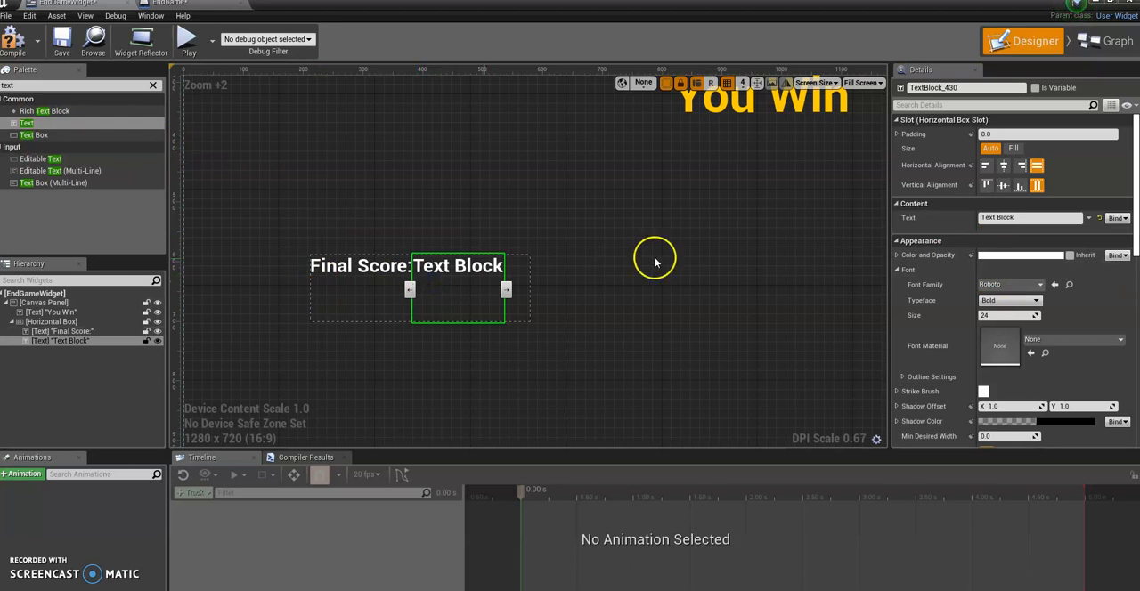
pyautogui.moveTo(584, 283)
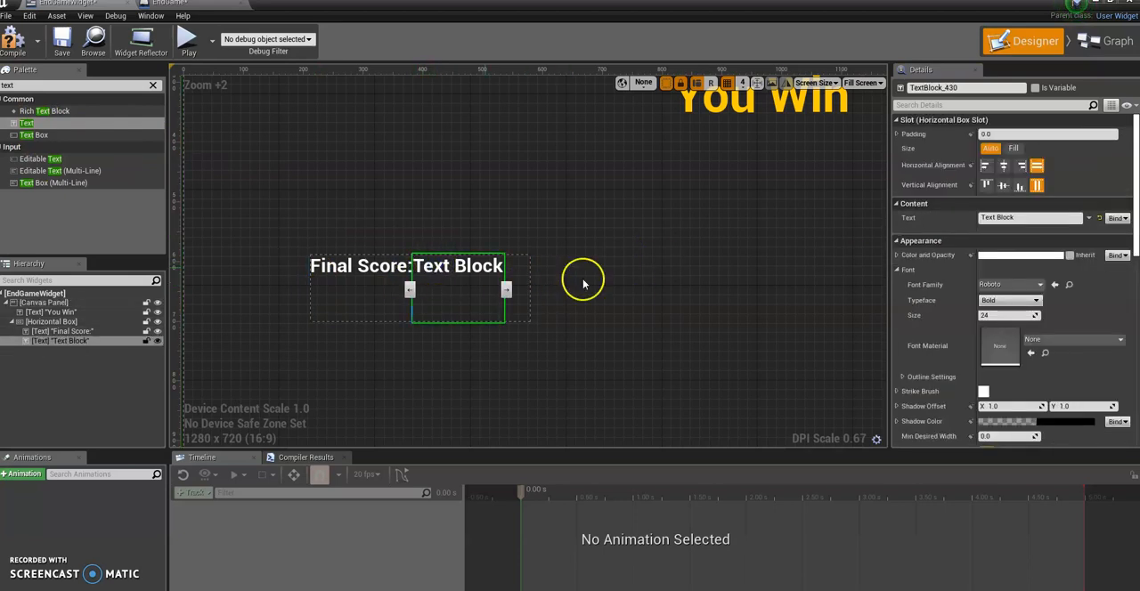
pyautogui.moveTo(940, 221)
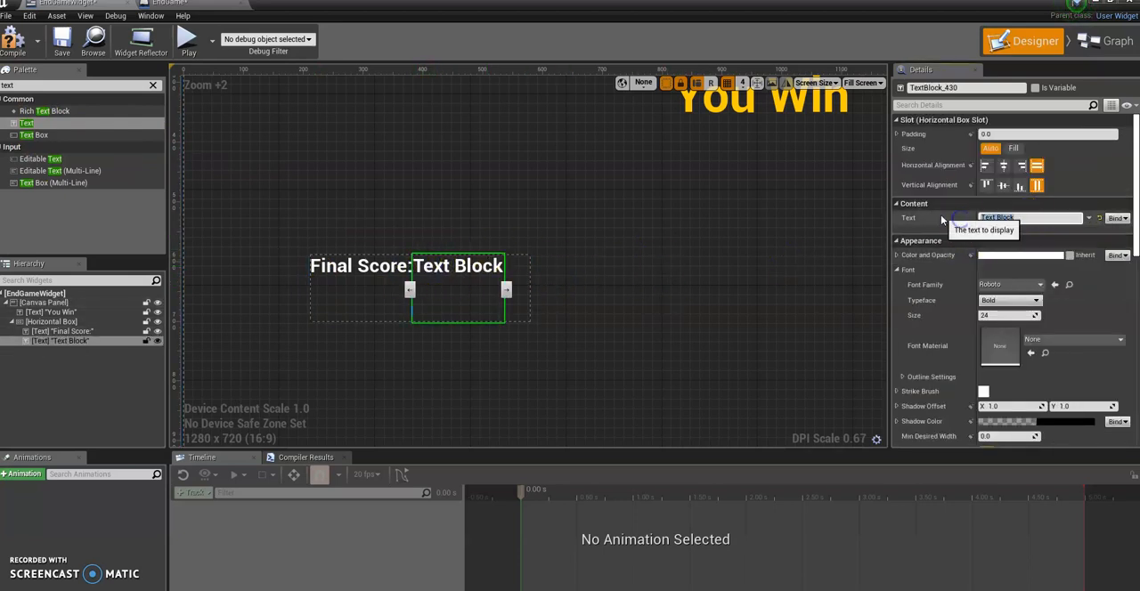
pyautogui.write('000')
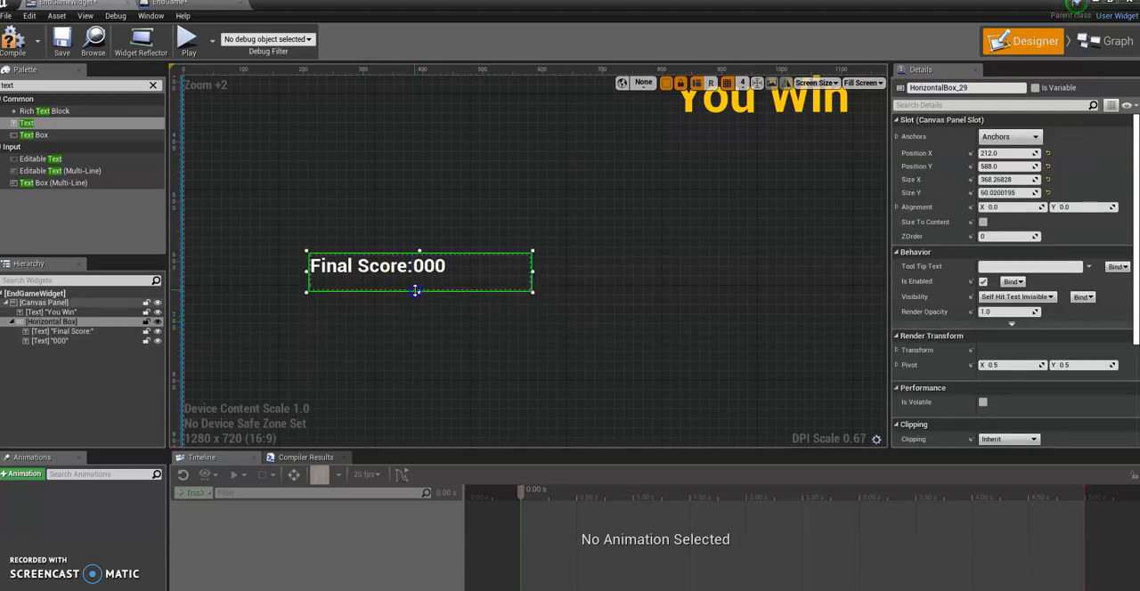
pyautogui.click(42, 302)
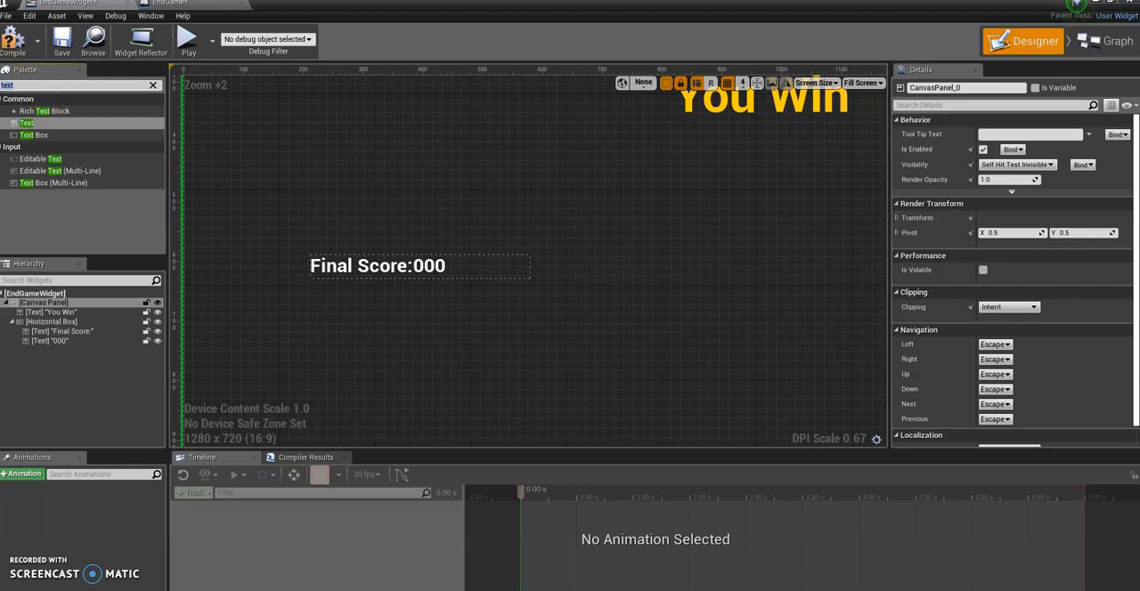
# Add a new box below the score row with a 'Time Remaining:' text block.
pyautogui.write('vertical')
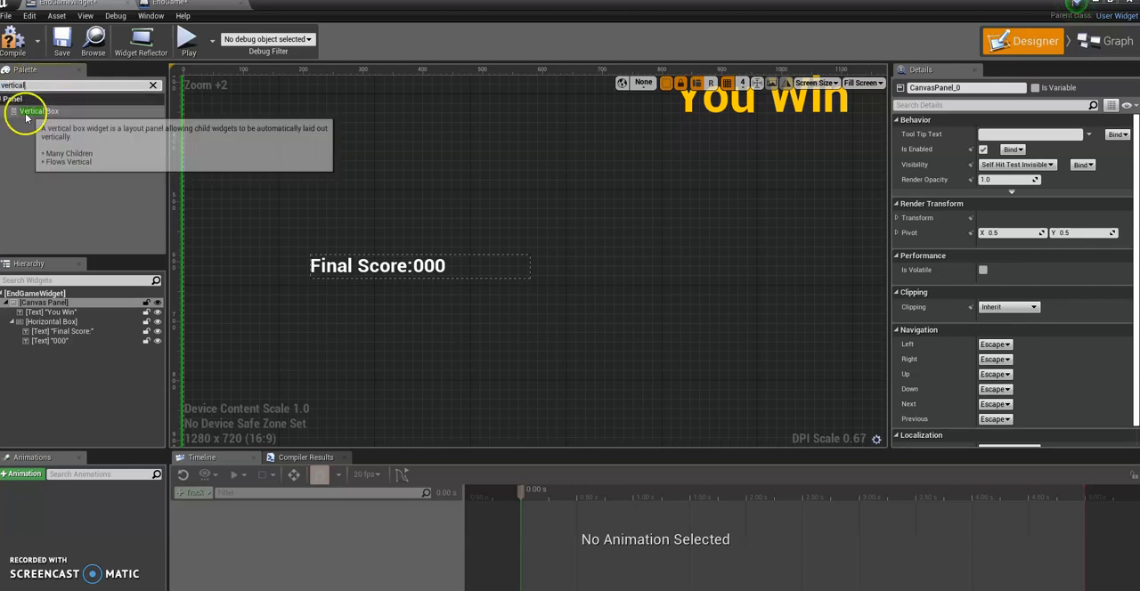
pyautogui.moveTo(39, 111); pyautogui.dragTo(347, 308)
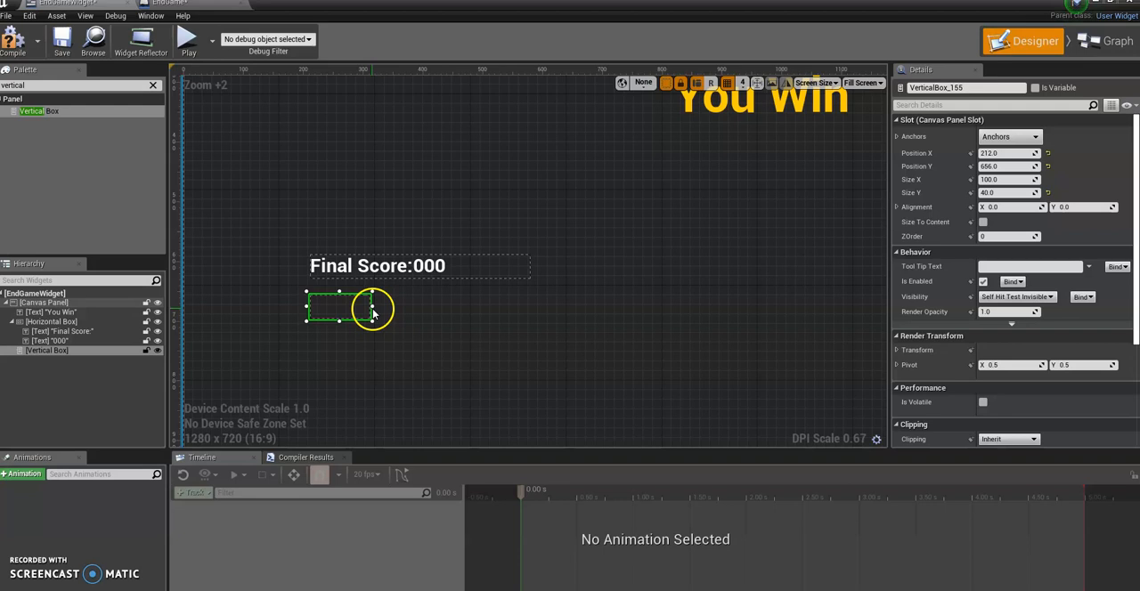
pyautogui.moveTo(370, 308); pyautogui.dragTo(531, 308)
pyautogui.write('Time Rema')
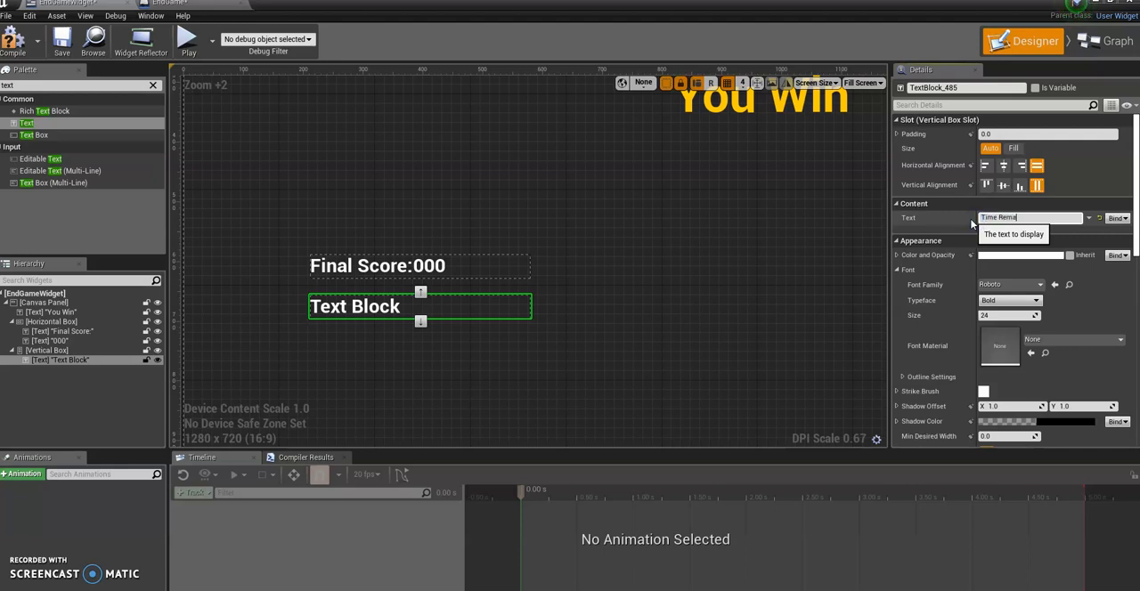
pyautogui.write('ining')
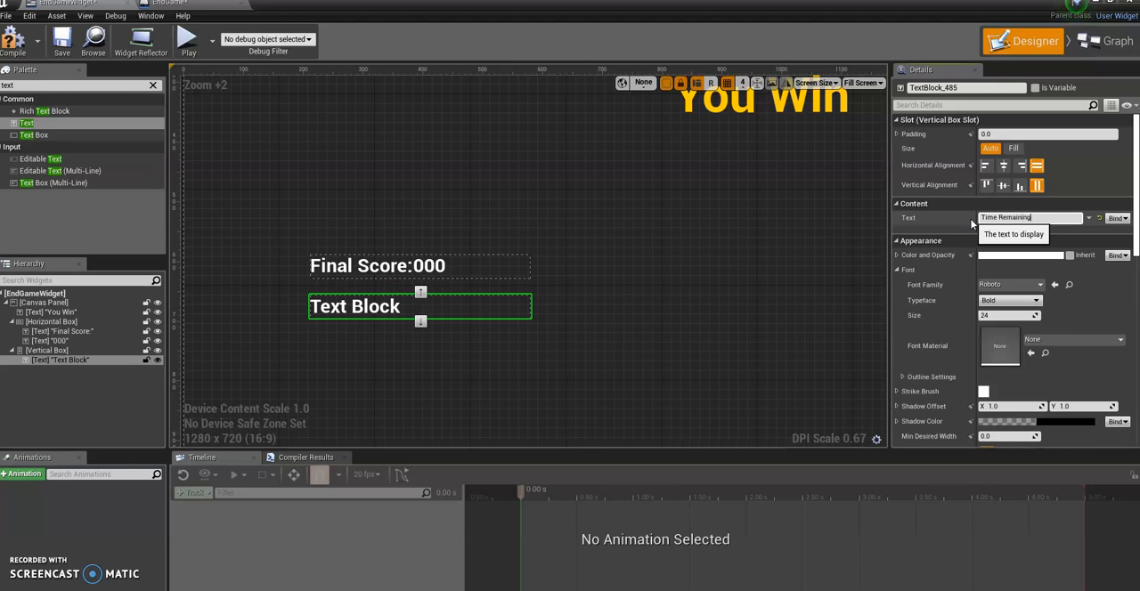
pyautogui.write('Time Remaining:')
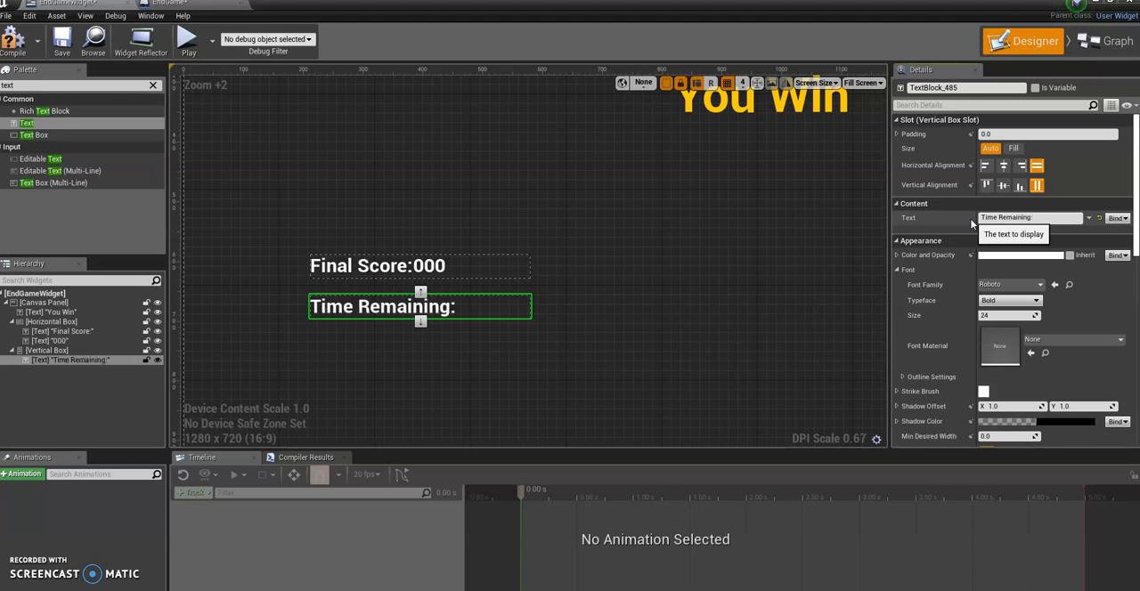
pyautogui.moveTo(27, 123)
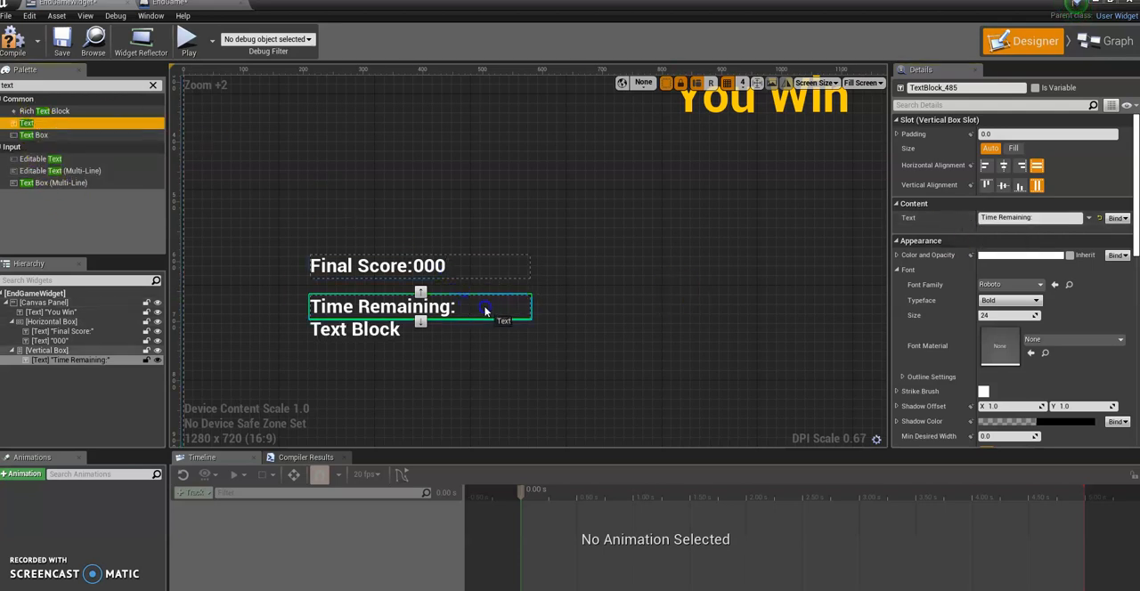
# Add a second text block beside Time Remaining to hold the '000' value.
pyautogui.click(354, 328)
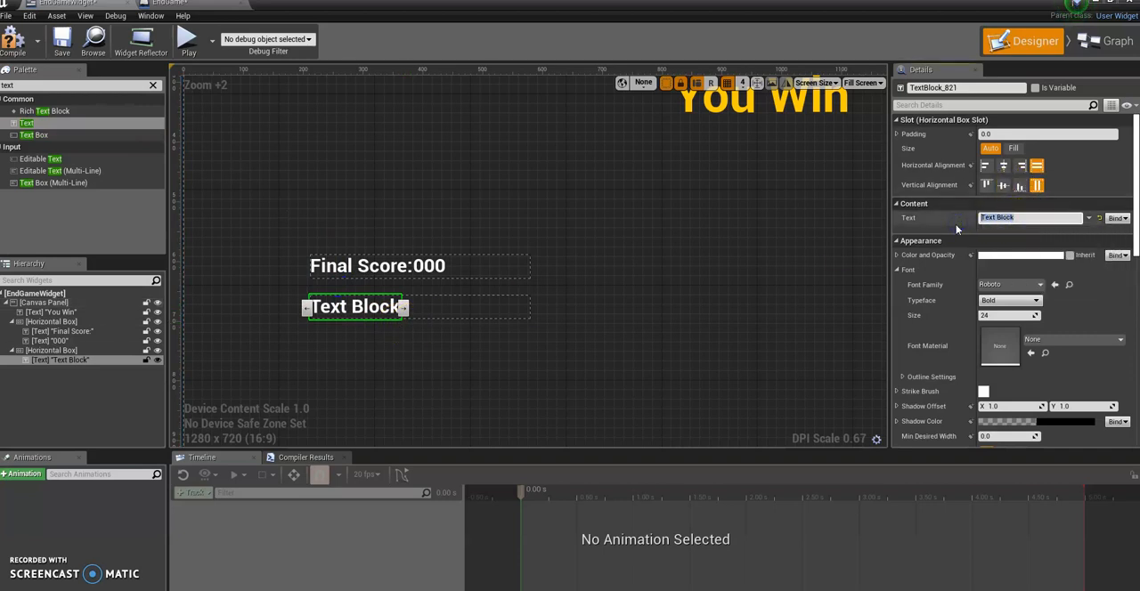
pyautogui.write('Time Remaining:')
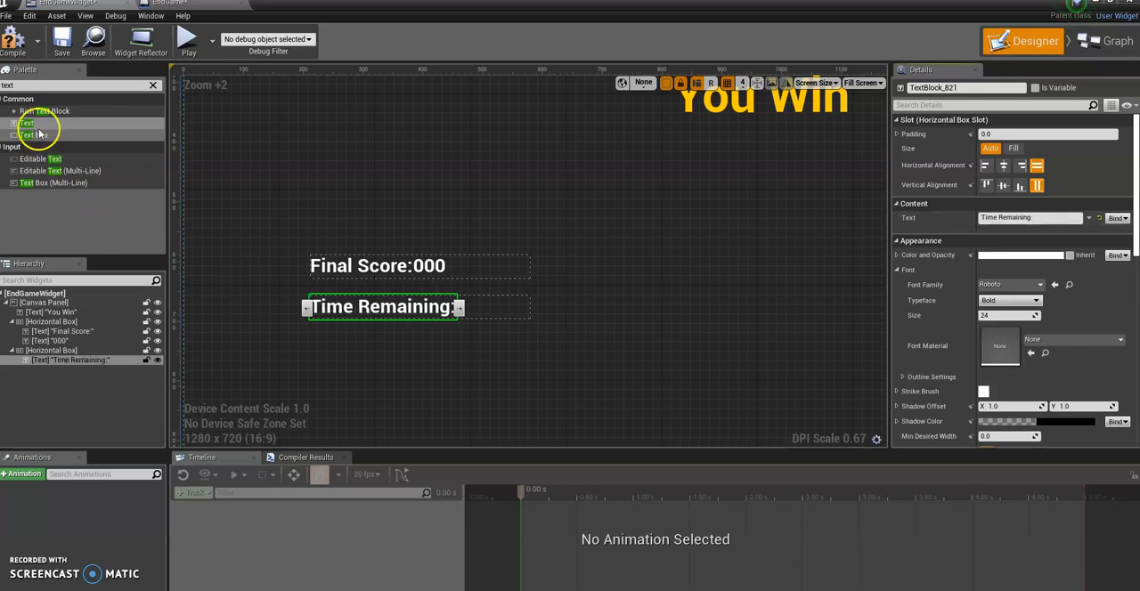
pyautogui.moveTo(26, 123); pyautogui.dragTo(507, 306)
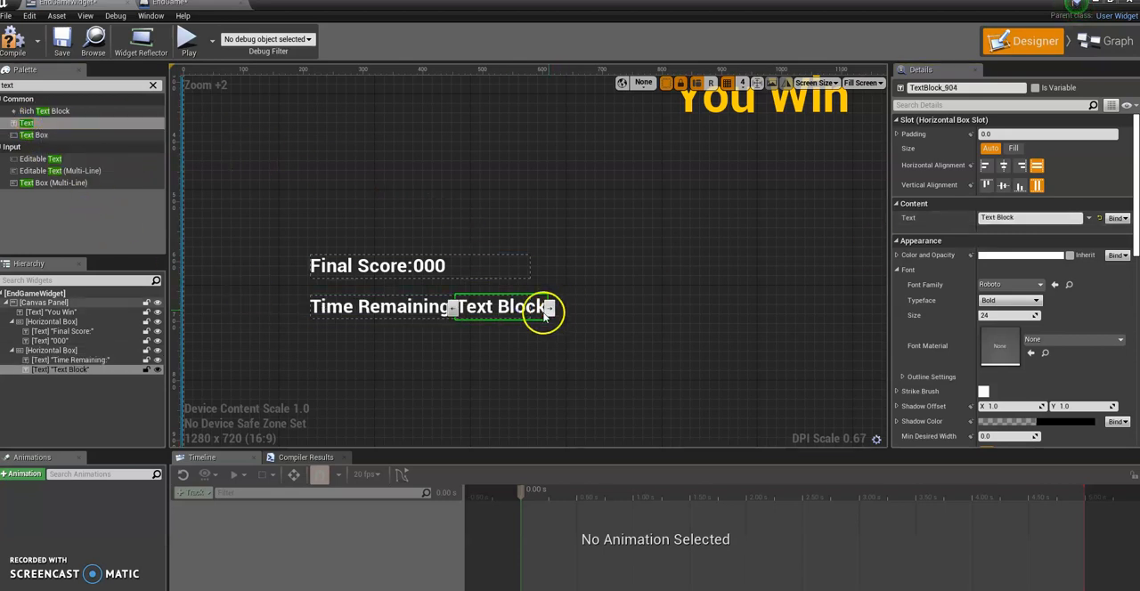
pyautogui.click(381, 306)
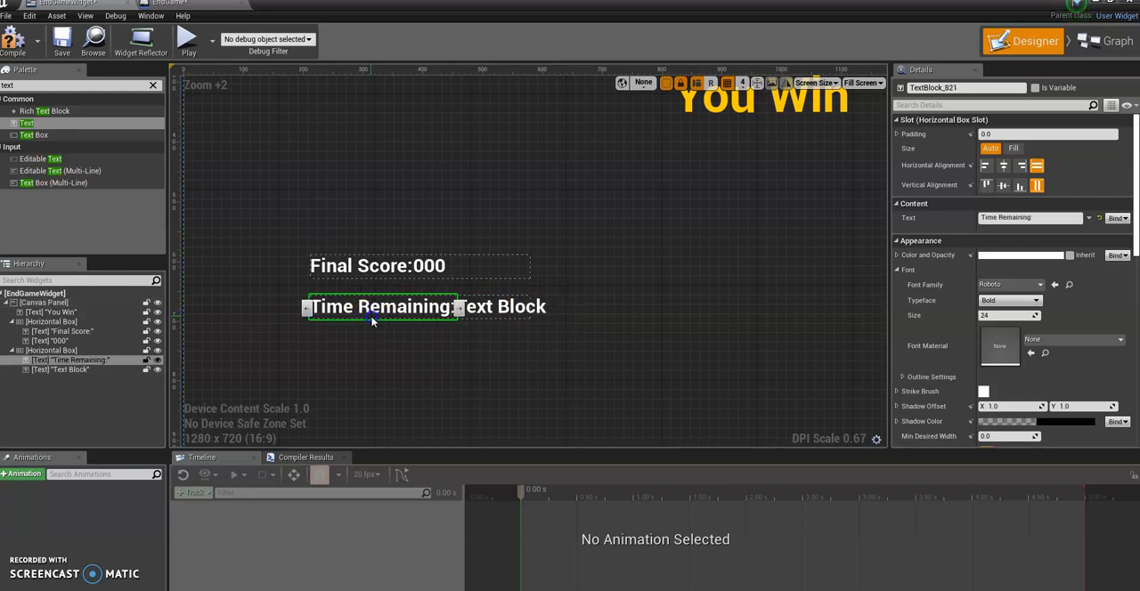
pyautogui.click(50, 349)
pyautogui.write('000')
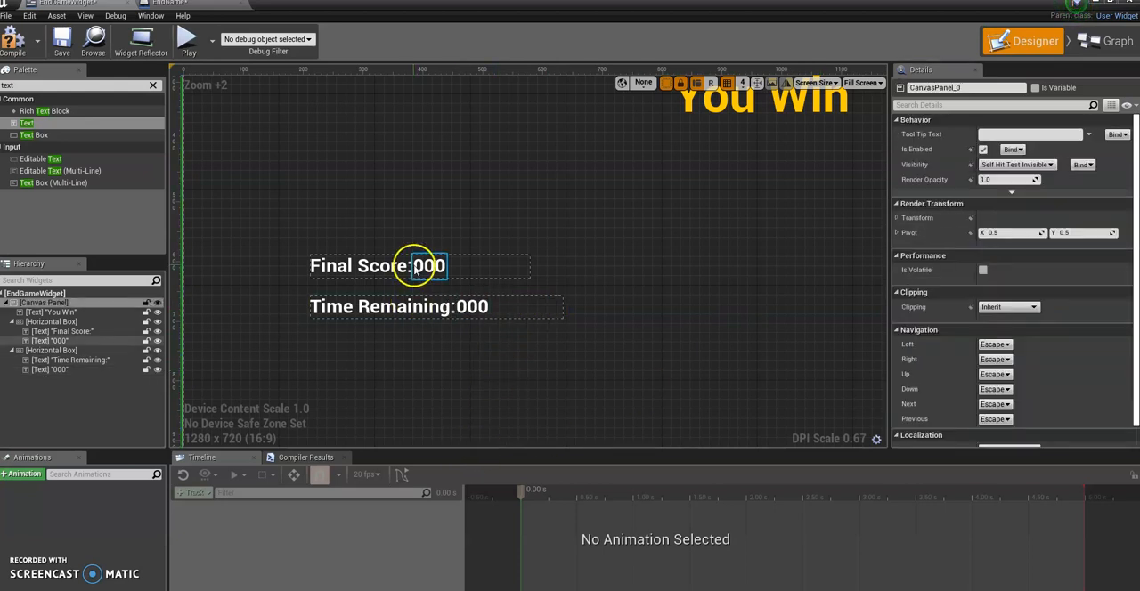
pyautogui.scroll(-3)
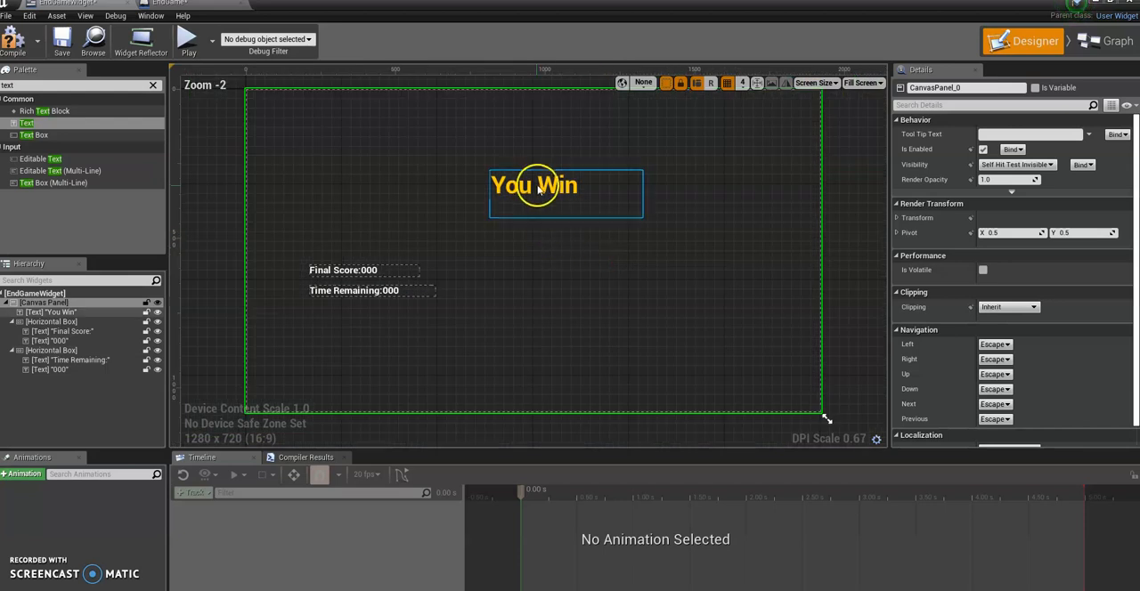
pyautogui.click(342, 270)
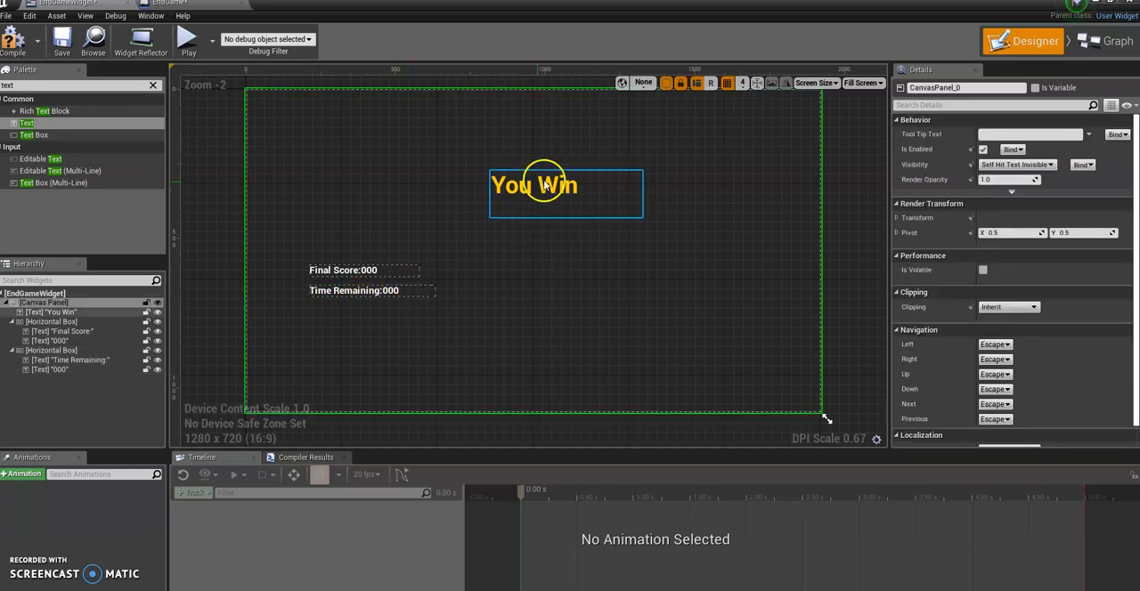
pyautogui.moveTo(524, 210)
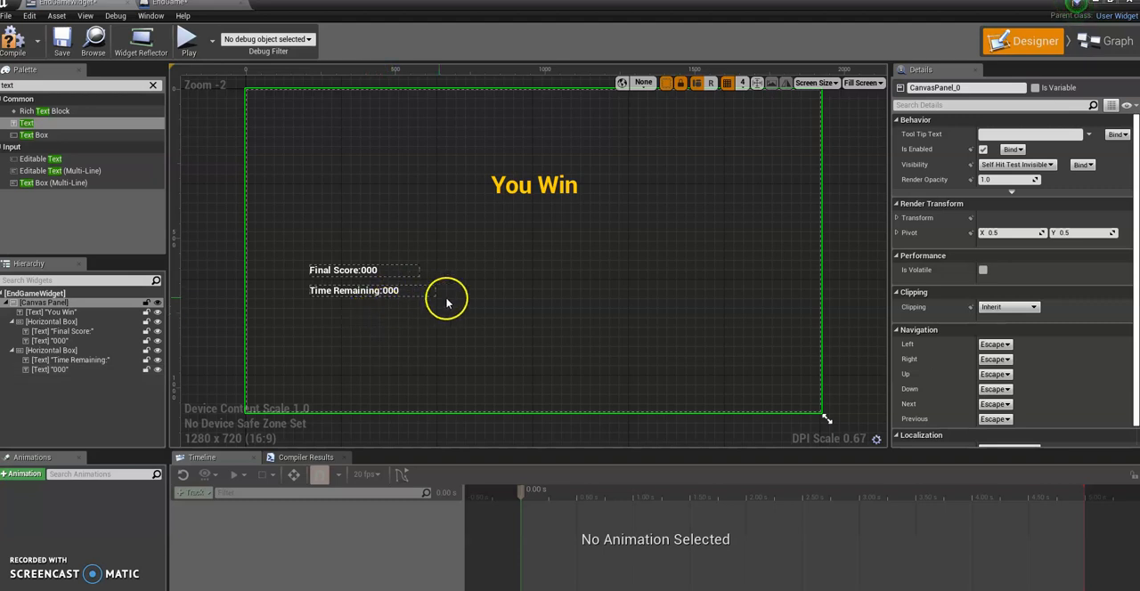
pyautogui.moveTo(462, 256)
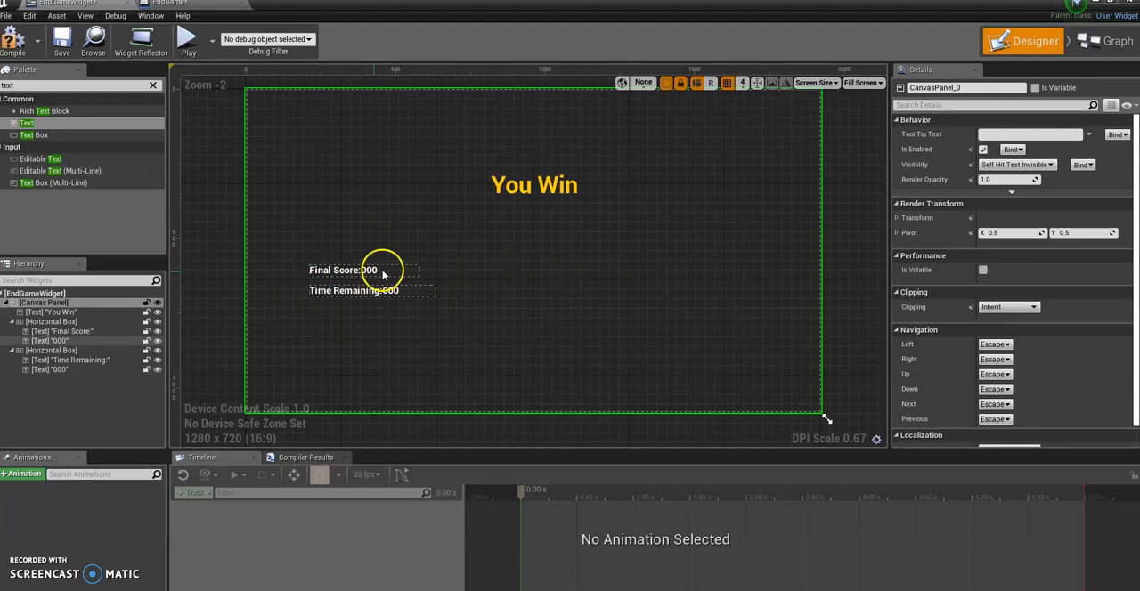
pyautogui.moveTo(310, 303)
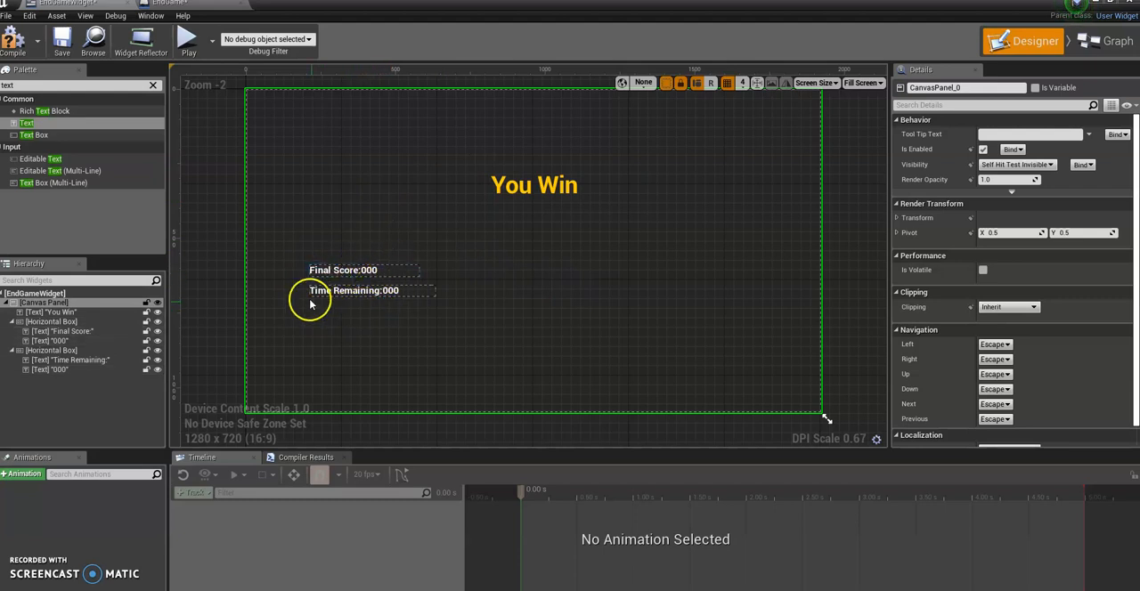
pyautogui.moveTo(353, 265)
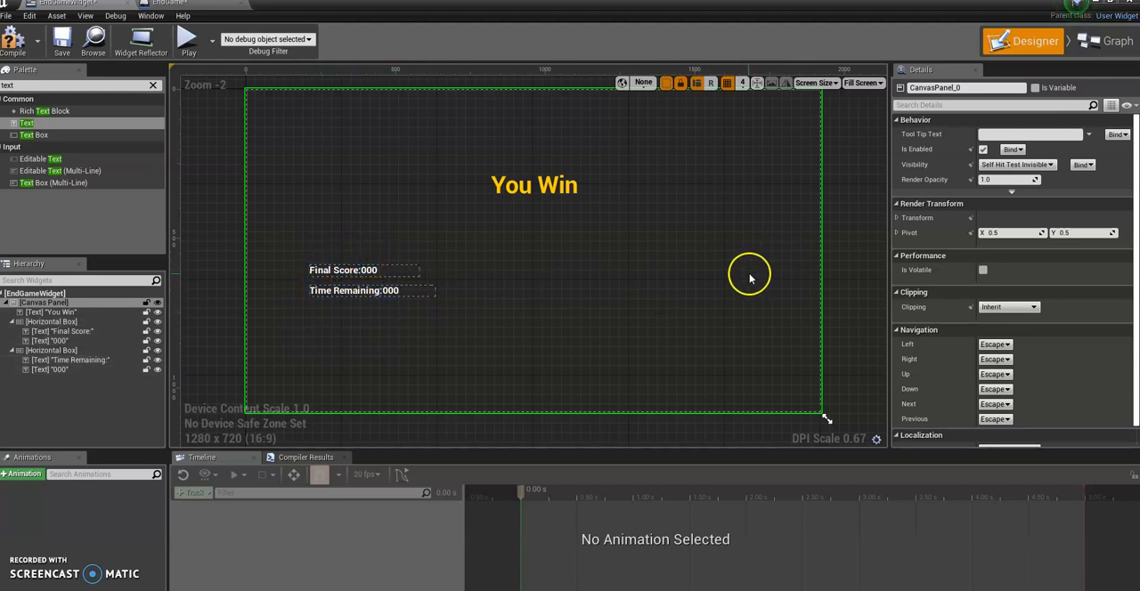
pyautogui.moveTo(449, 253)
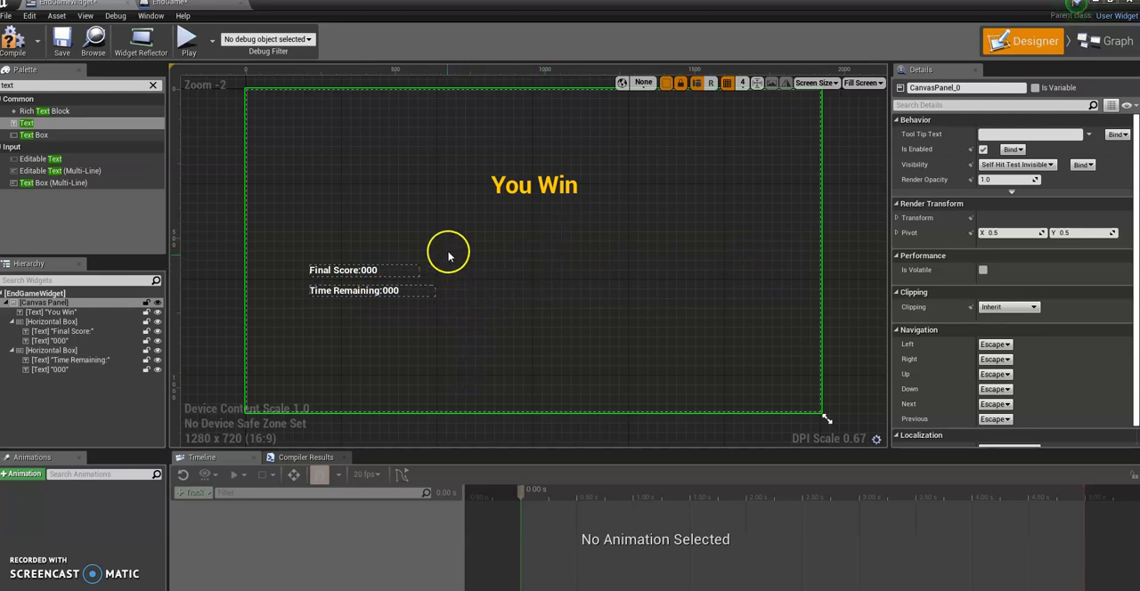
pyautogui.click(534, 185)
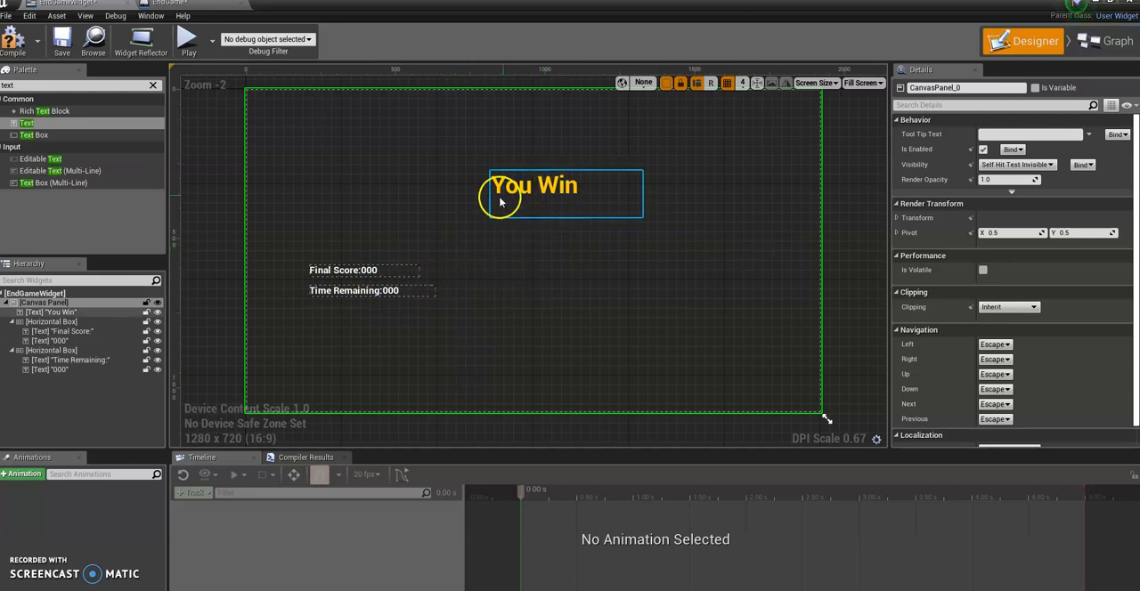
pyautogui.click(367, 268)
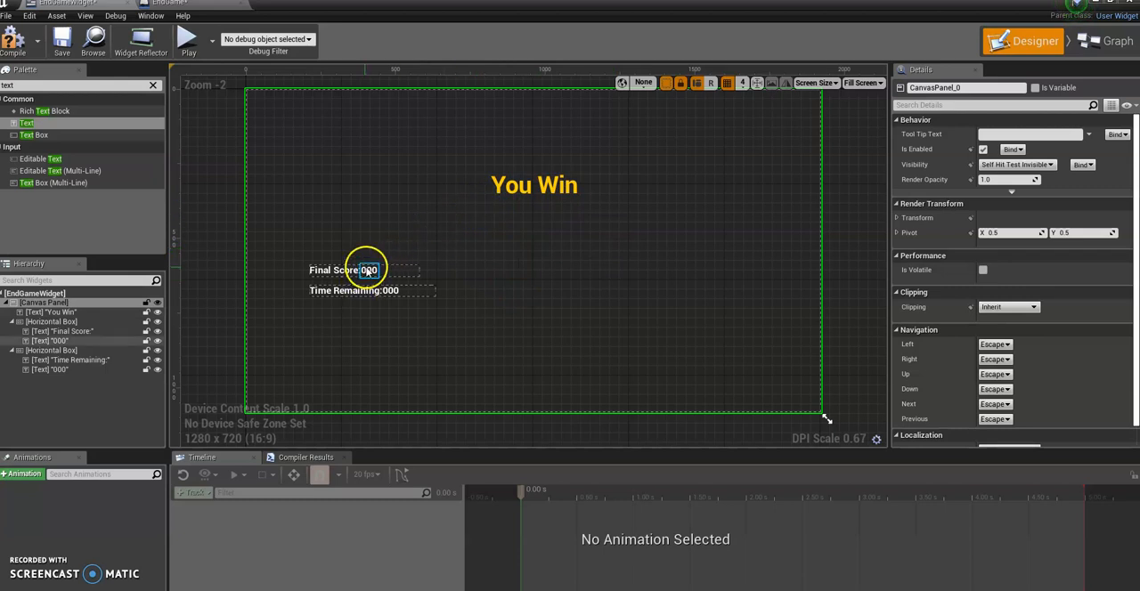
pyautogui.click(369, 270)
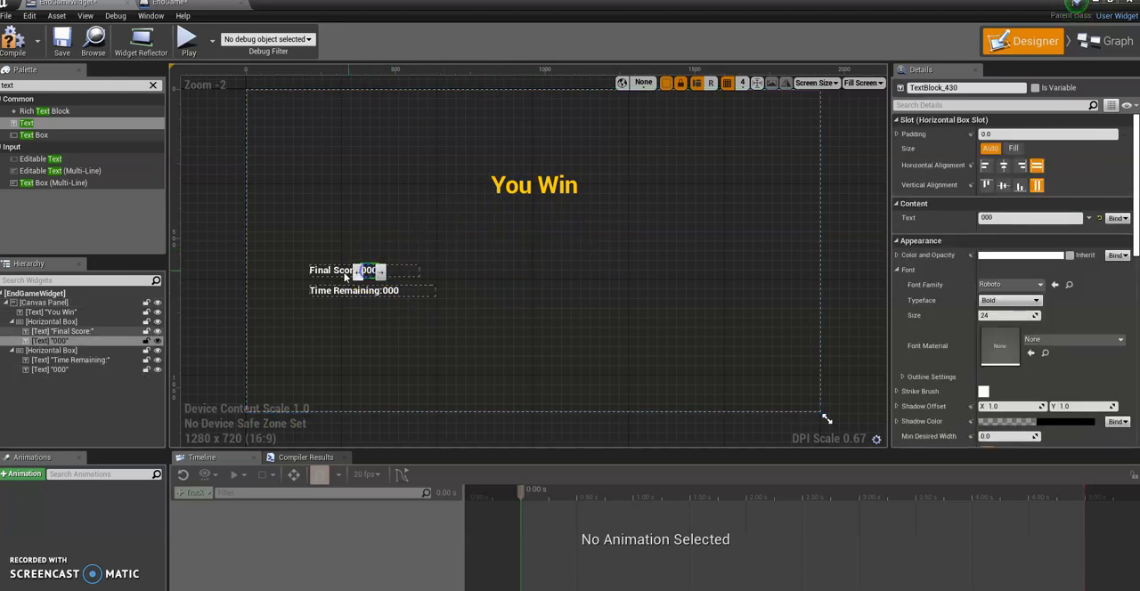